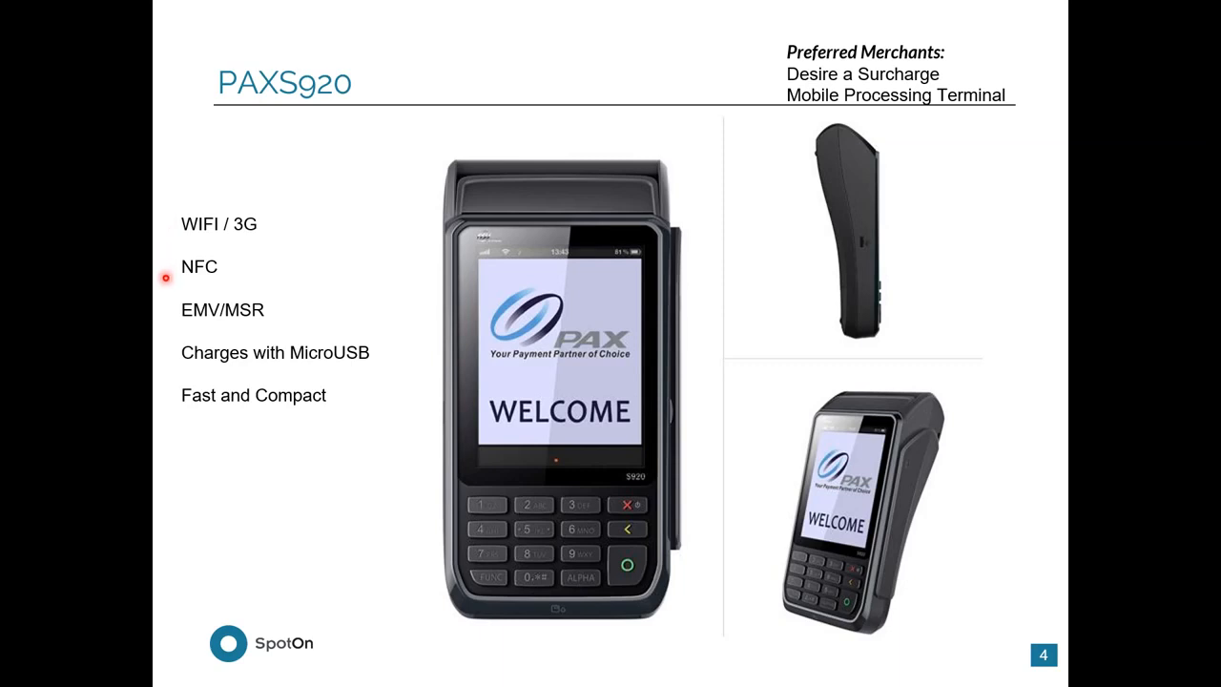
{"action": "mouse_move", "coordinate": [166, 311]}
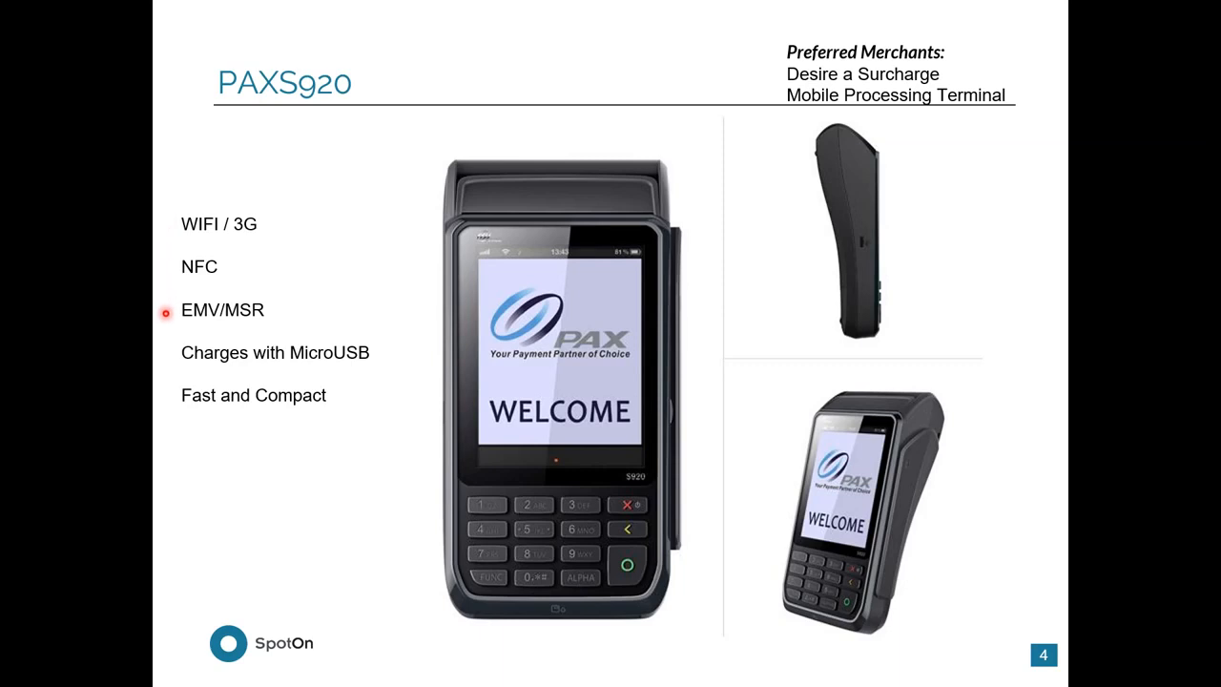
{"action": "mouse_move", "coordinate": [156, 345]}
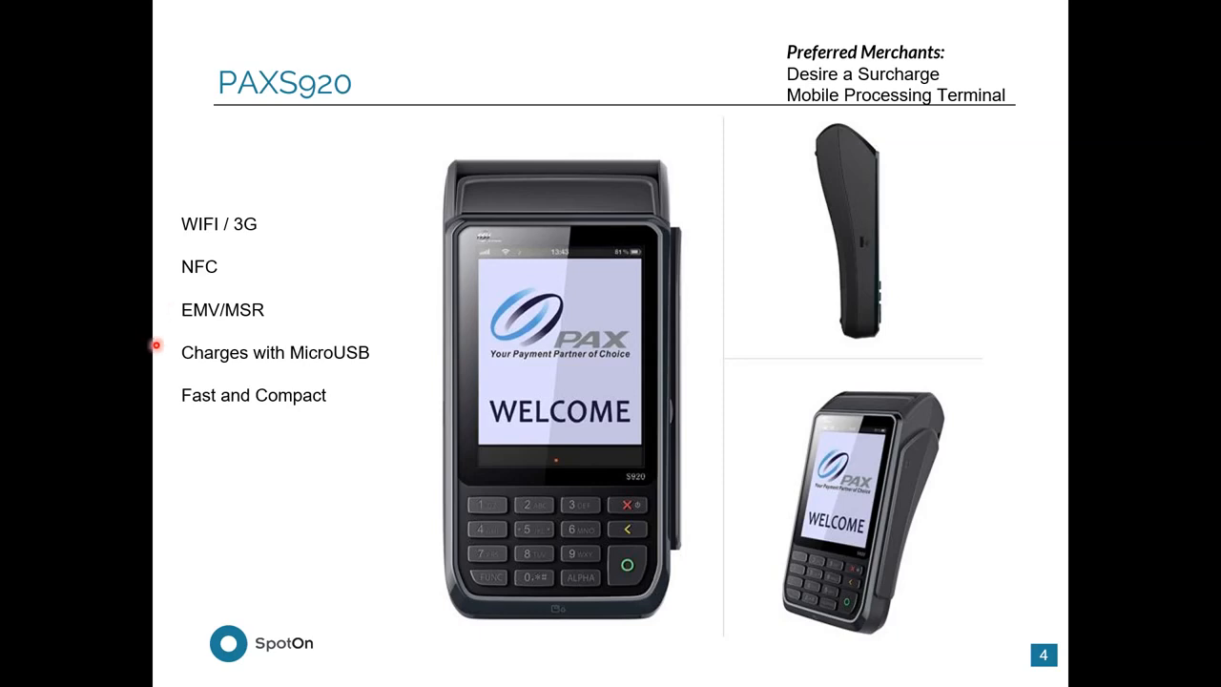
{"action": "mouse_move", "coordinate": [155, 354]}
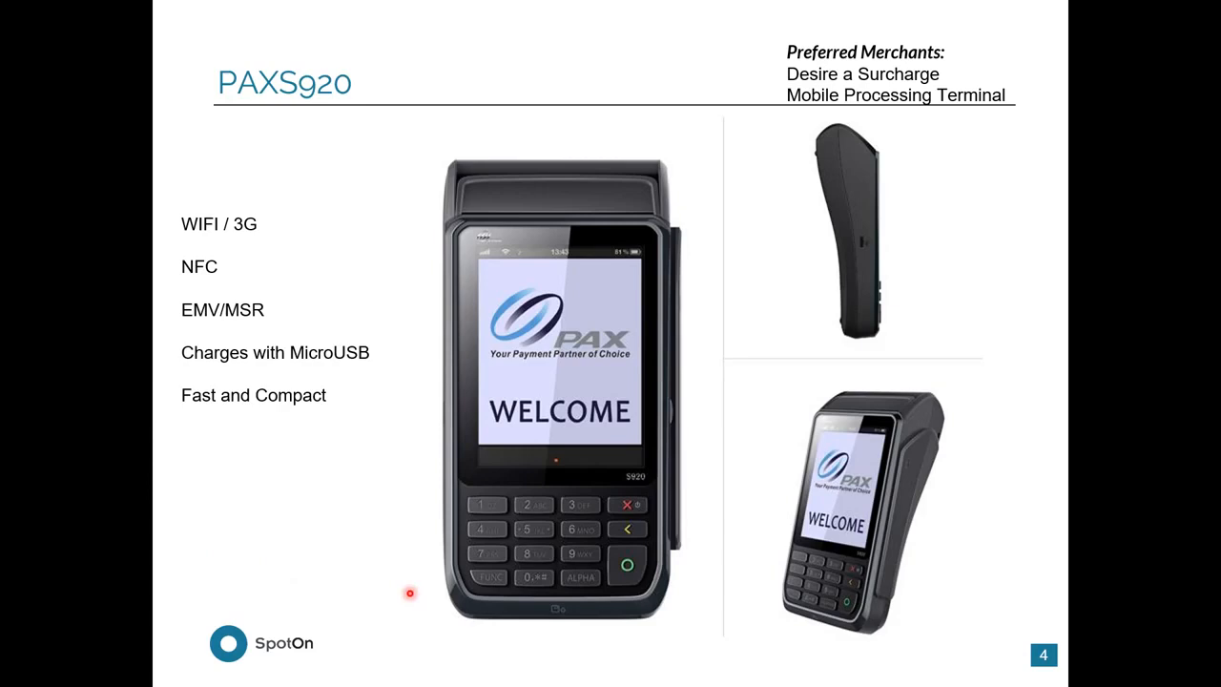
{"action": "mouse_move", "coordinate": [442, 163]}
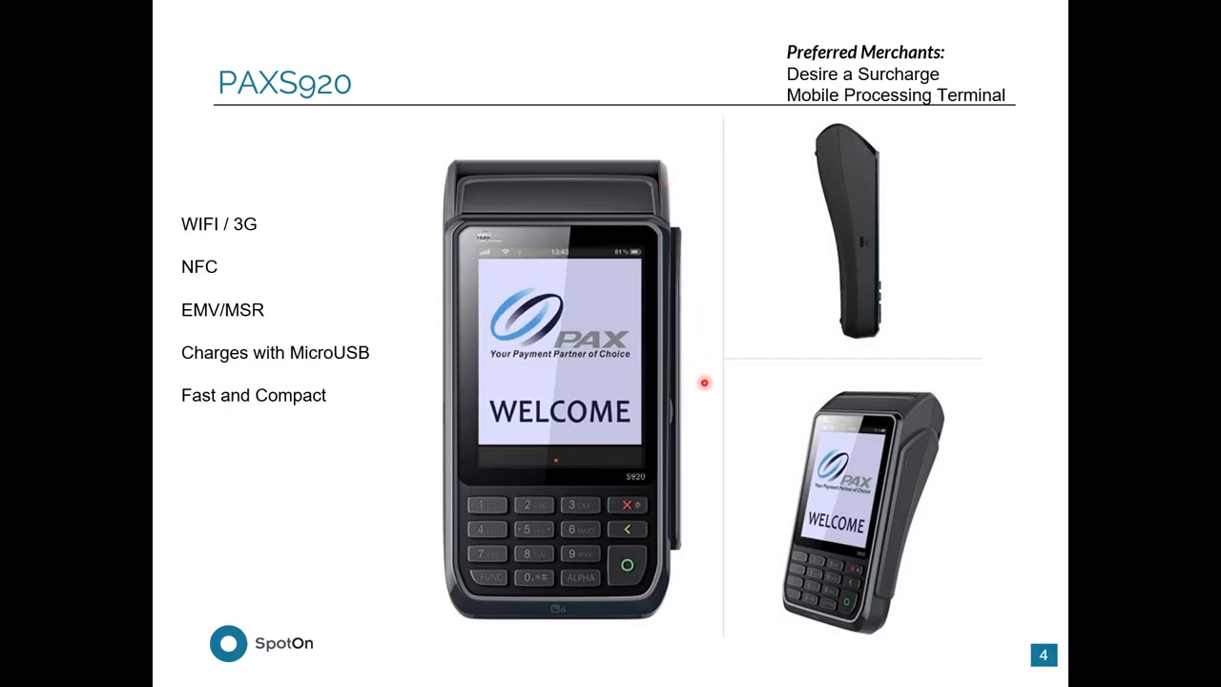
{"action": "mouse_move", "coordinate": [549, 644]}
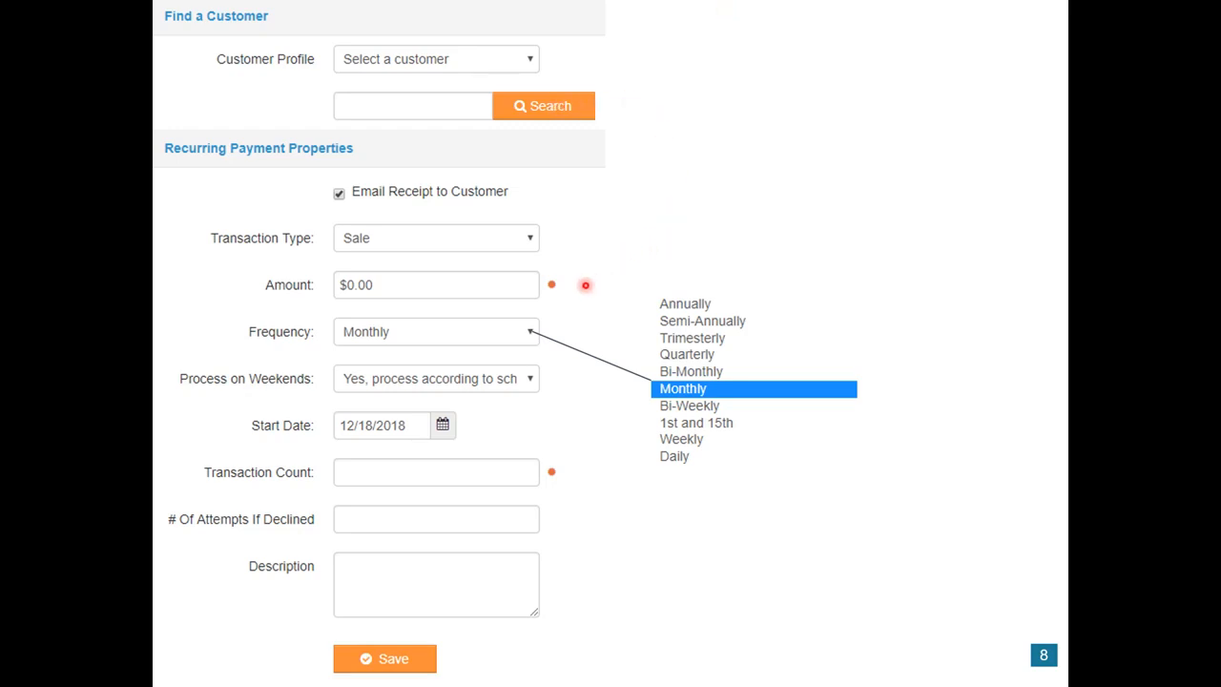
{"action": "mouse_move", "coordinate": [861, 283]}
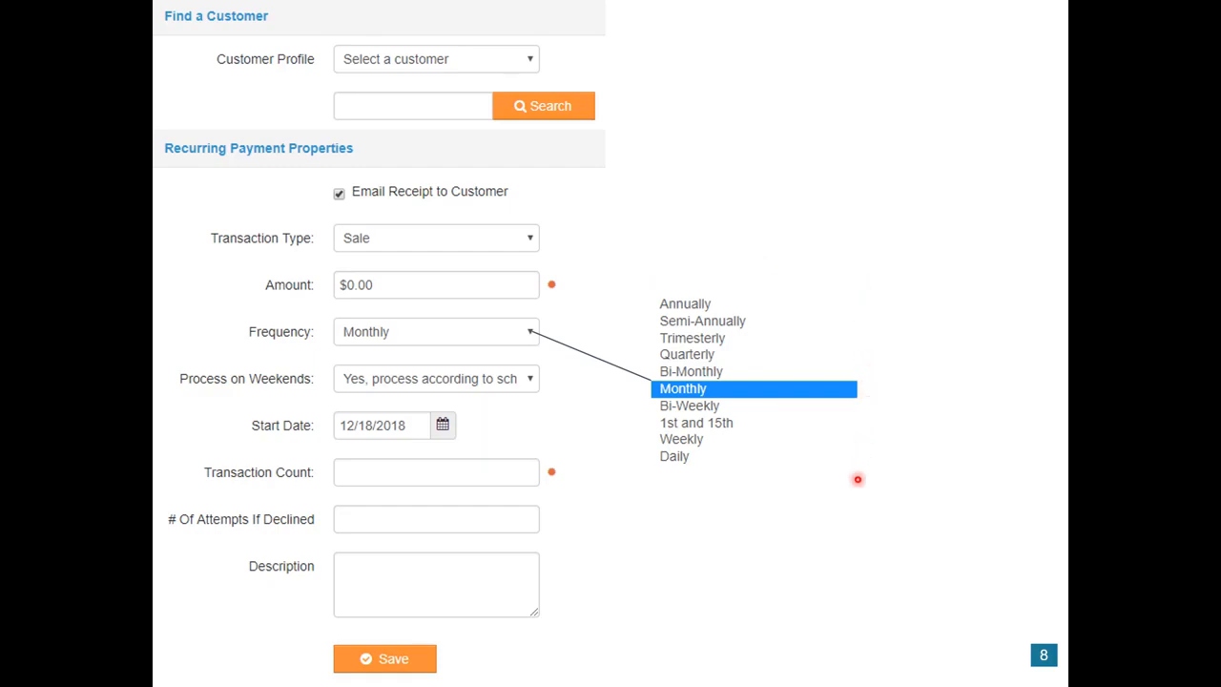
{"action": "mouse_move", "coordinate": [614, 425]}
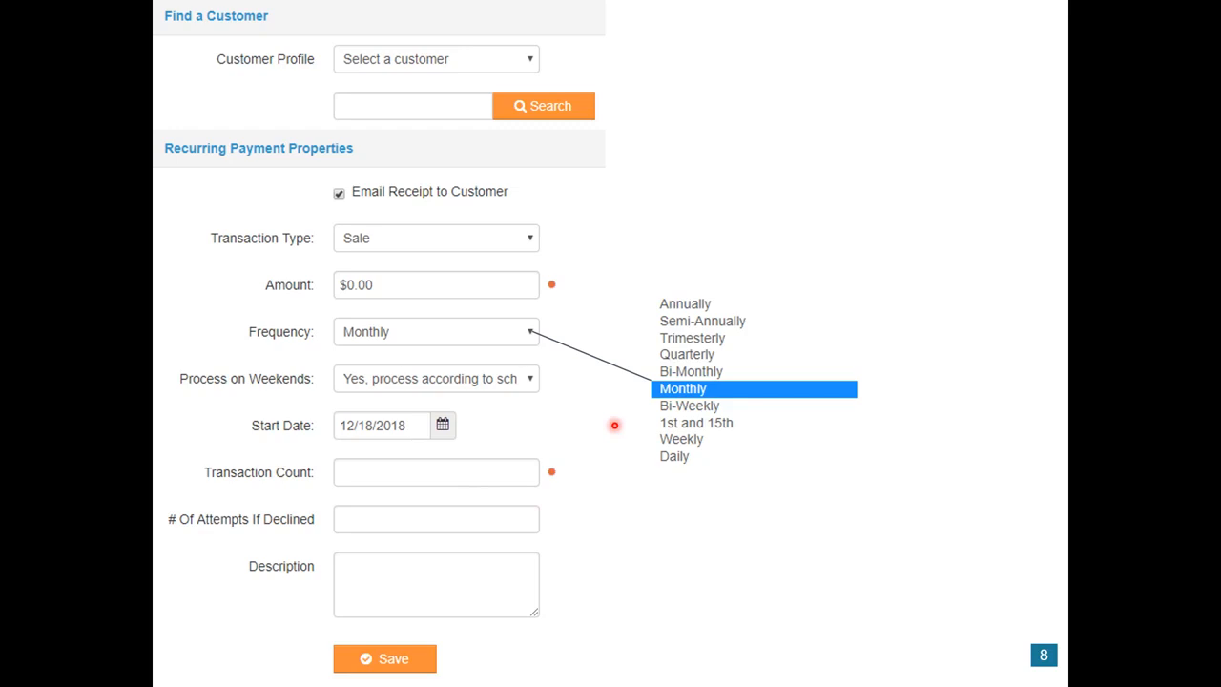
{"action": "mouse_move", "coordinate": [458, 427]}
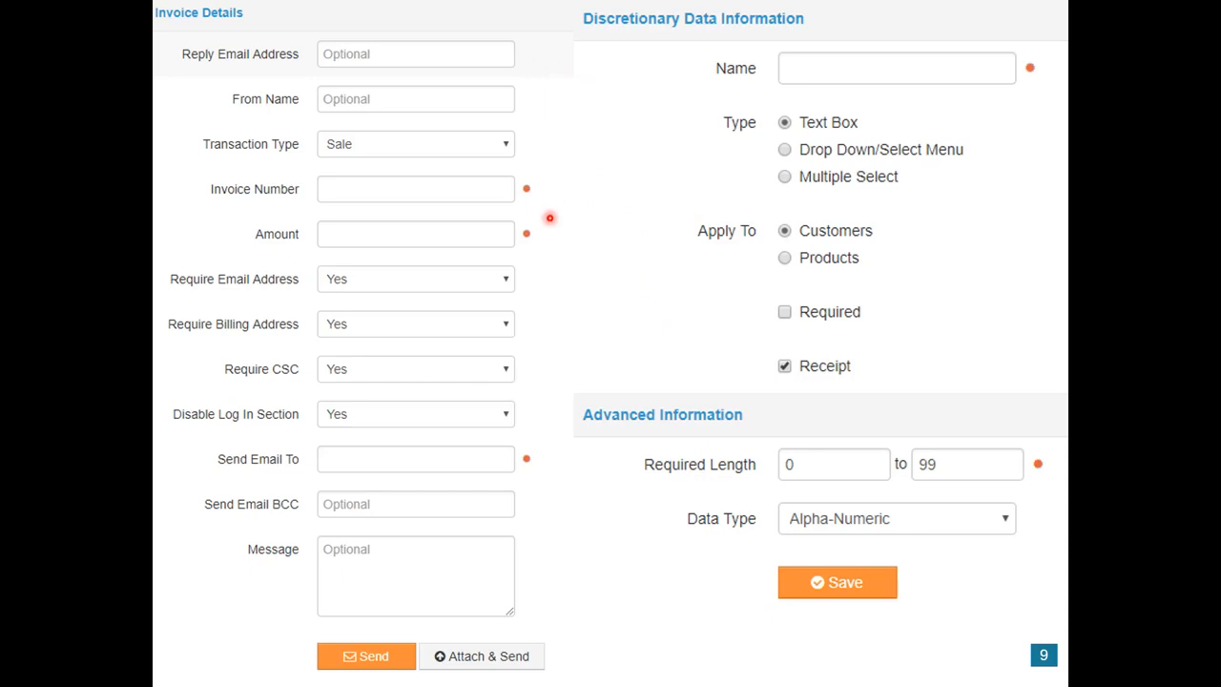
{"action": "mouse_move", "coordinate": [553, 234]}
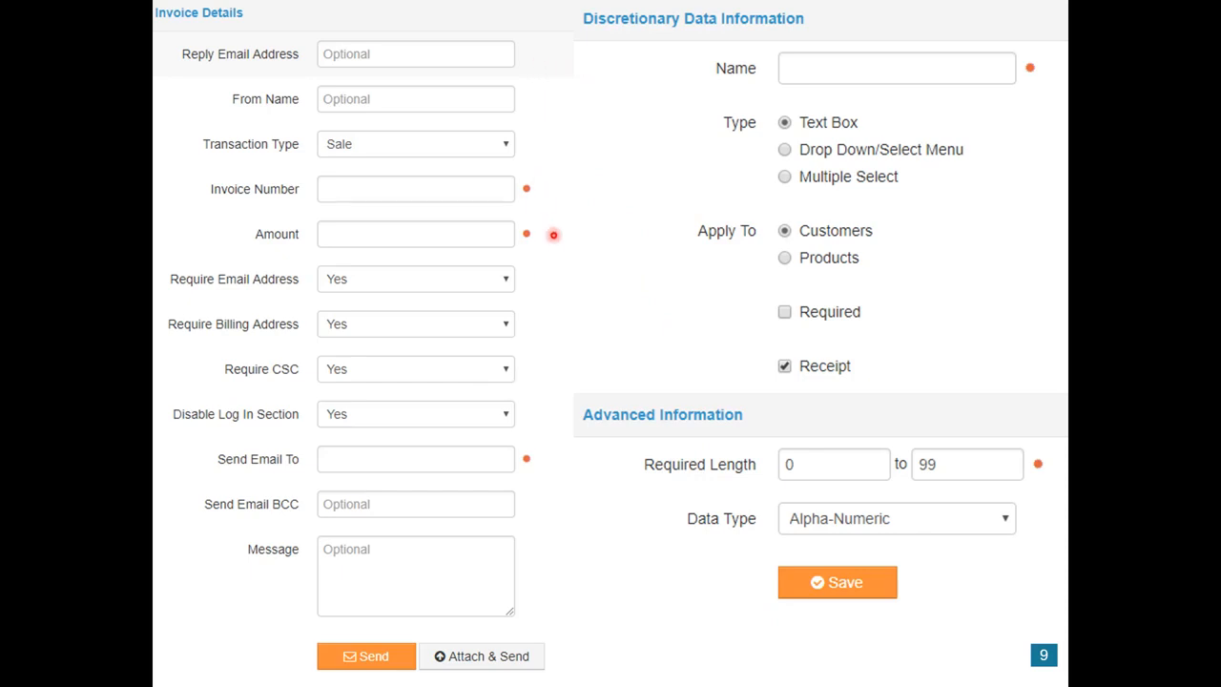
{"action": "mouse_move", "coordinate": [524, 465]}
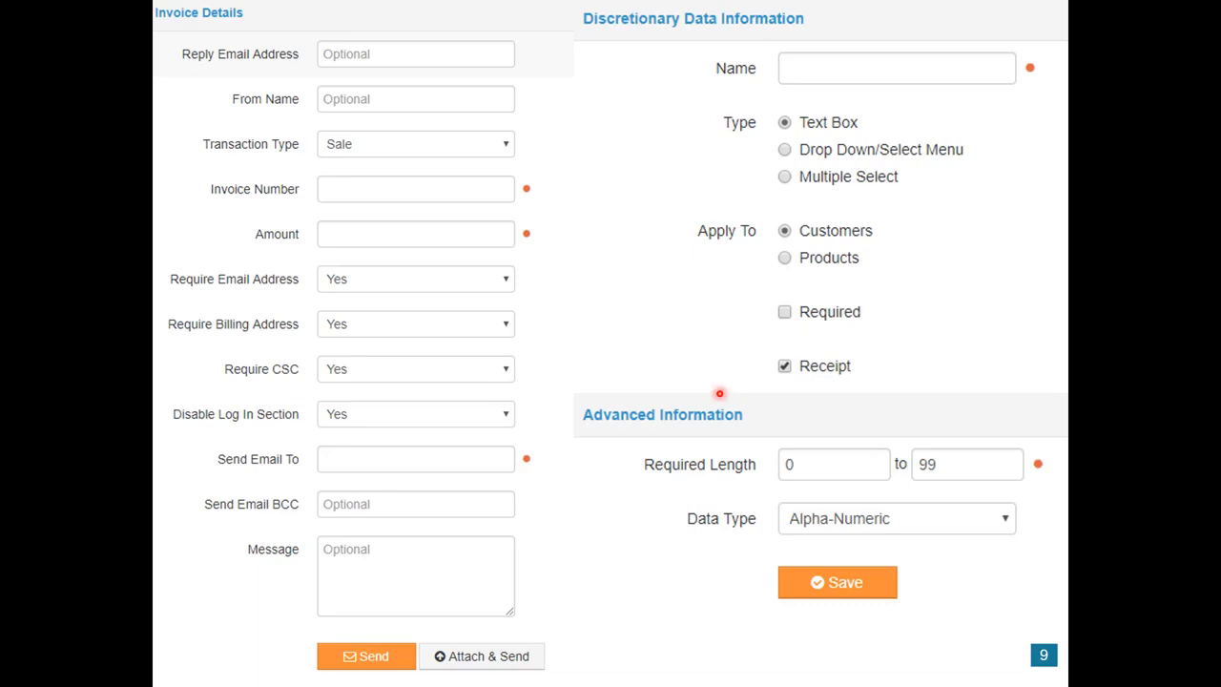
{"action": "mouse_move", "coordinate": [673, 55]}
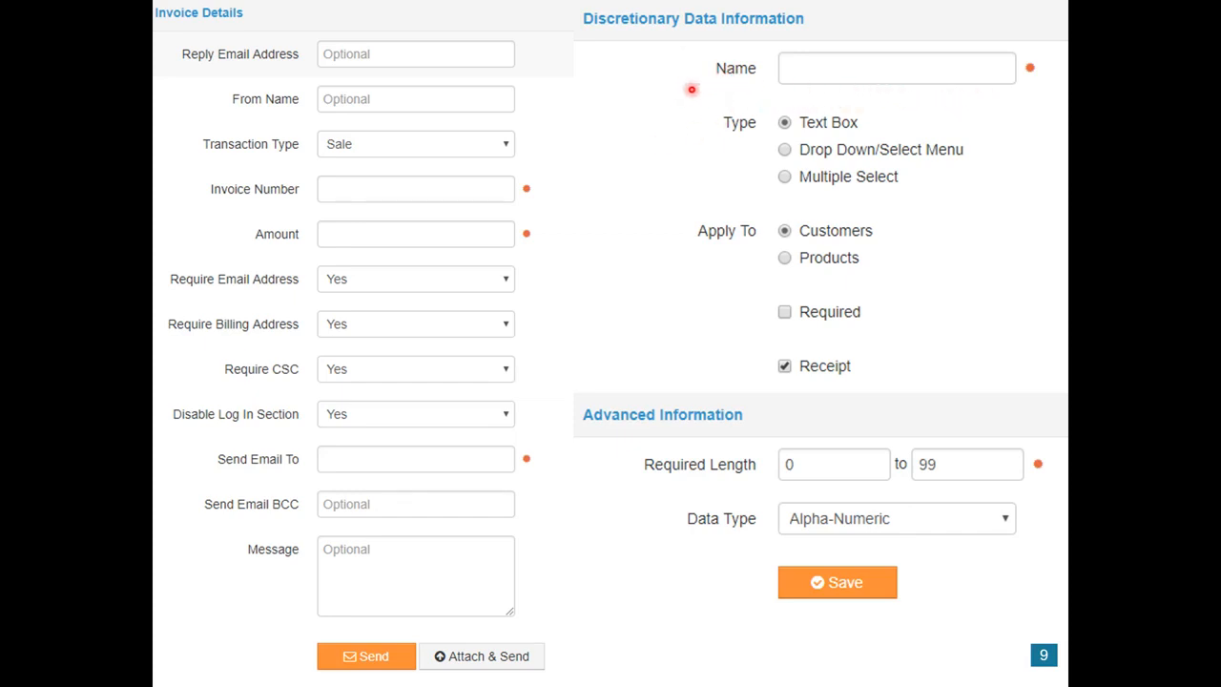
{"action": "mouse_move", "coordinate": [810, 129]}
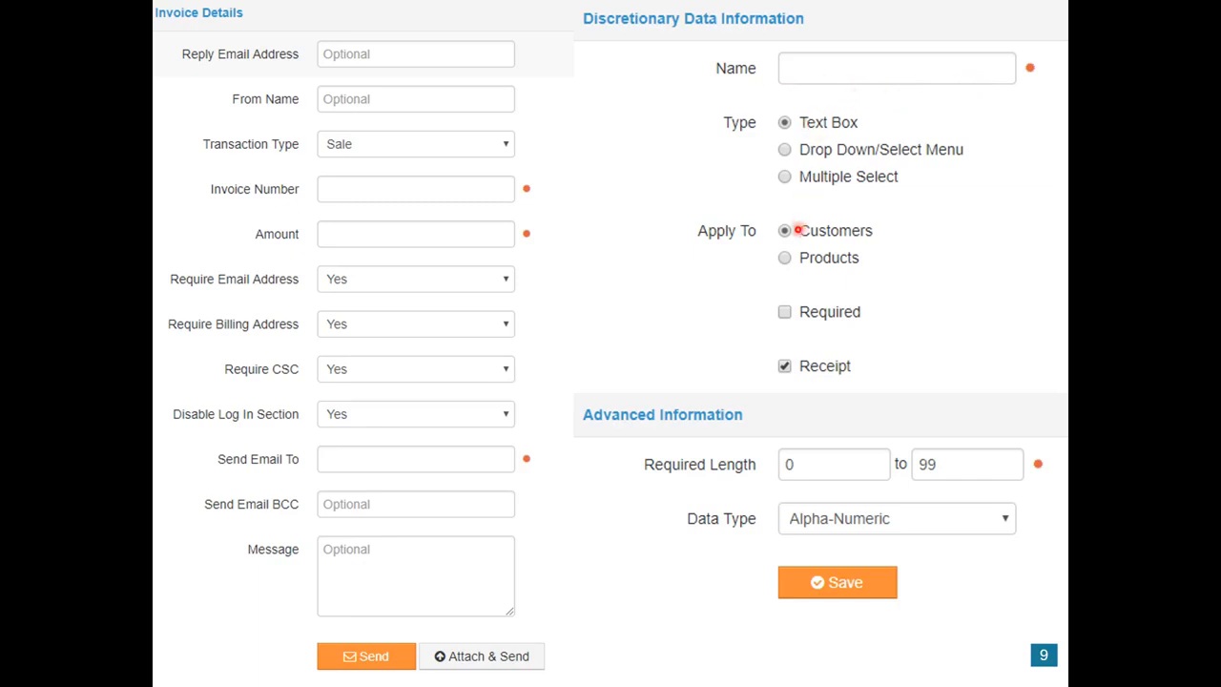
{"action": "mouse_move", "coordinate": [885, 300]}
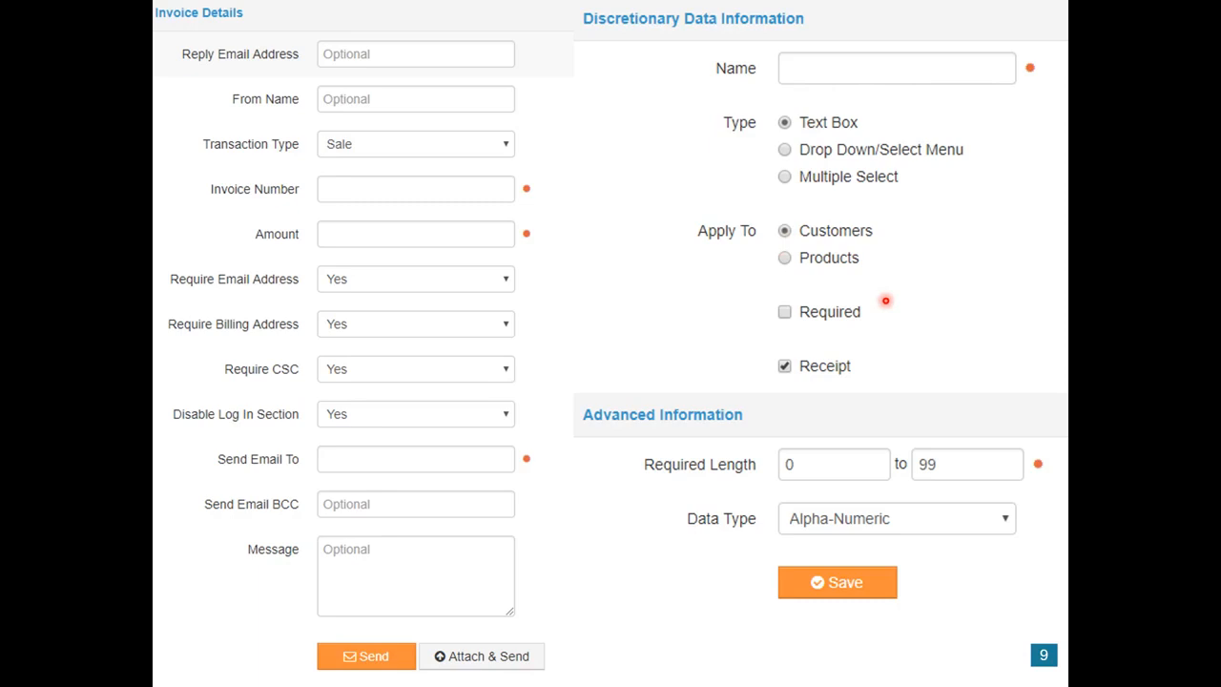
{"action": "mouse_move", "coordinate": [738, 502]}
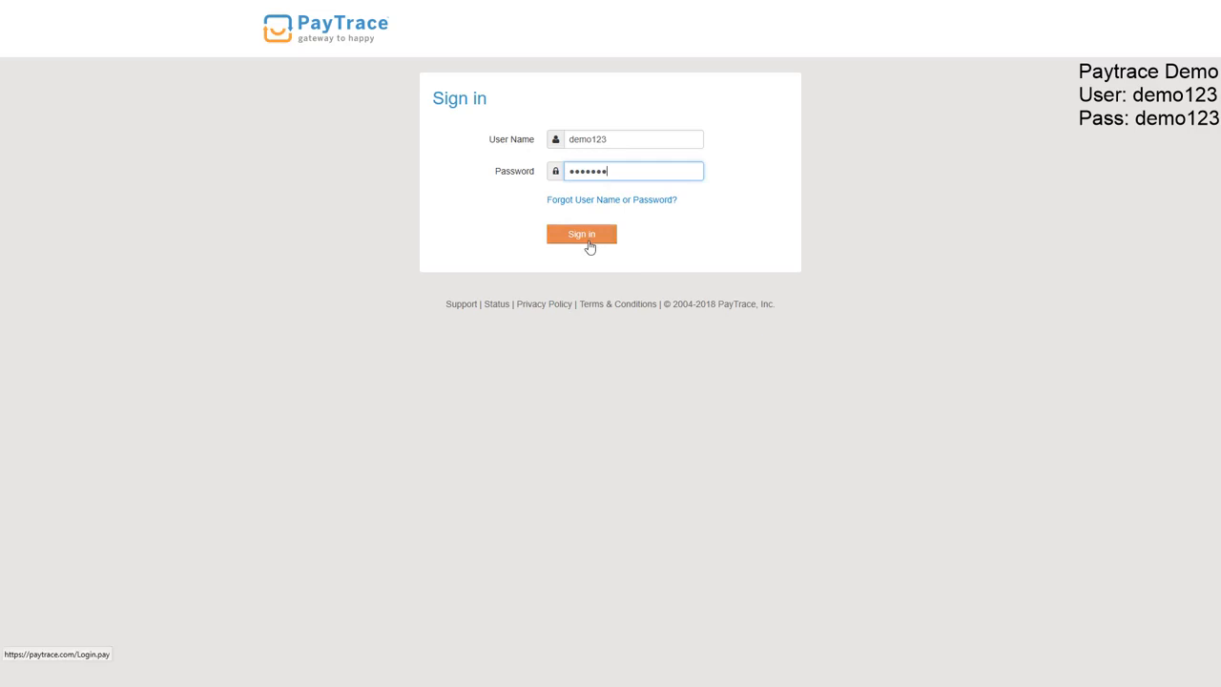
- Sign in with the demo credentials, confirm the sun validation image, and land on the Dashboard
{"action": "left_click", "coordinate": [581, 234]}
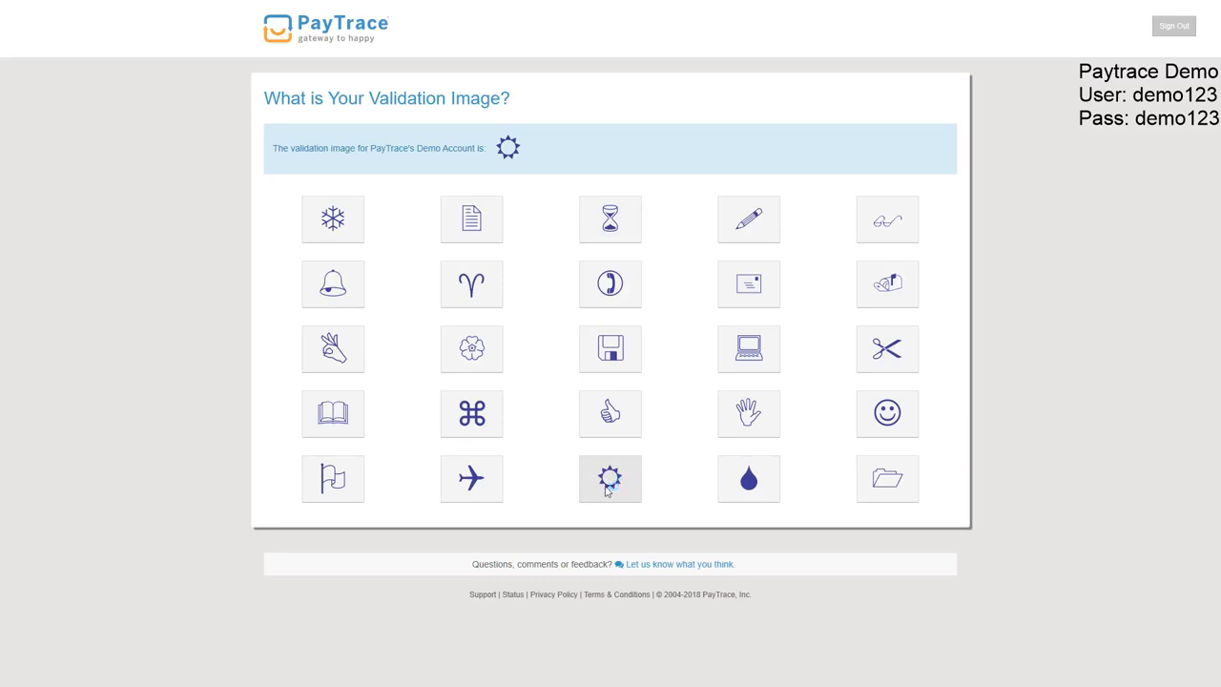
{"action": "left_click", "coordinate": [610, 478]}
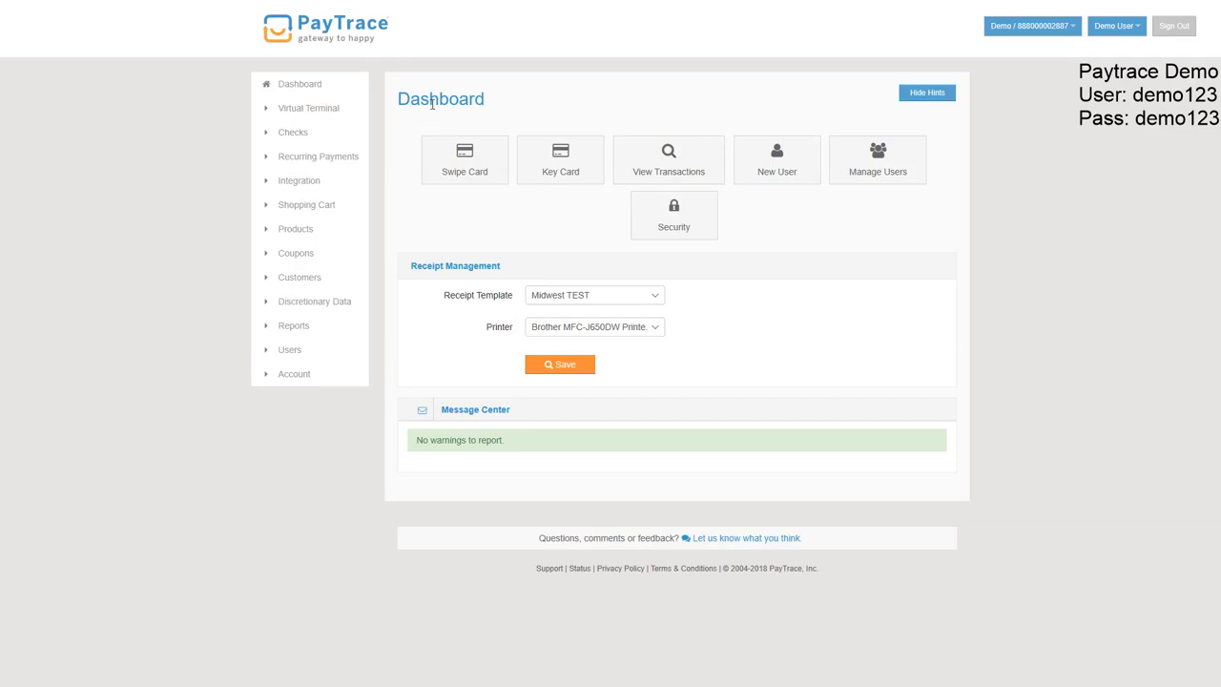
{"action": "mouse_move", "coordinate": [534, 114]}
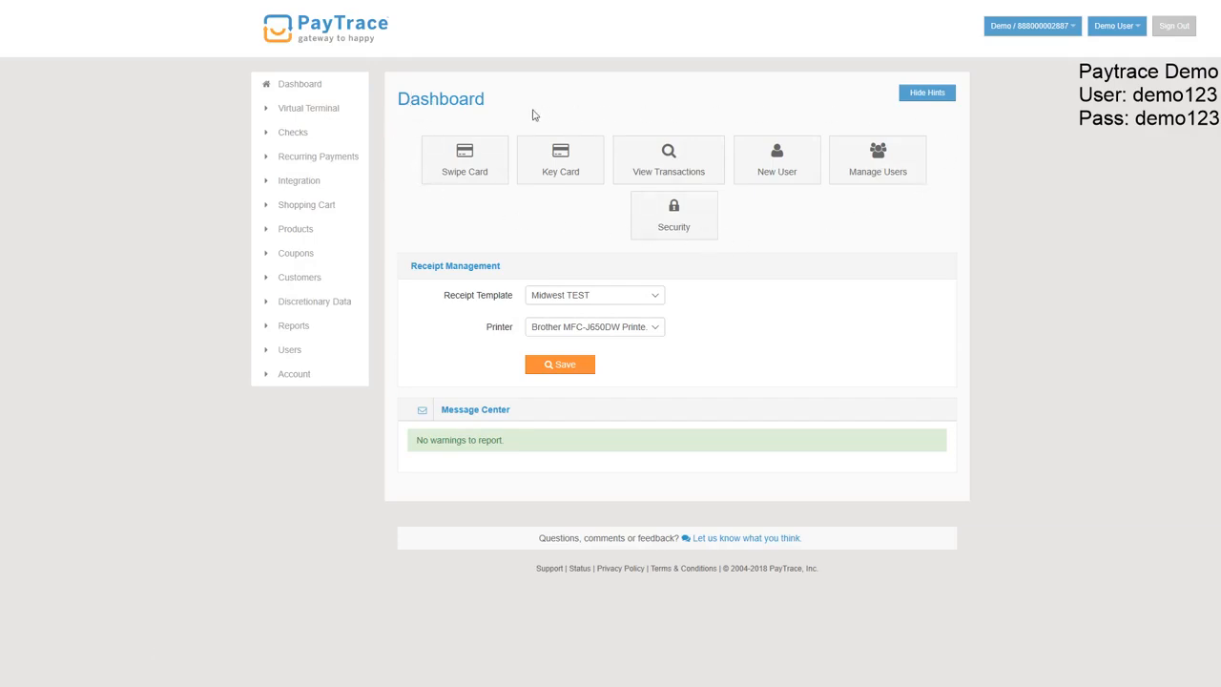
{"action": "mouse_move", "coordinate": [464, 160]}
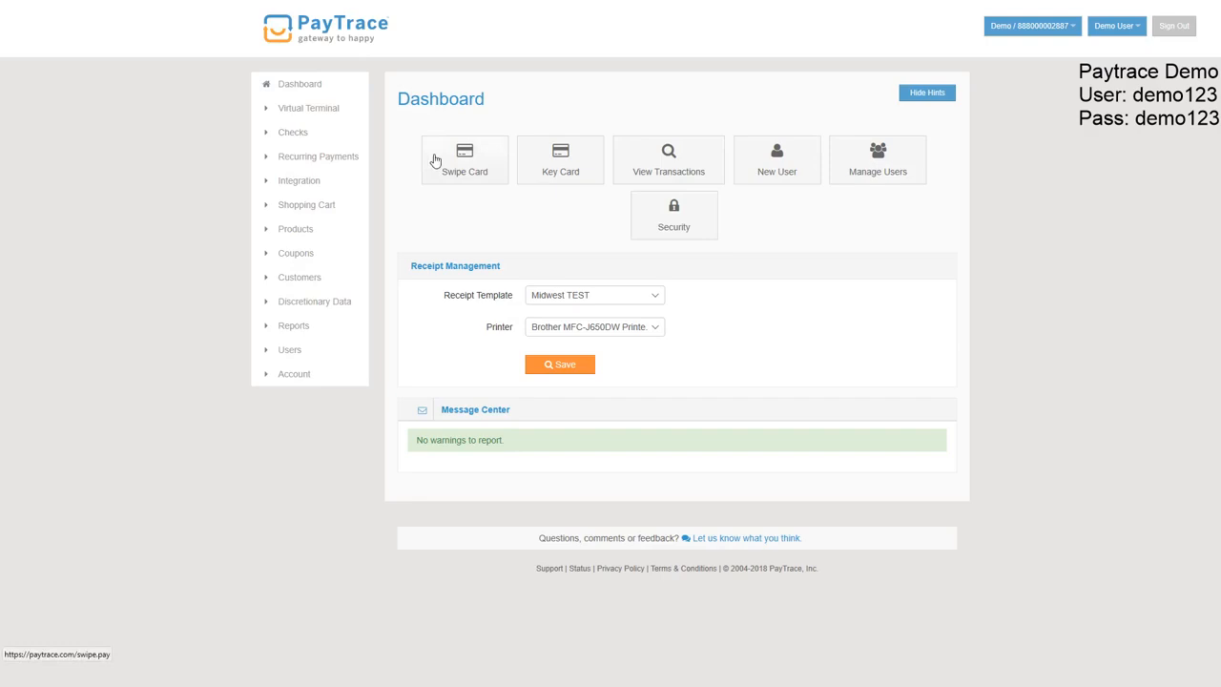
{"action": "left_click", "coordinate": [463, 159]}
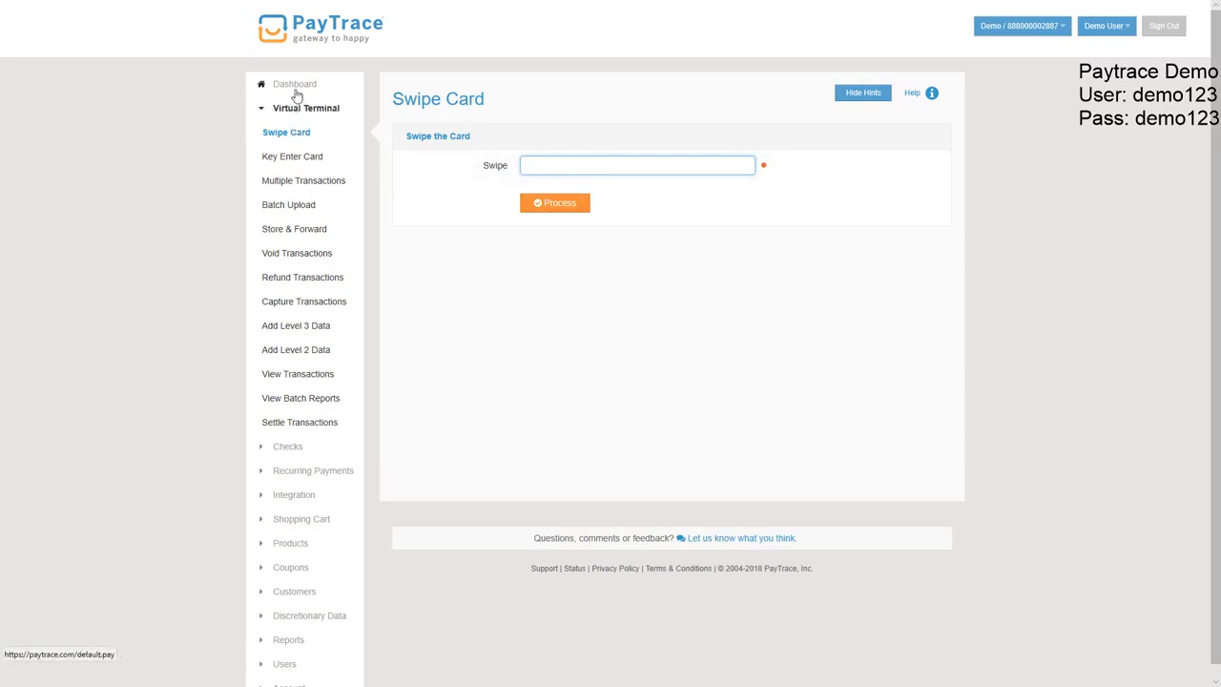
{"action": "left_click", "coordinate": [293, 84]}
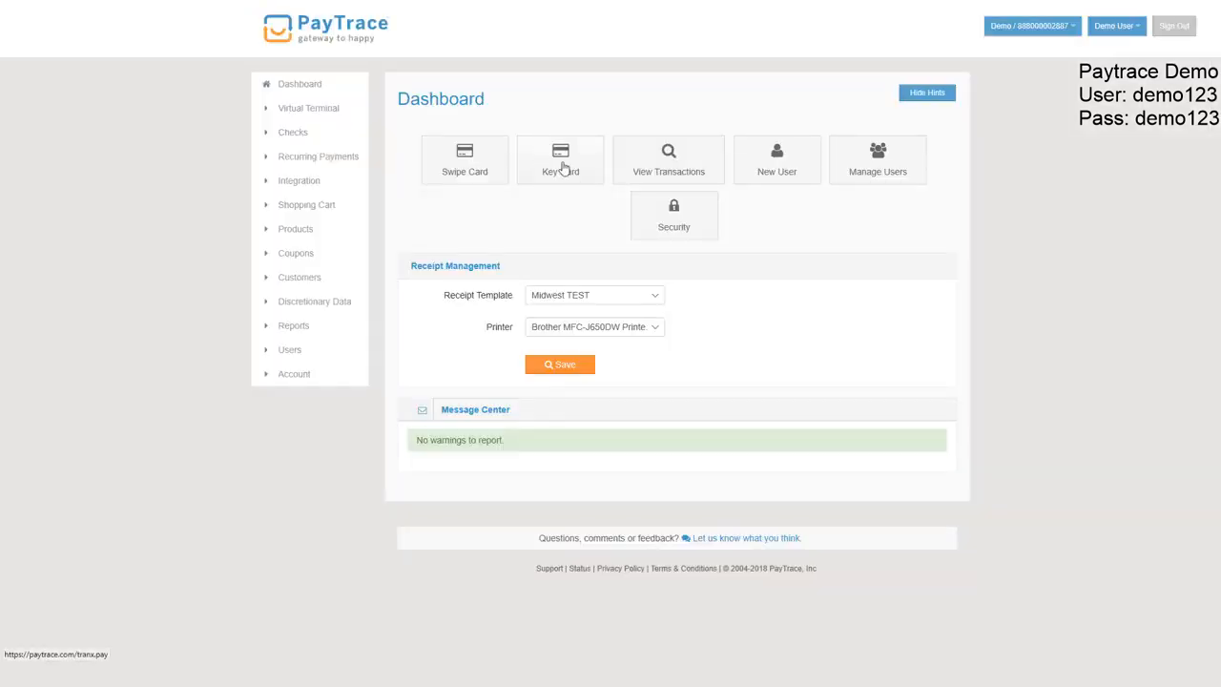
- In Key Enter Card, look up customer Joe to load his card and billing details
{"action": "left_click", "coordinate": [560, 159]}
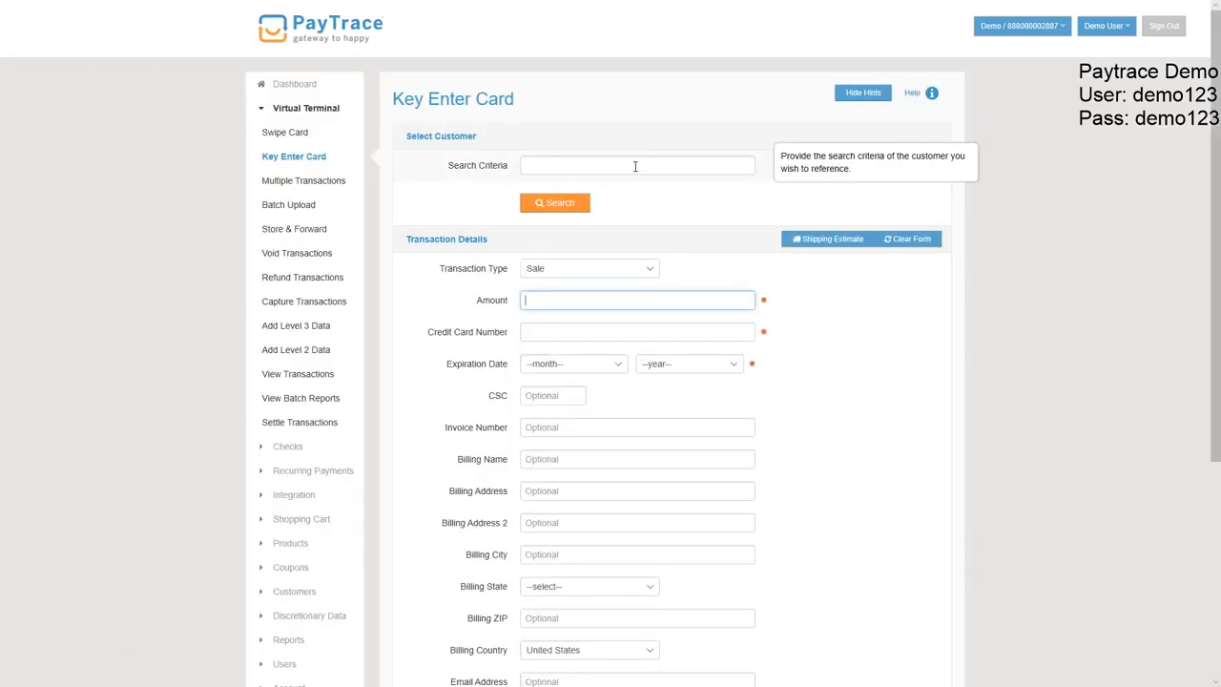
{"action": "type", "text": "J"}
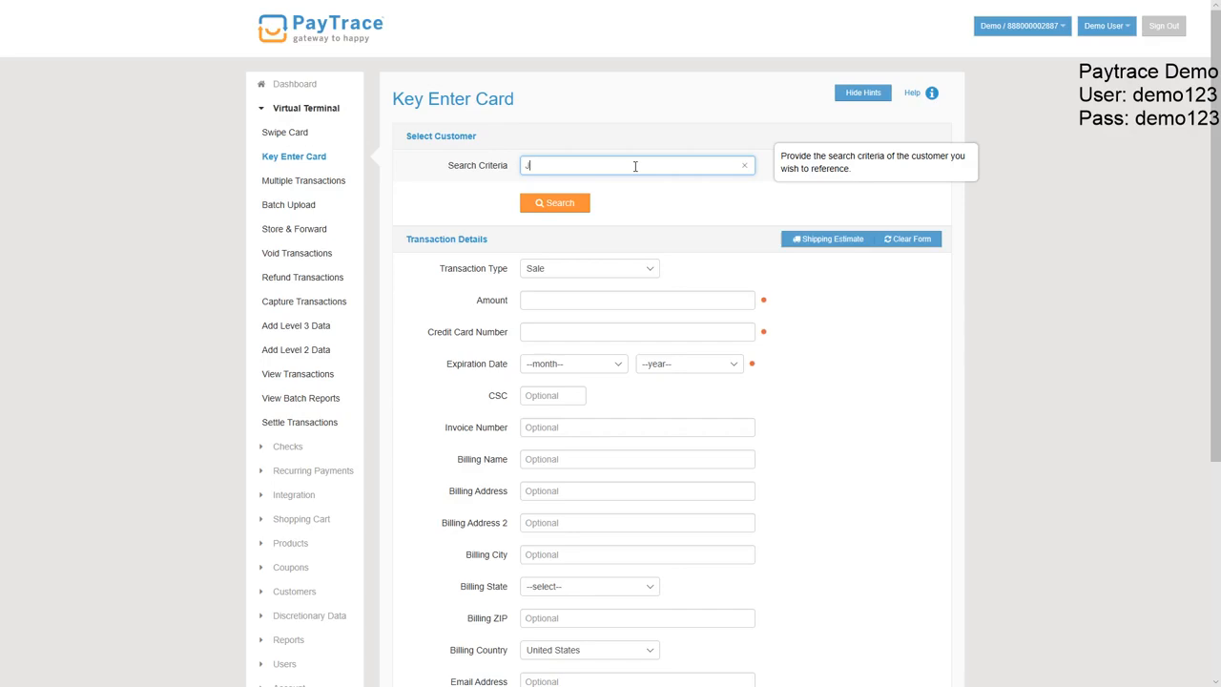
{"action": "type", "text": "Joe"}
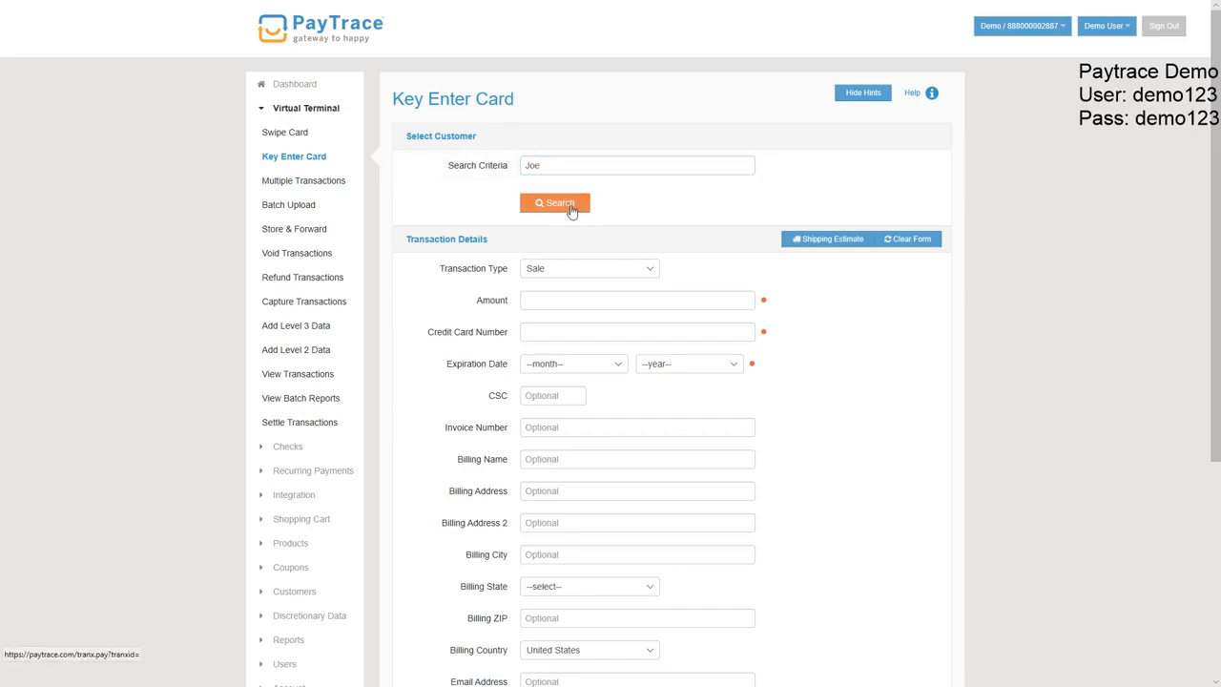
{"action": "left_click", "coordinate": [554, 203]}
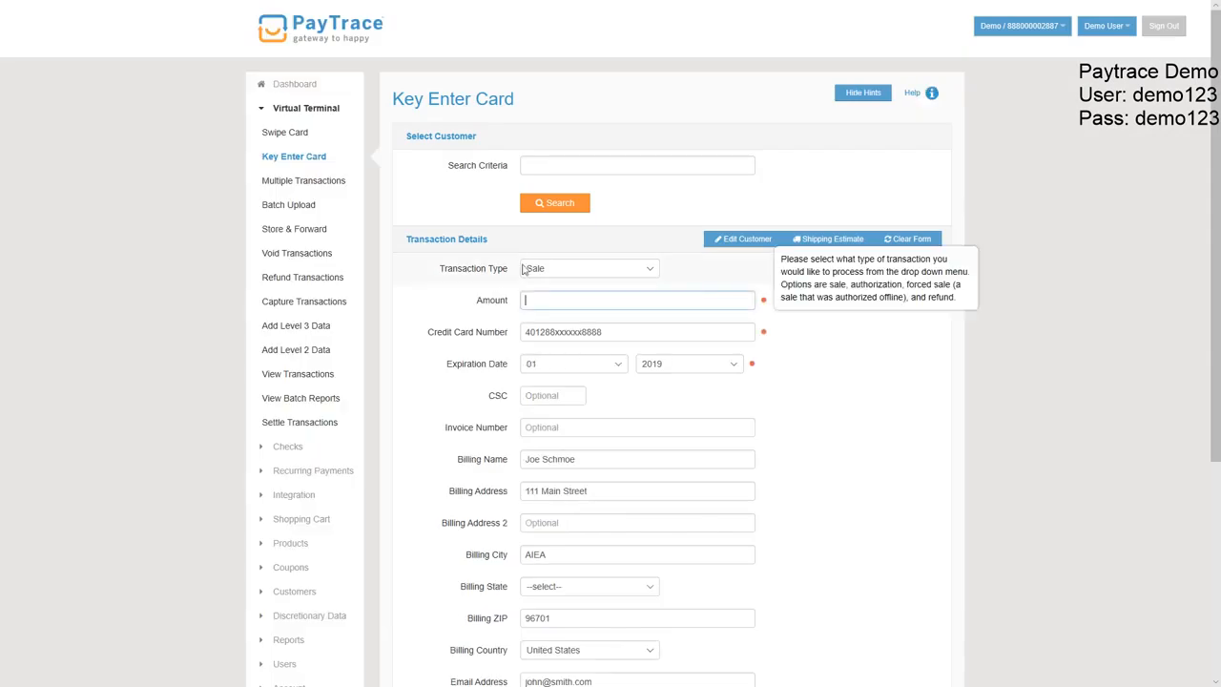
{"action": "mouse_move", "coordinate": [620, 332]}
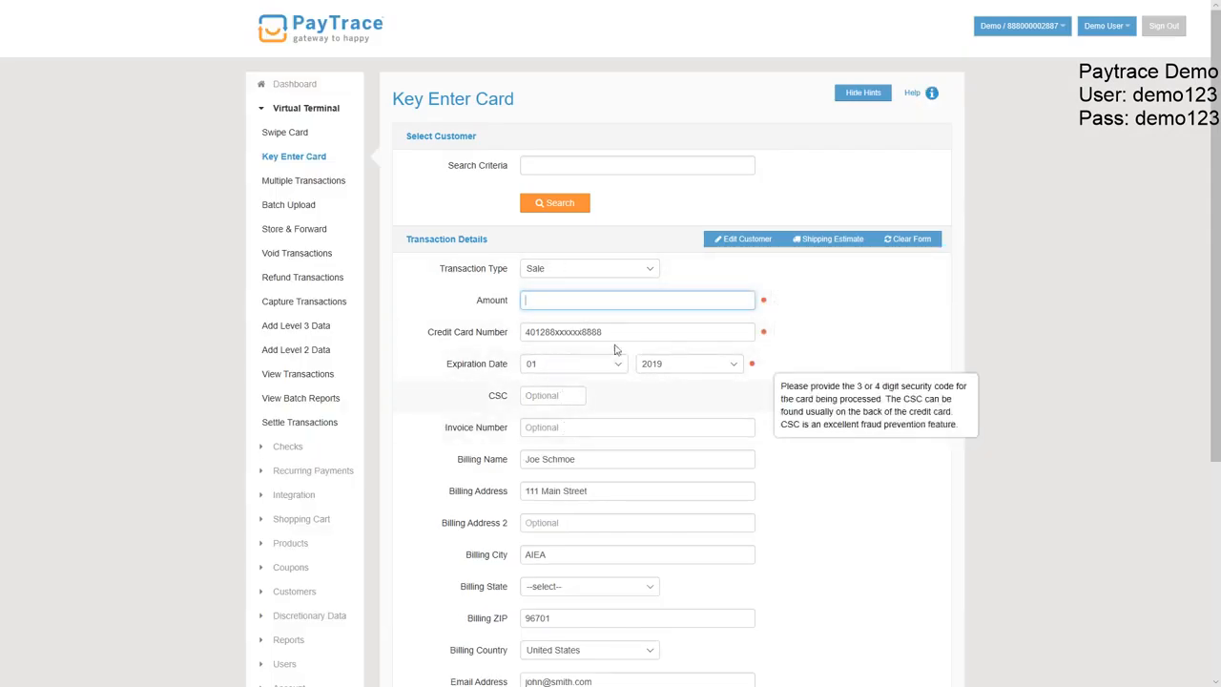
- Enter a sale amount of 50 and CSC 333, ready to process
{"action": "type", "text": "50"}
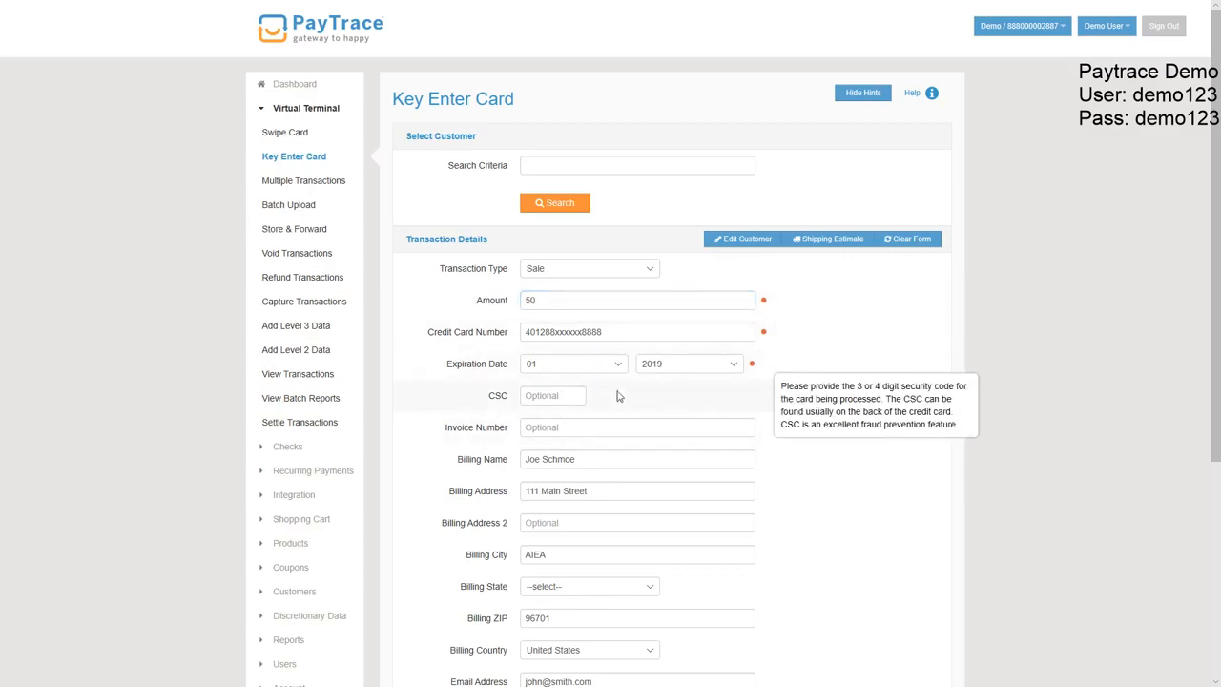
{"action": "scroll", "scroll_direction": "down", "scroll_amount": 3}
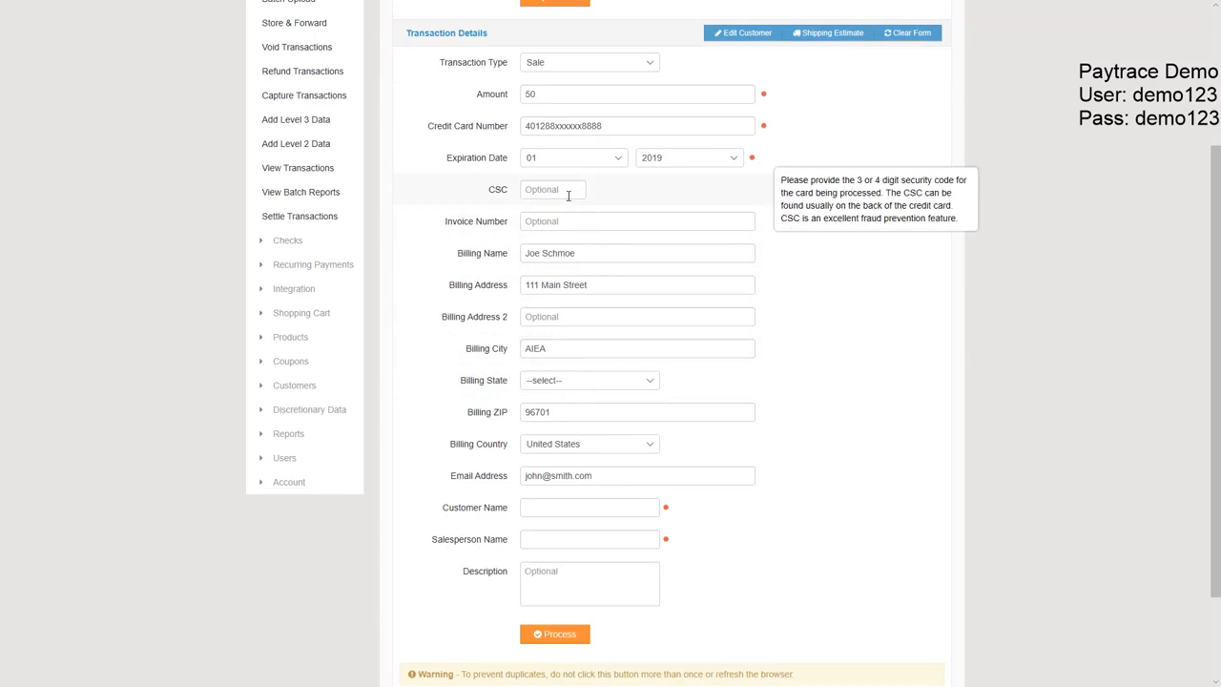
{"action": "type", "text": "333"}
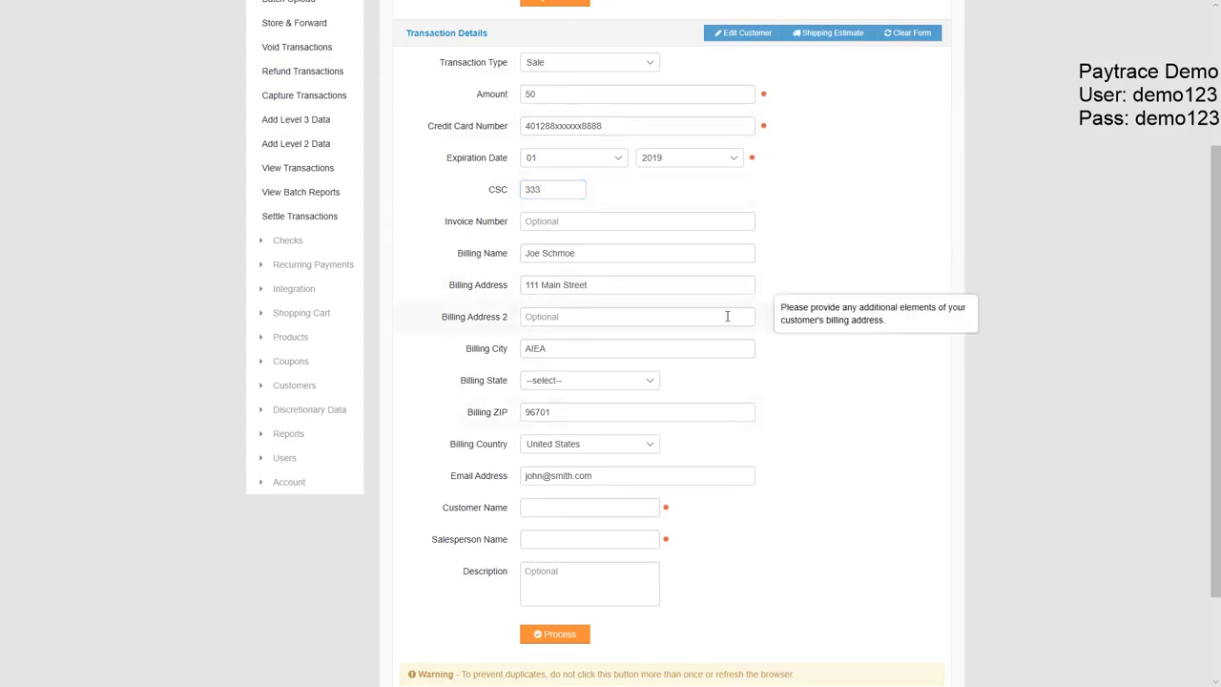
{"action": "mouse_move", "coordinate": [608, 475]}
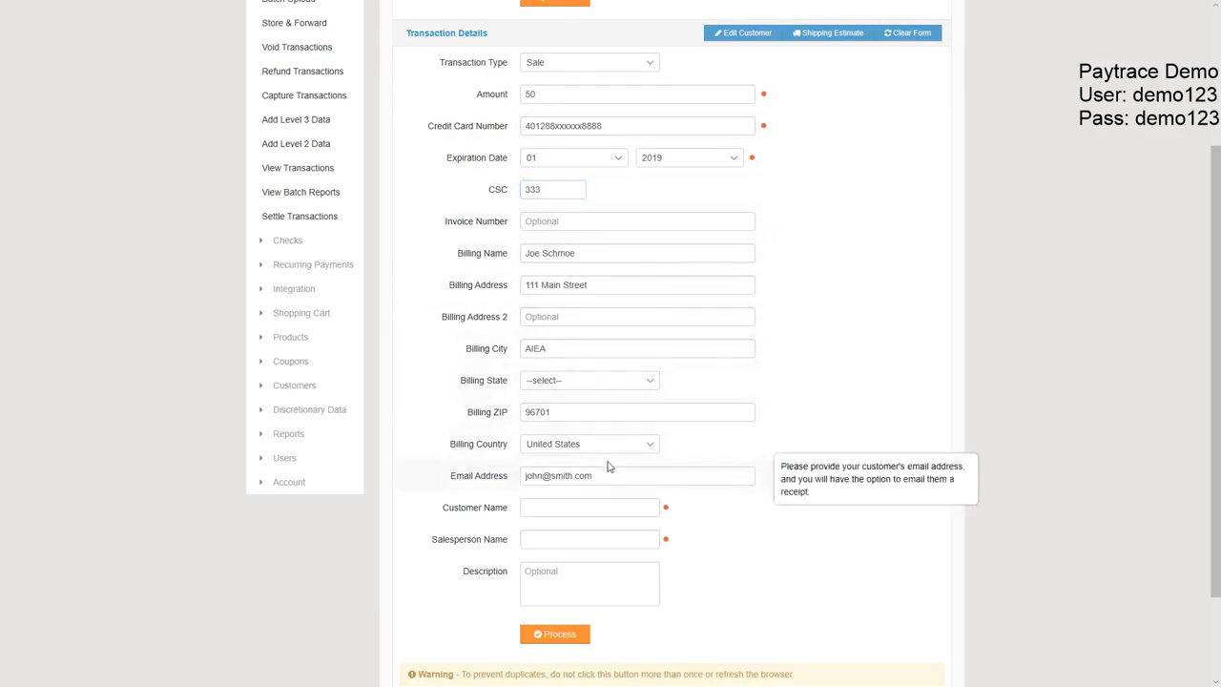
{"action": "scroll", "scroll_direction": "down", "scroll_amount": 3}
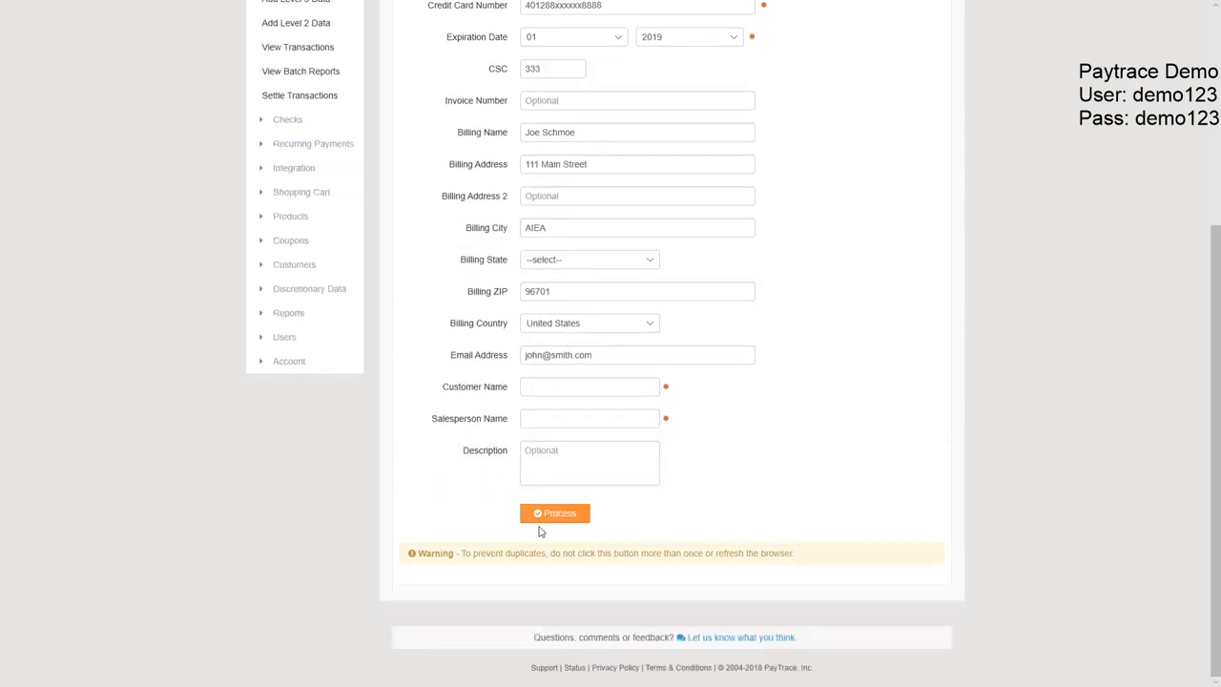
- Process the $50.00 sale, see the missing-name errors, and return to the Dashboard
{"action": "left_click", "coordinate": [555, 514]}
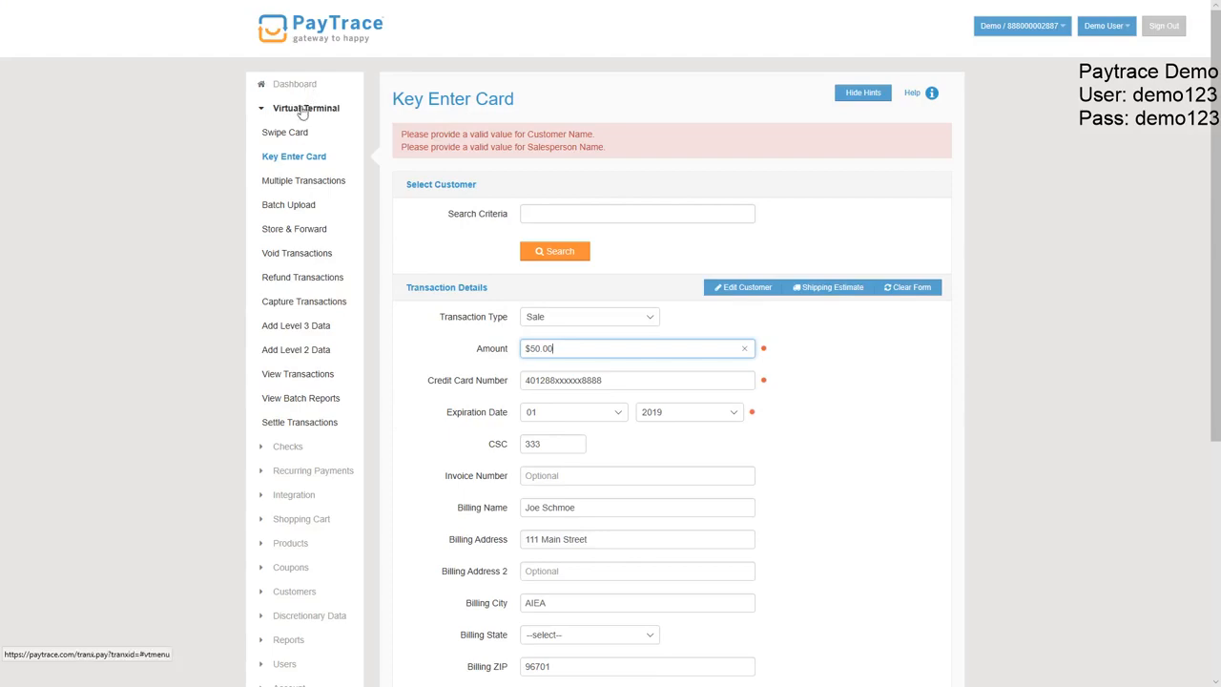
{"action": "left_click", "coordinate": [306, 107]}
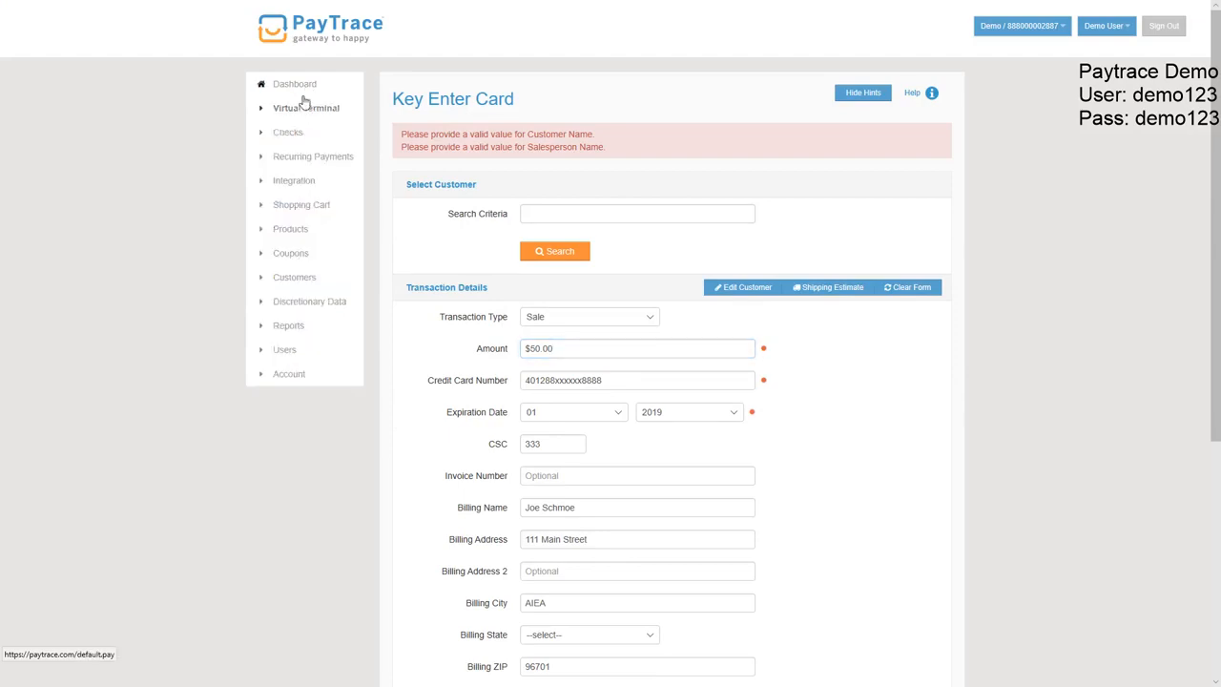
{"action": "left_click", "coordinate": [294, 83]}
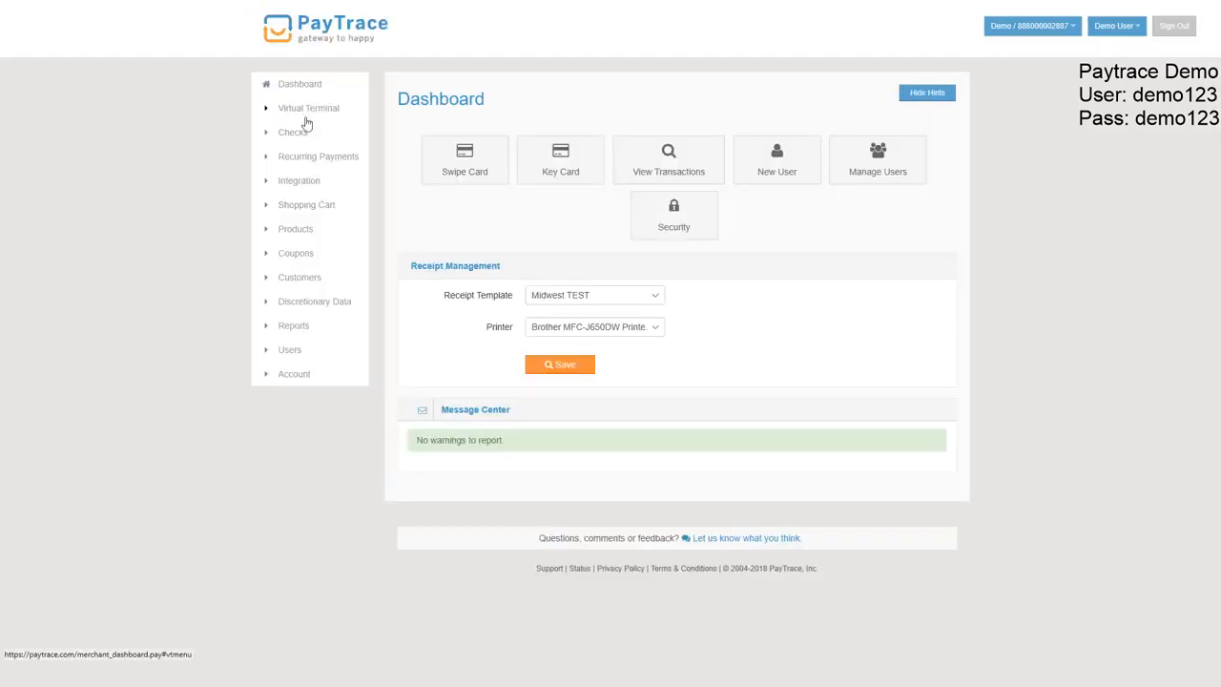
- Start a New Payment under Recurring Payments
{"action": "left_click", "coordinate": [318, 156]}
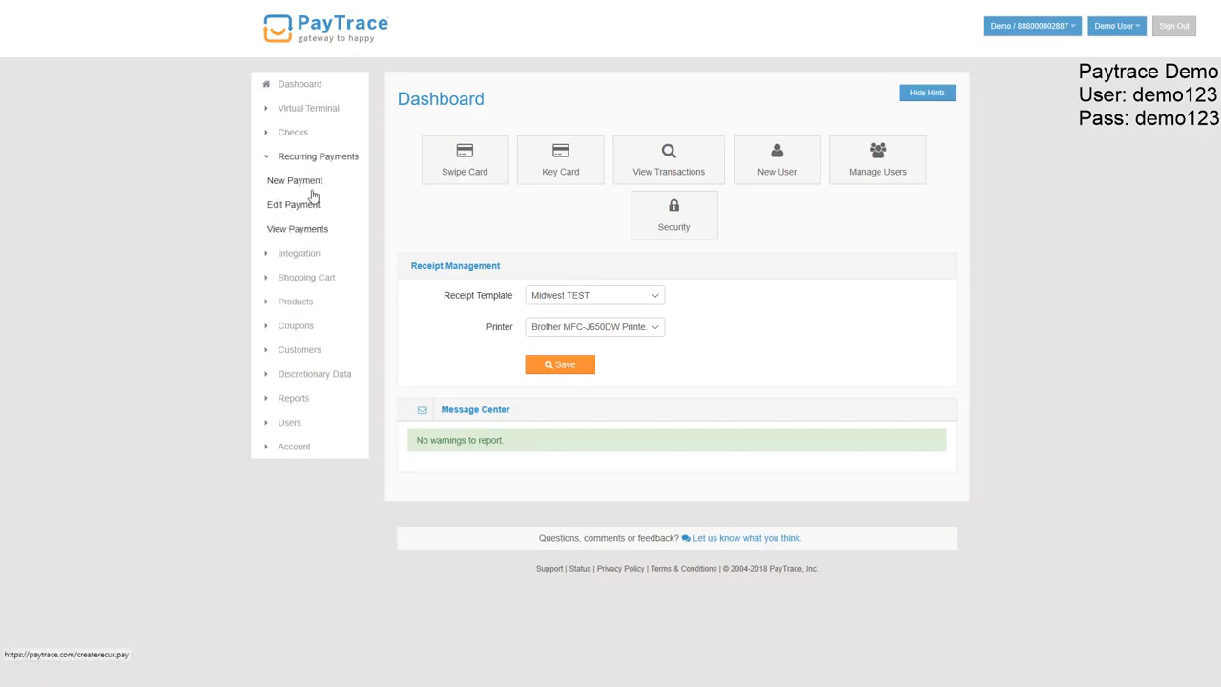
{"action": "mouse_move", "coordinate": [345, 195]}
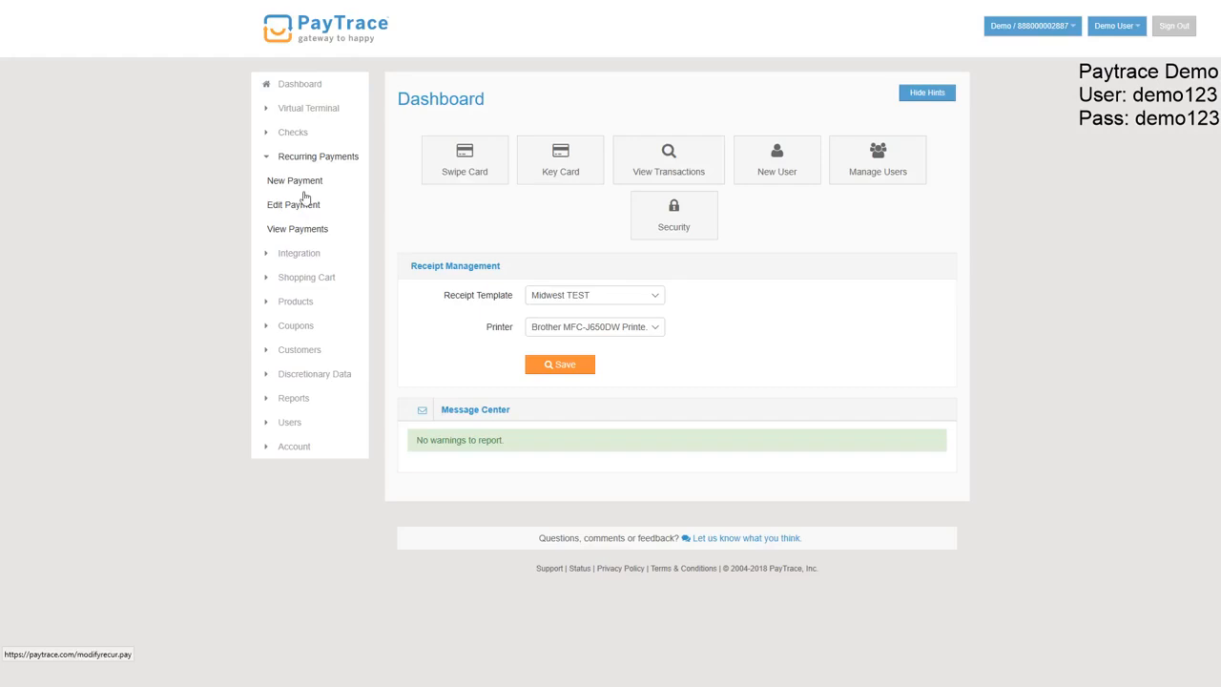
{"action": "left_click", "coordinate": [294, 180]}
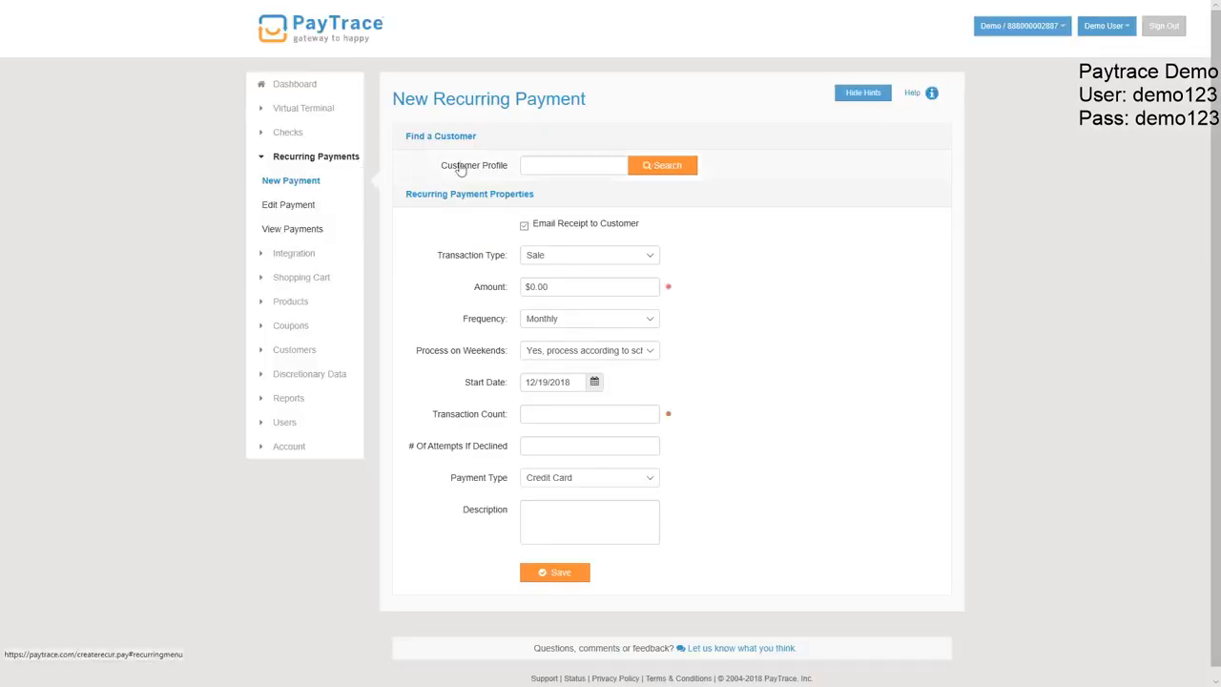
{"action": "type", "text": "Joe"}
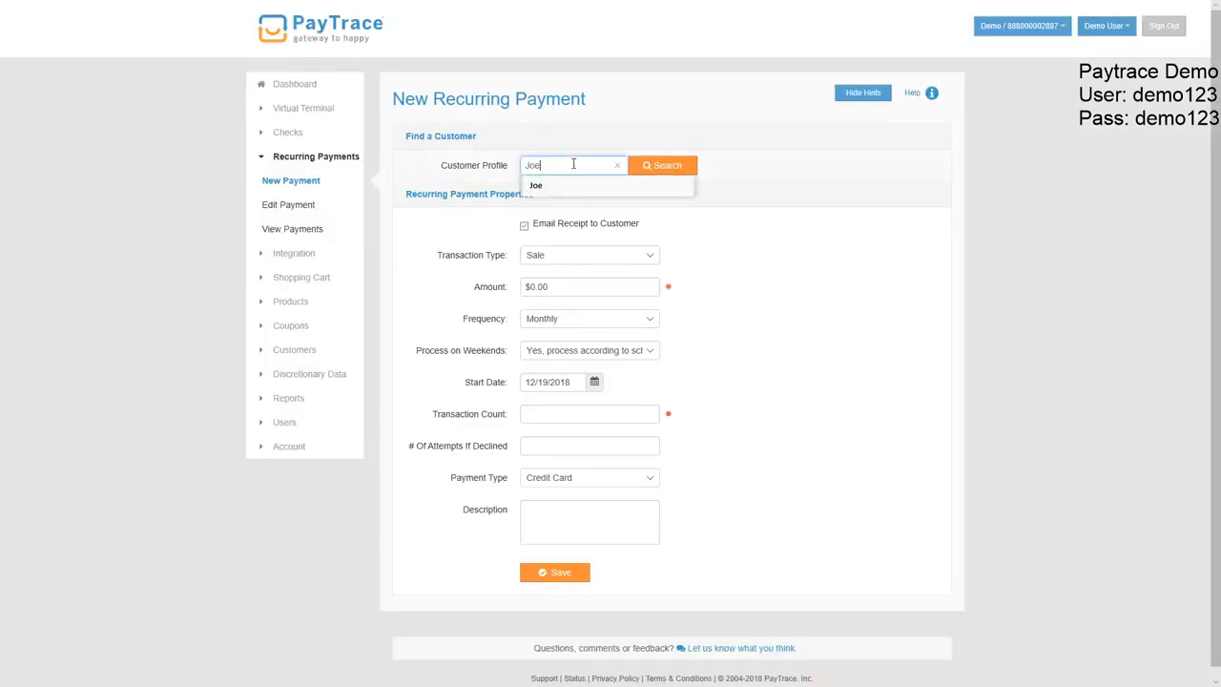
{"action": "left_click", "coordinate": [662, 165]}
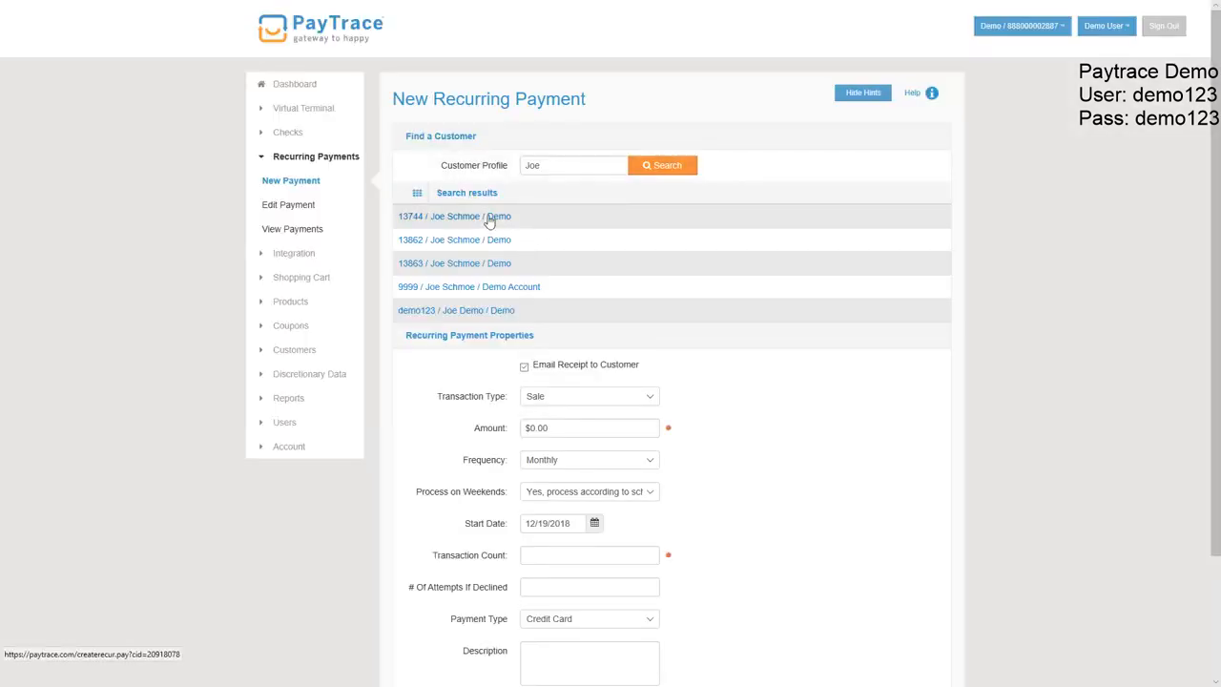
{"action": "left_click", "coordinate": [454, 215]}
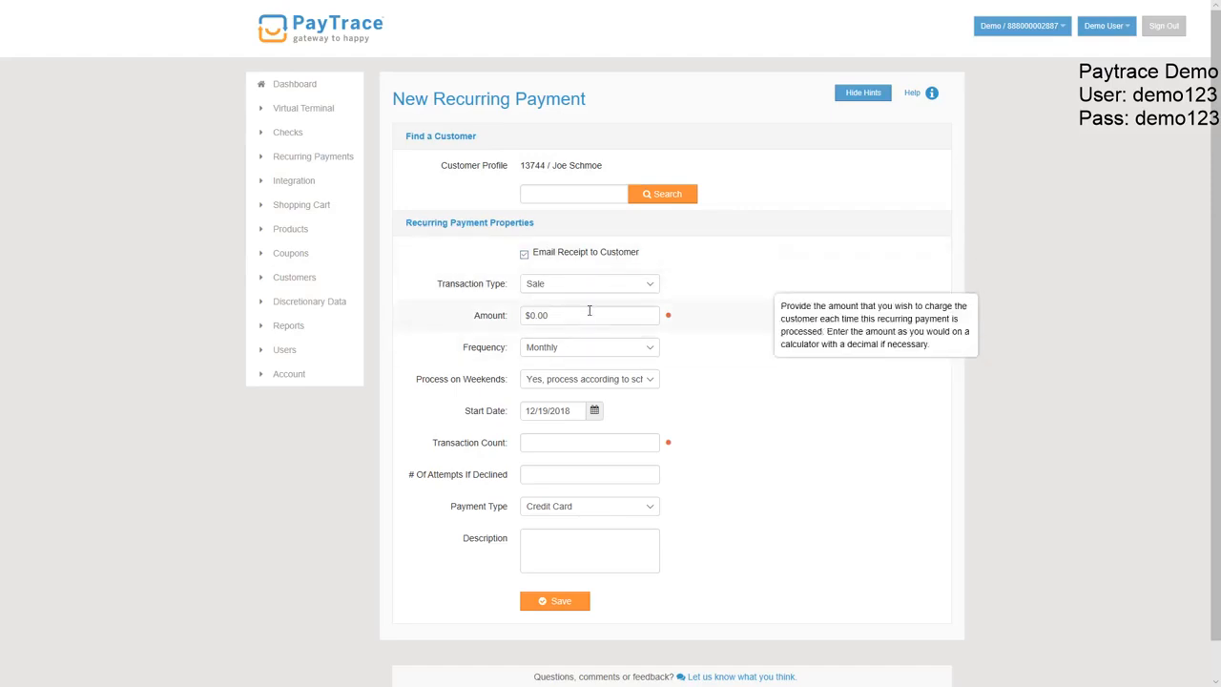
{"action": "type", "text": "15"}
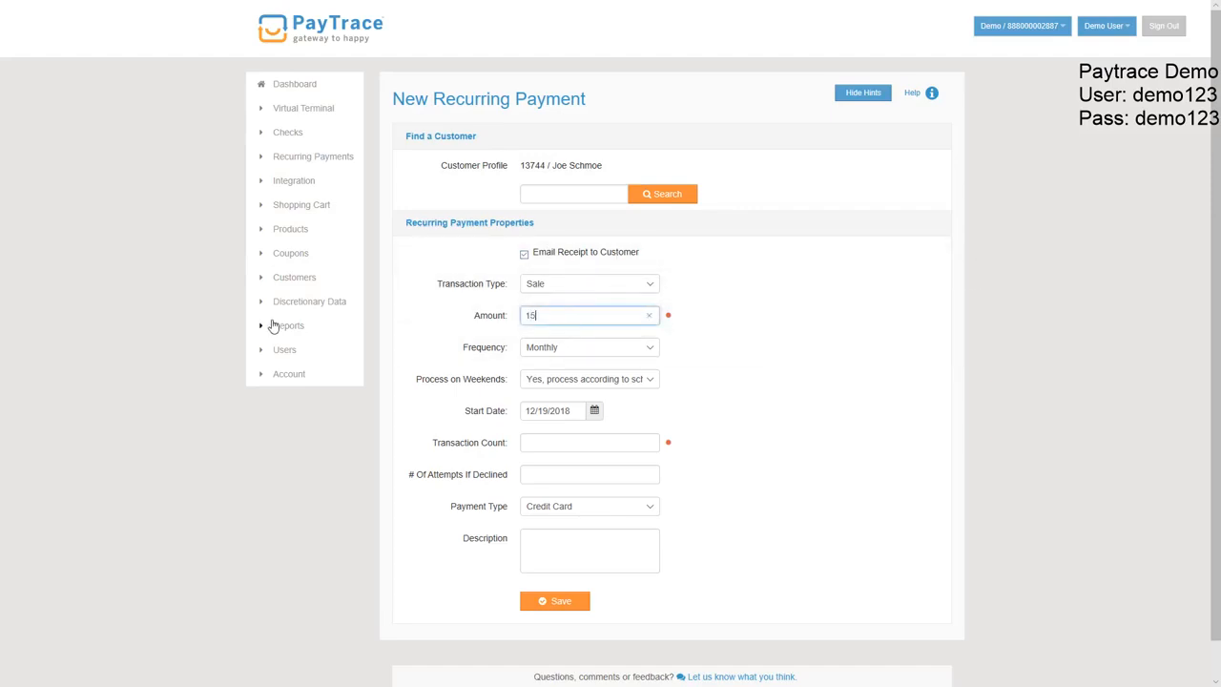
{"action": "left_click", "coordinate": [588, 346]}
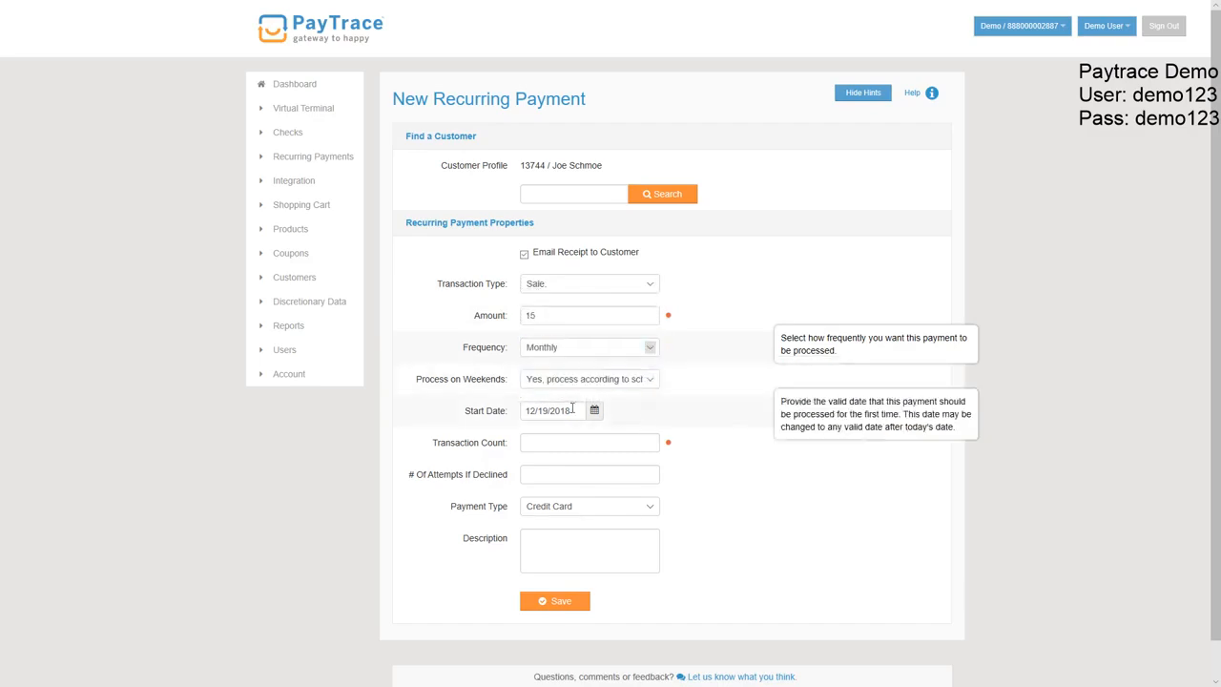
- Set start date 01/01/2019, 12 payments, 3 attempts, description Services, and save
{"action": "left_click", "coordinate": [554, 410]}
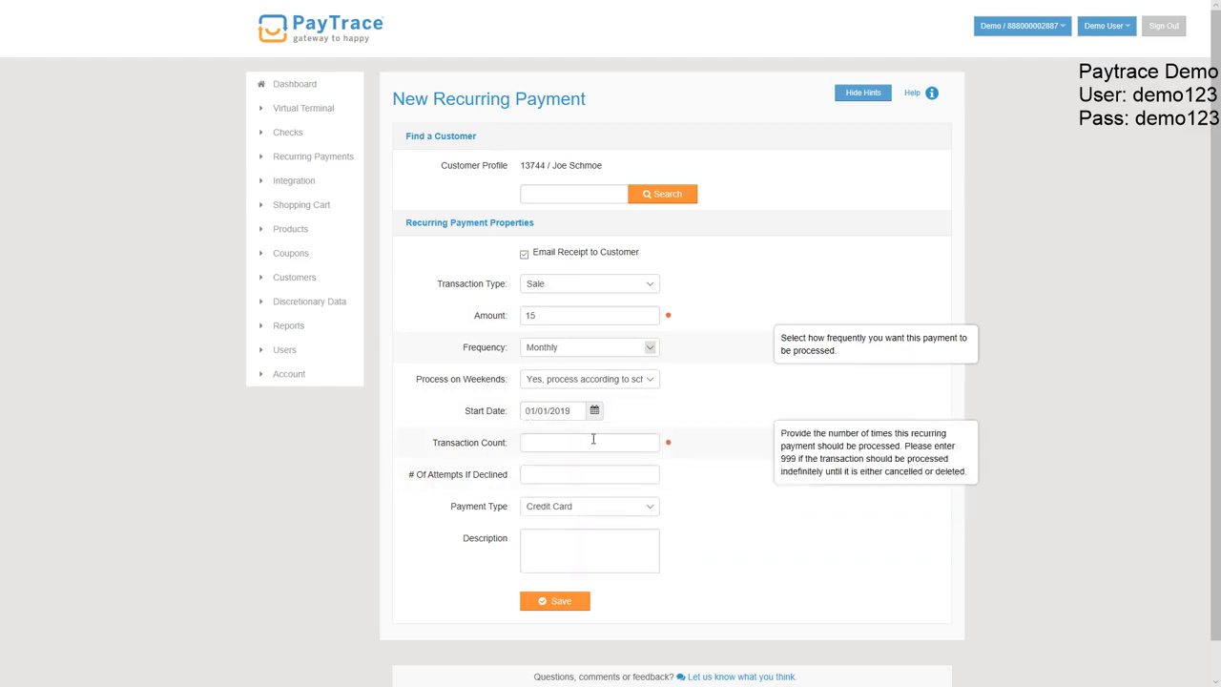
{"action": "type", "text": "12"}
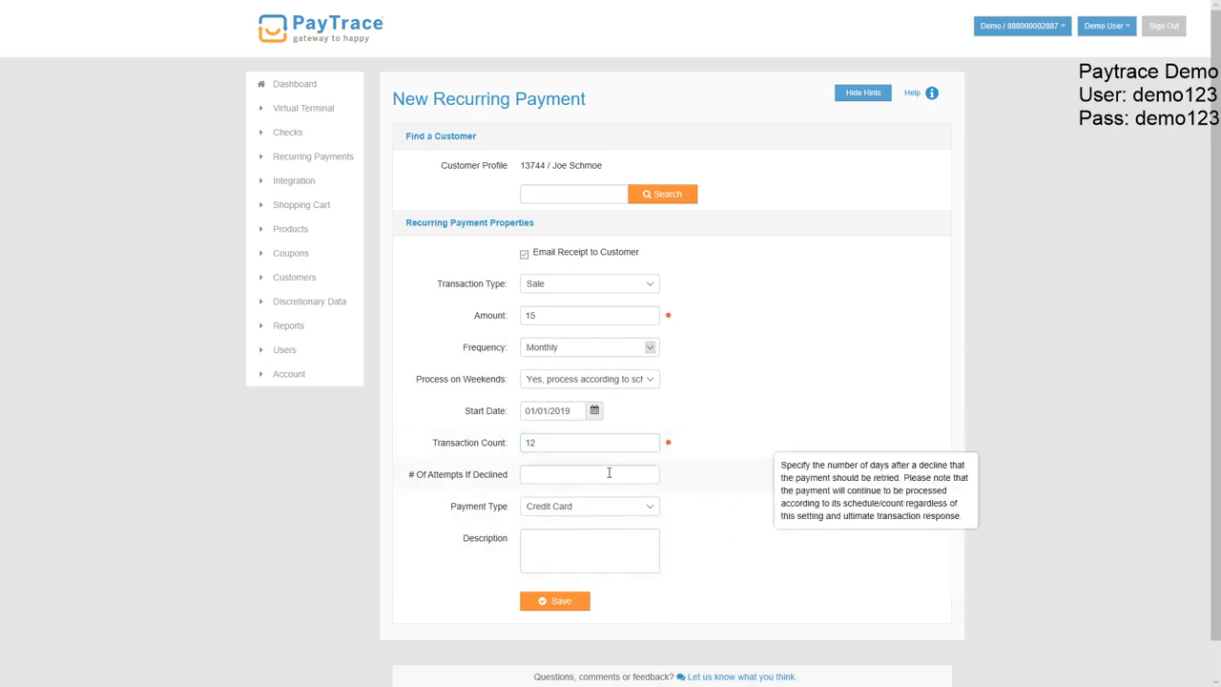
{"action": "type", "text": "3"}
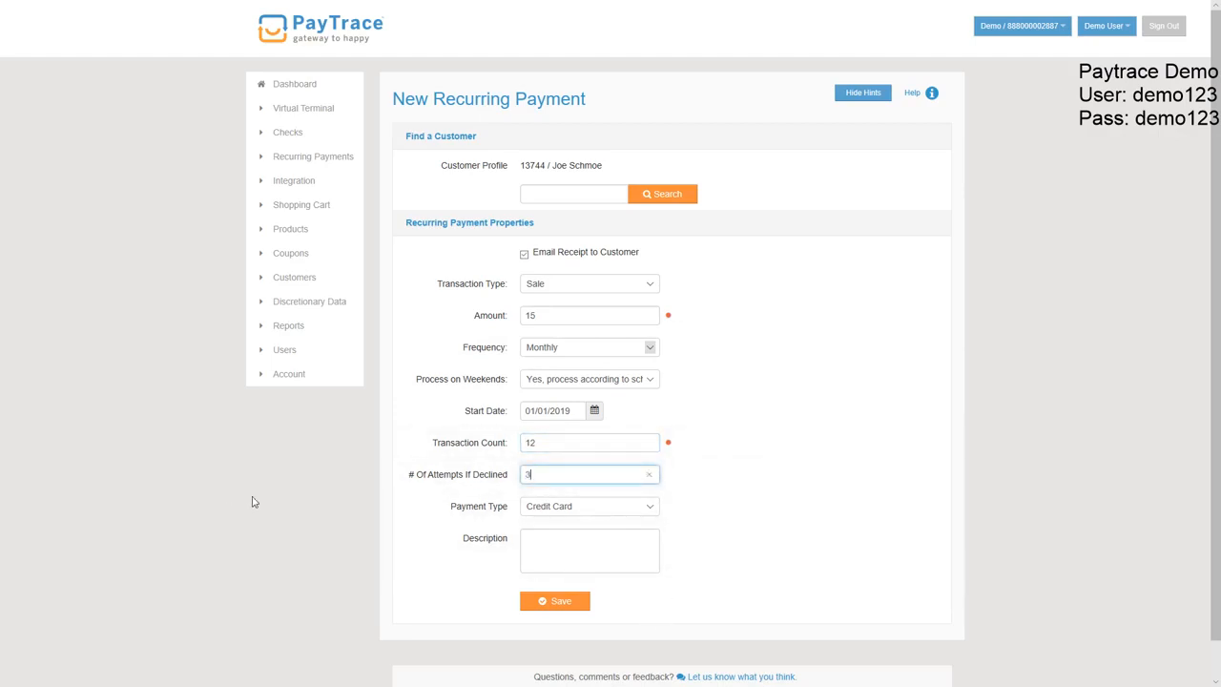
{"action": "left_click", "coordinate": [589, 550]}
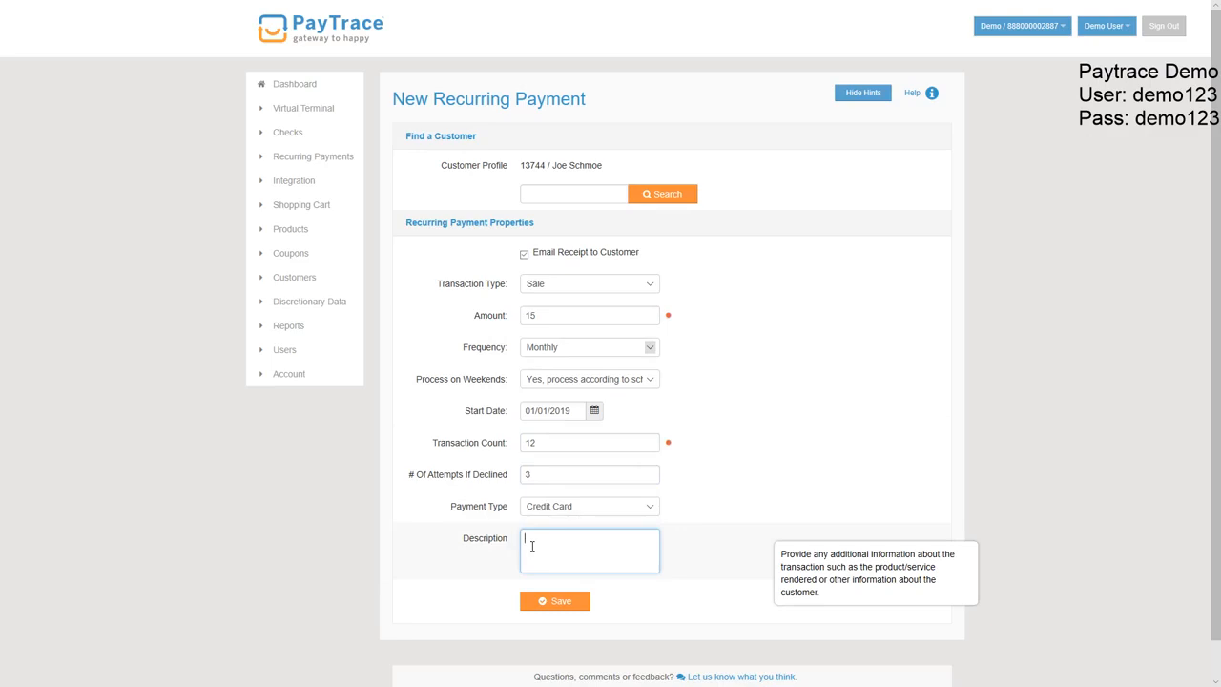
{"action": "type", "text": "Services"}
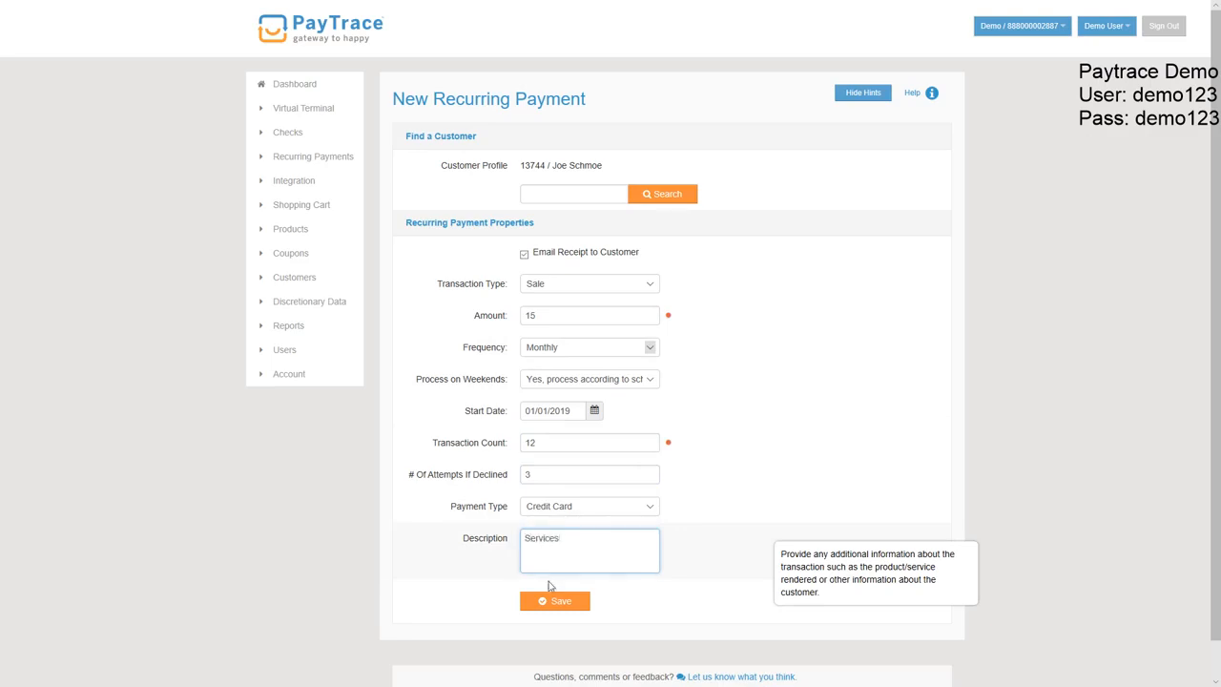
{"action": "left_click", "coordinate": [554, 600]}
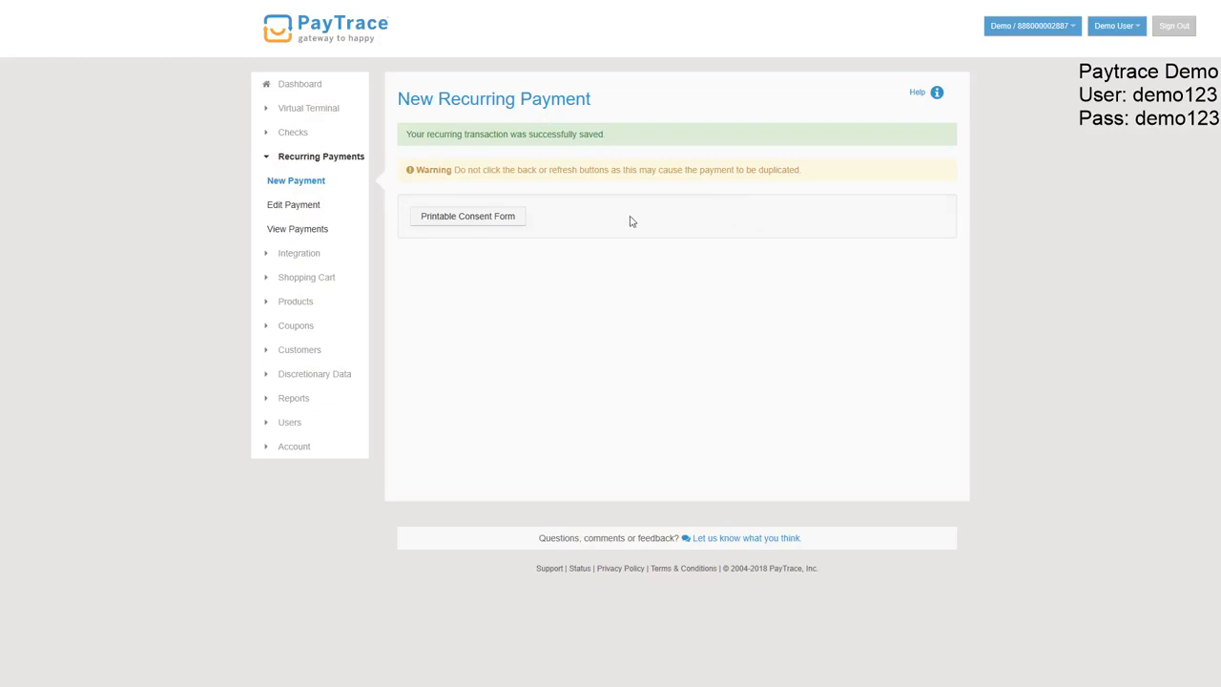
{"action": "mouse_move", "coordinate": [467, 226]}
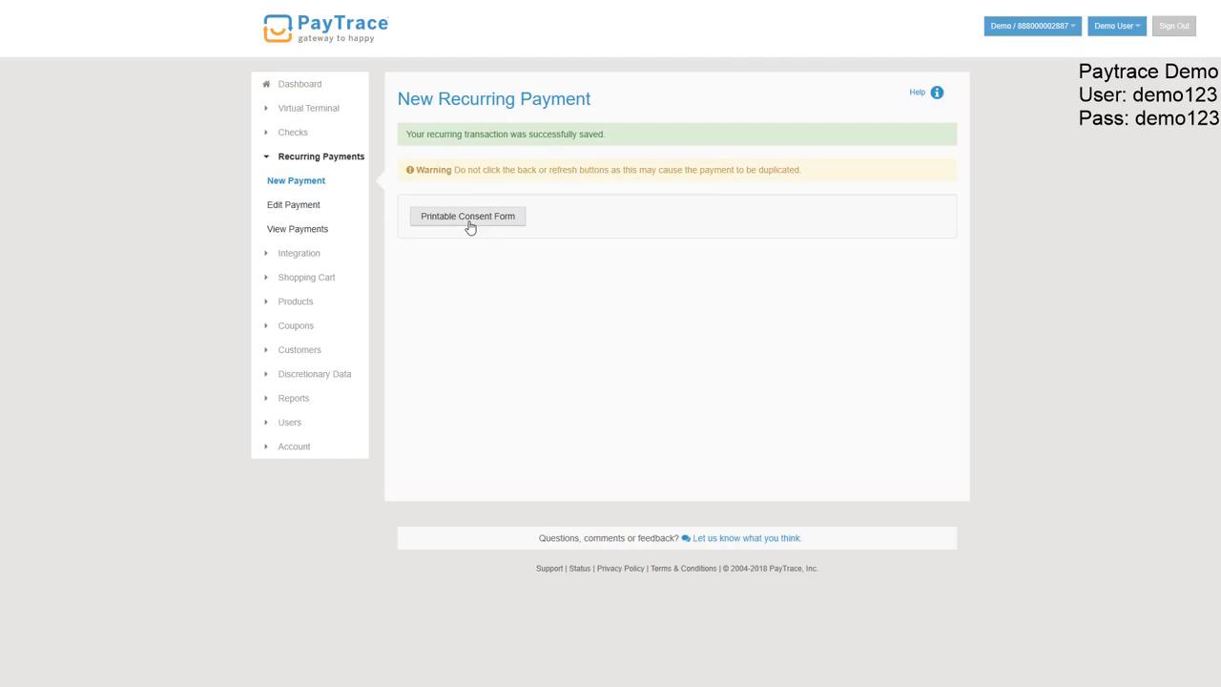
{"action": "mouse_move", "coordinate": [364, 272]}
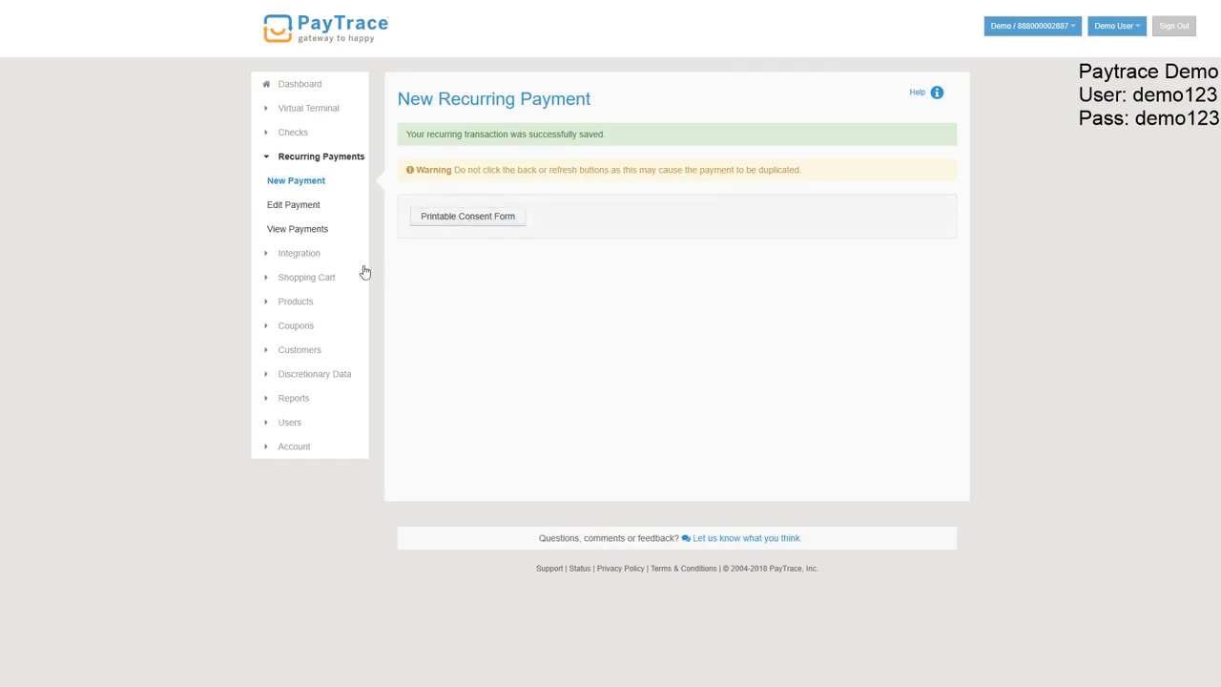
- Reveal the Integration options after the recurring payment is saved
{"action": "left_click", "coordinate": [298, 253]}
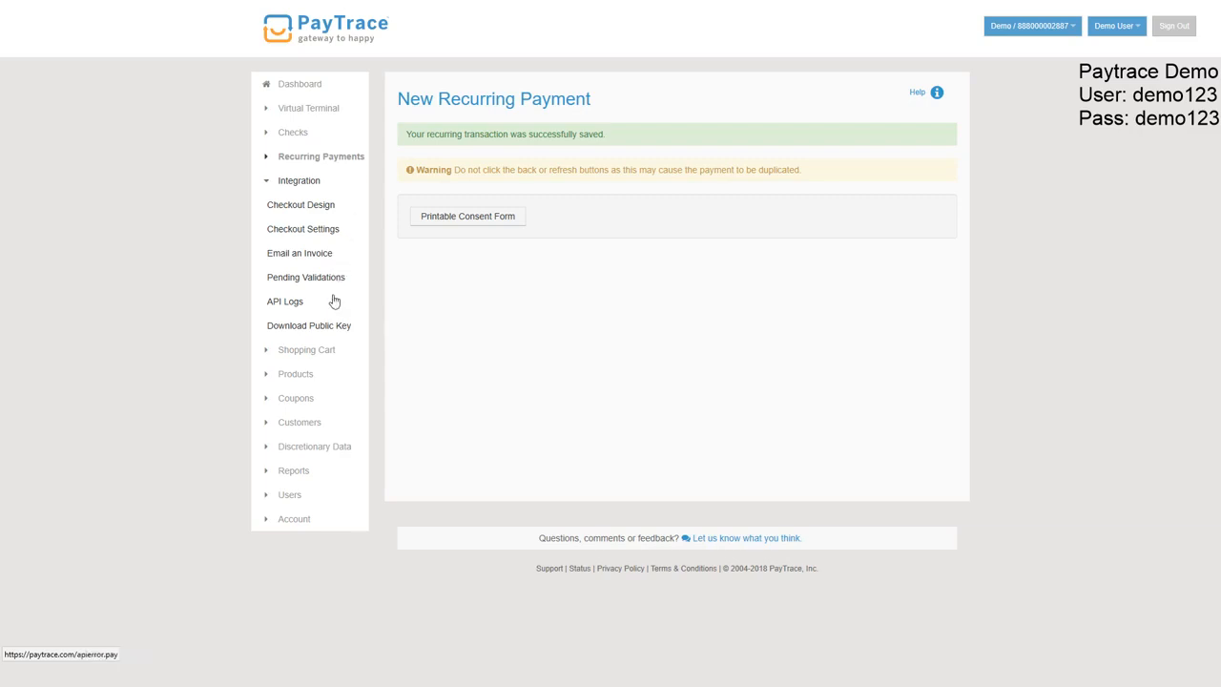
{"action": "mouse_move", "coordinate": [327, 267]}
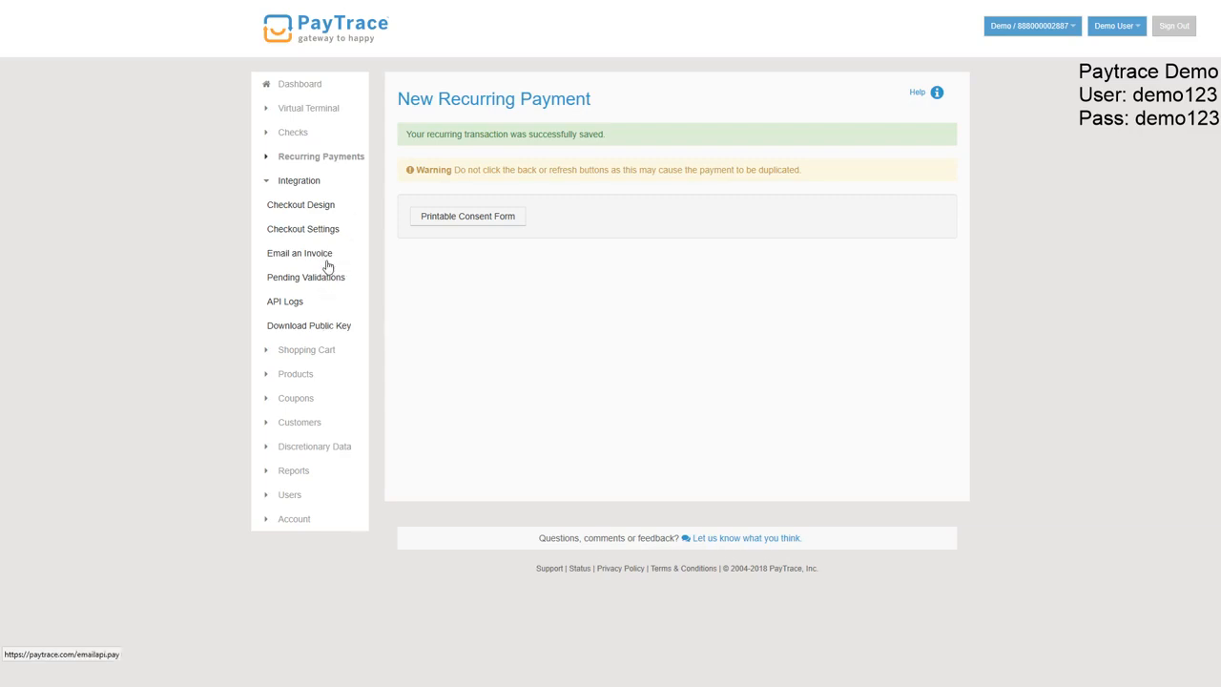
{"action": "left_click", "coordinate": [300, 253]}
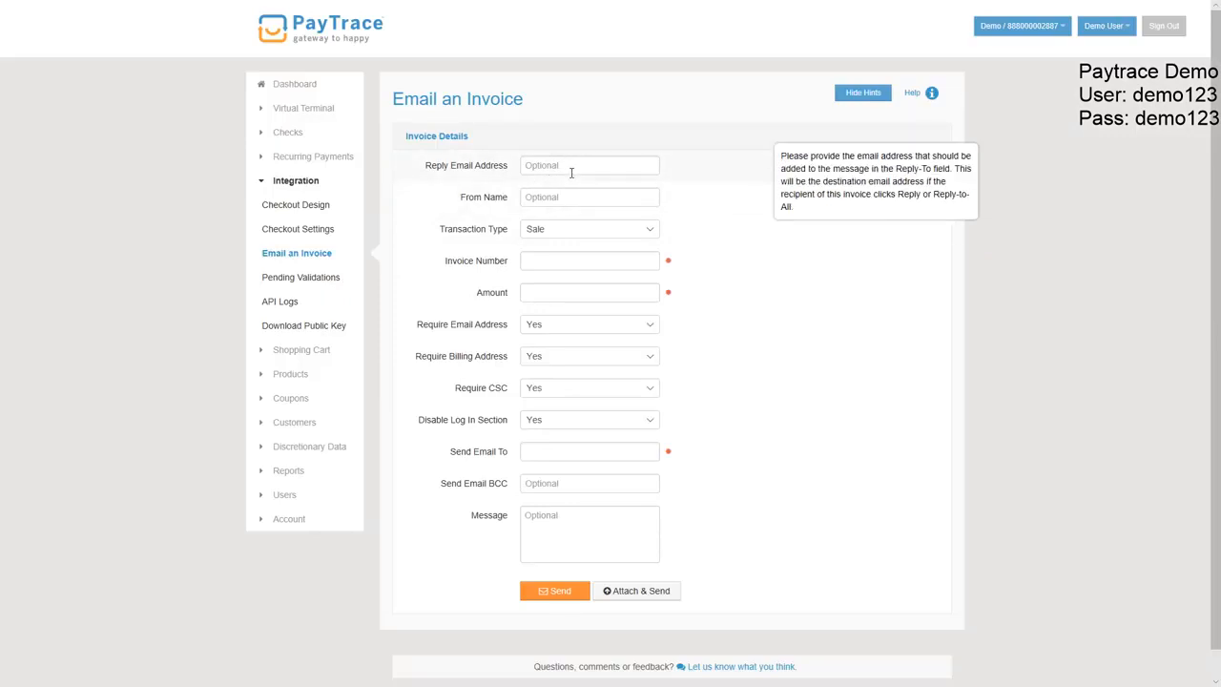
{"action": "mouse_move", "coordinate": [563, 260]}
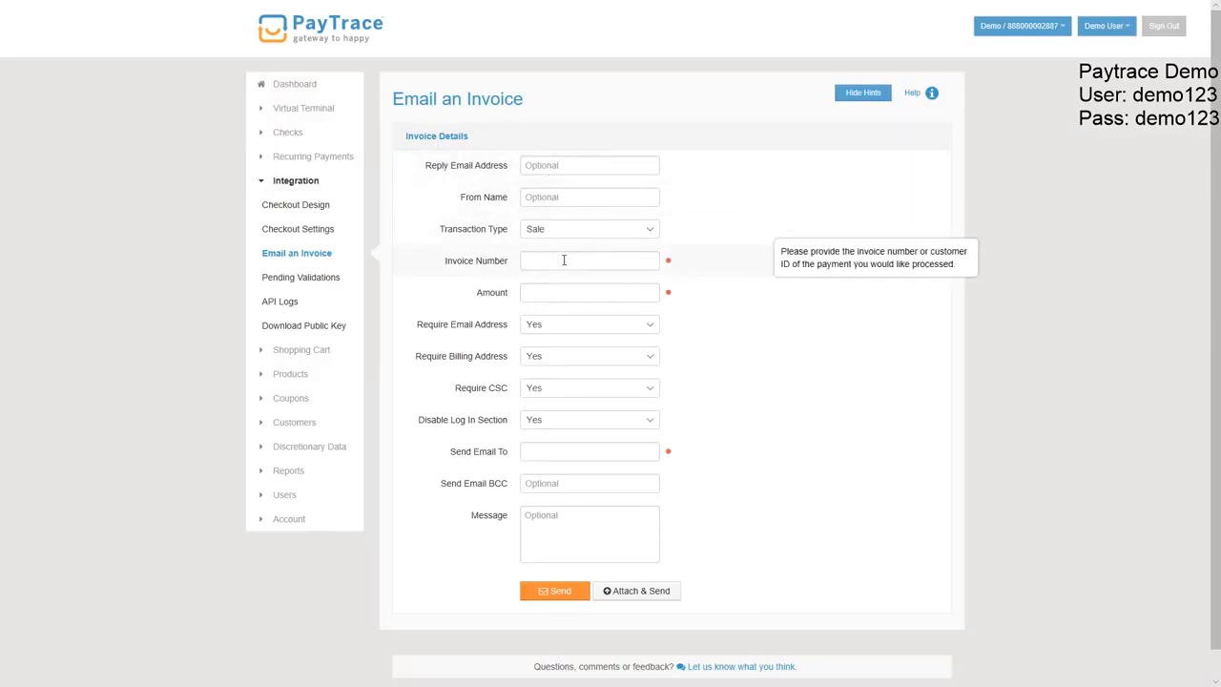
{"action": "type", "text": "1589"}
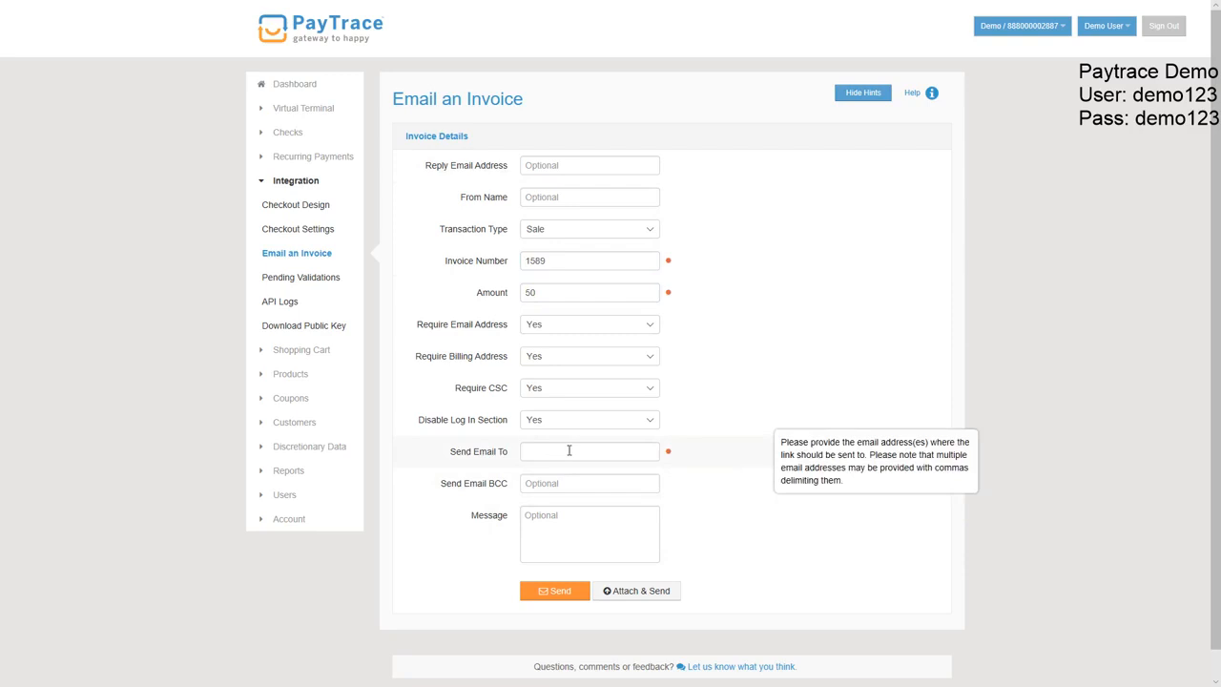
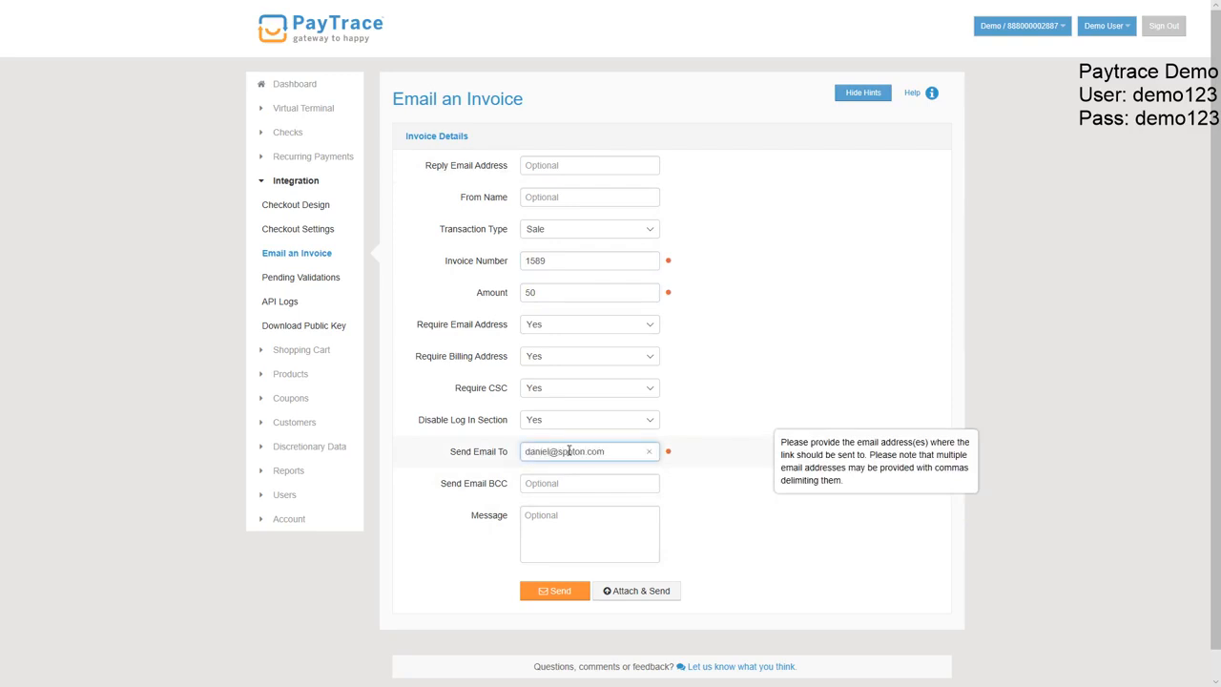
{"action": "left_click", "coordinate": [589, 533]}
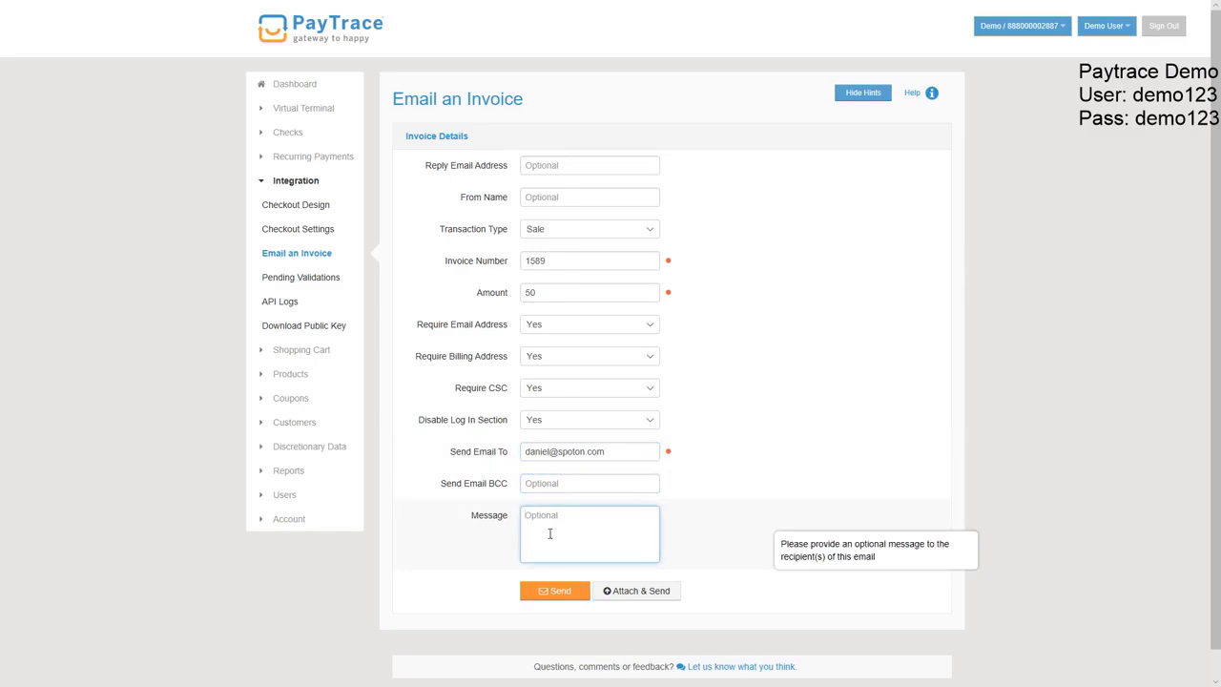
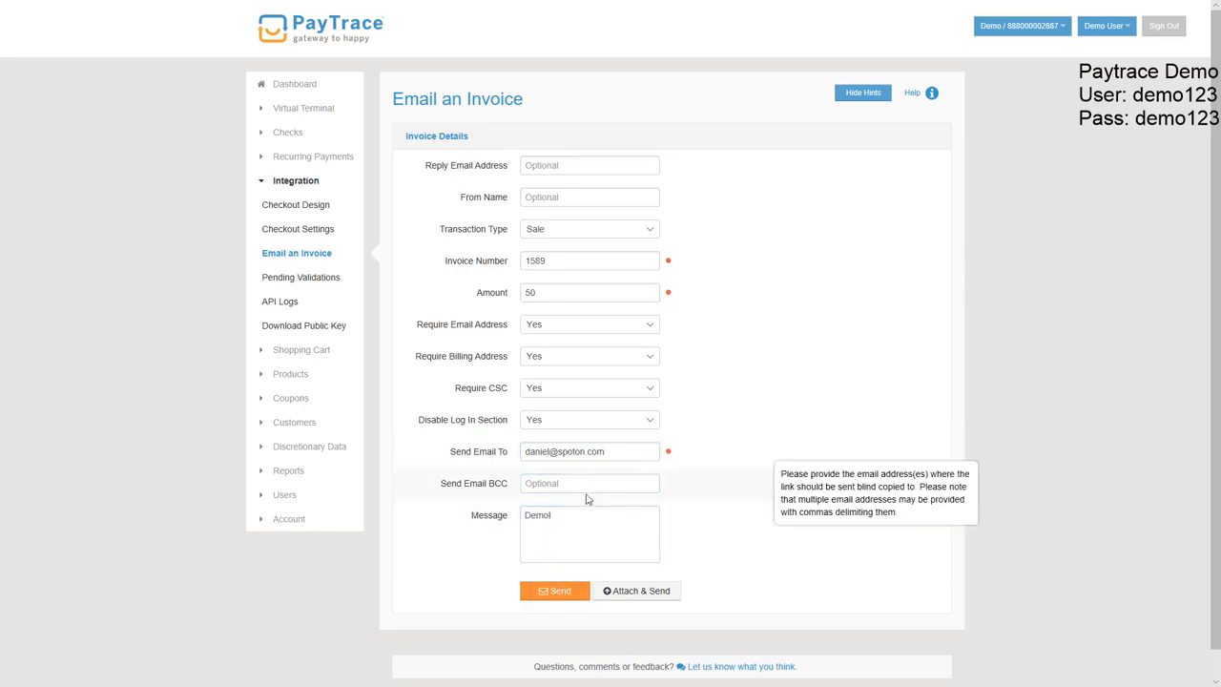
{"action": "left_click", "coordinate": [555, 590]}
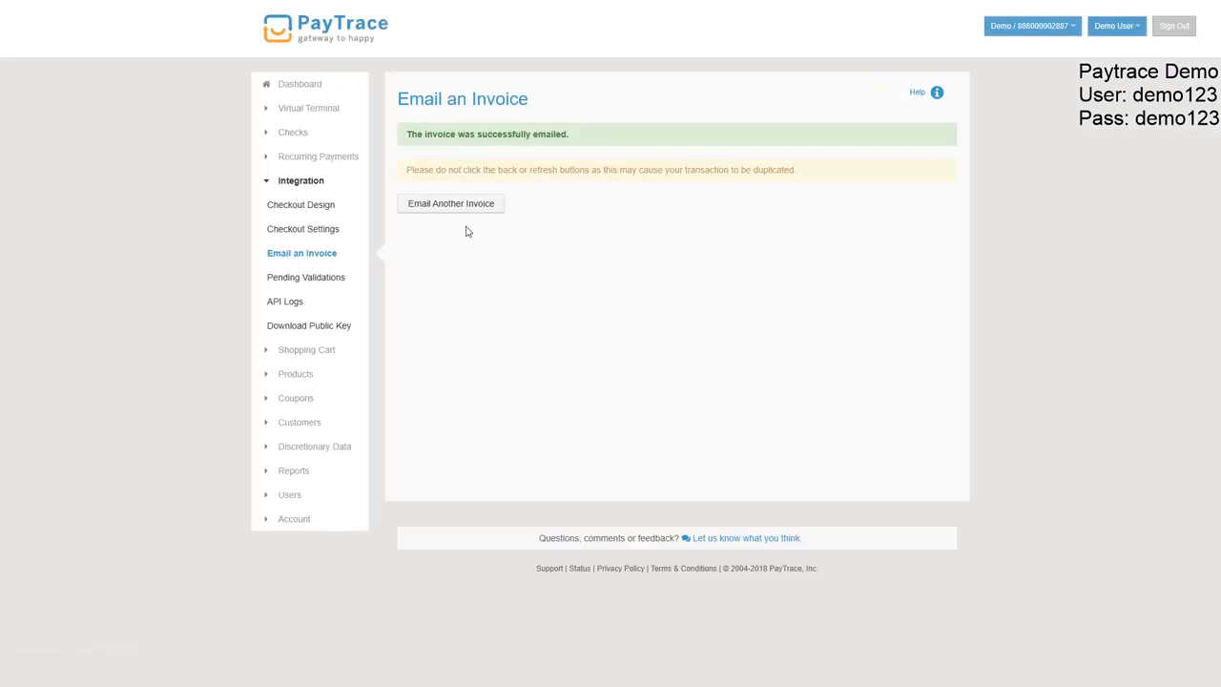
{"action": "mouse_move", "coordinate": [296, 372]}
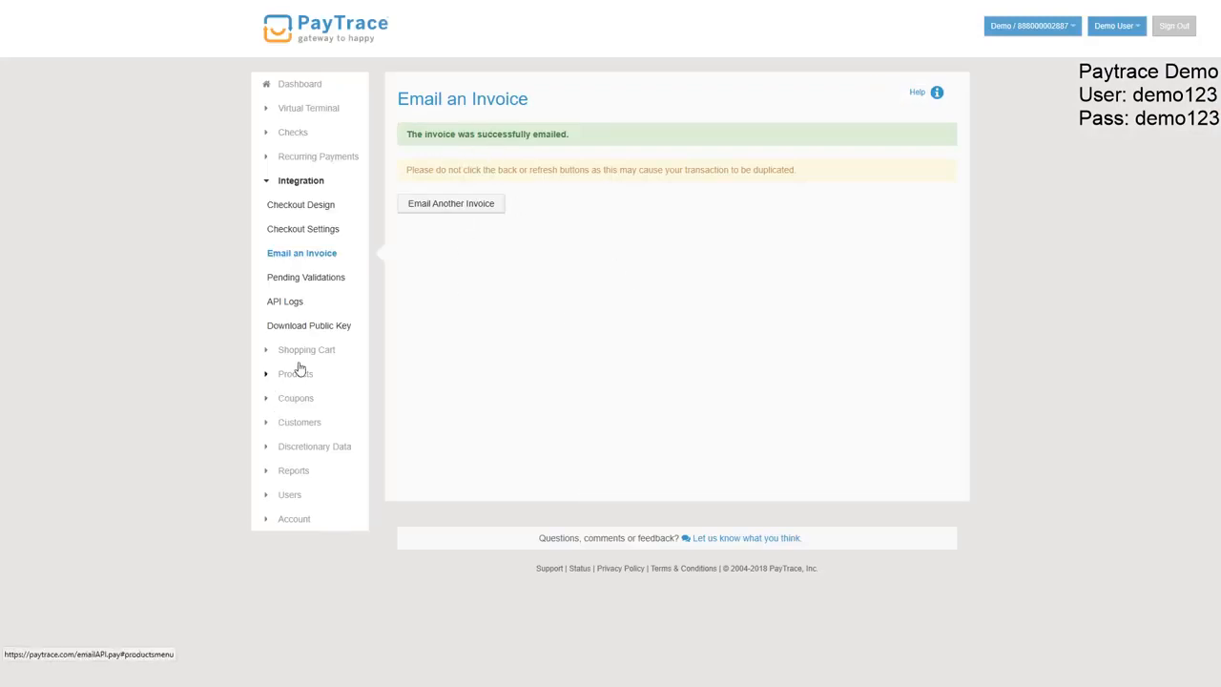
{"action": "mouse_move", "coordinate": [298, 426]}
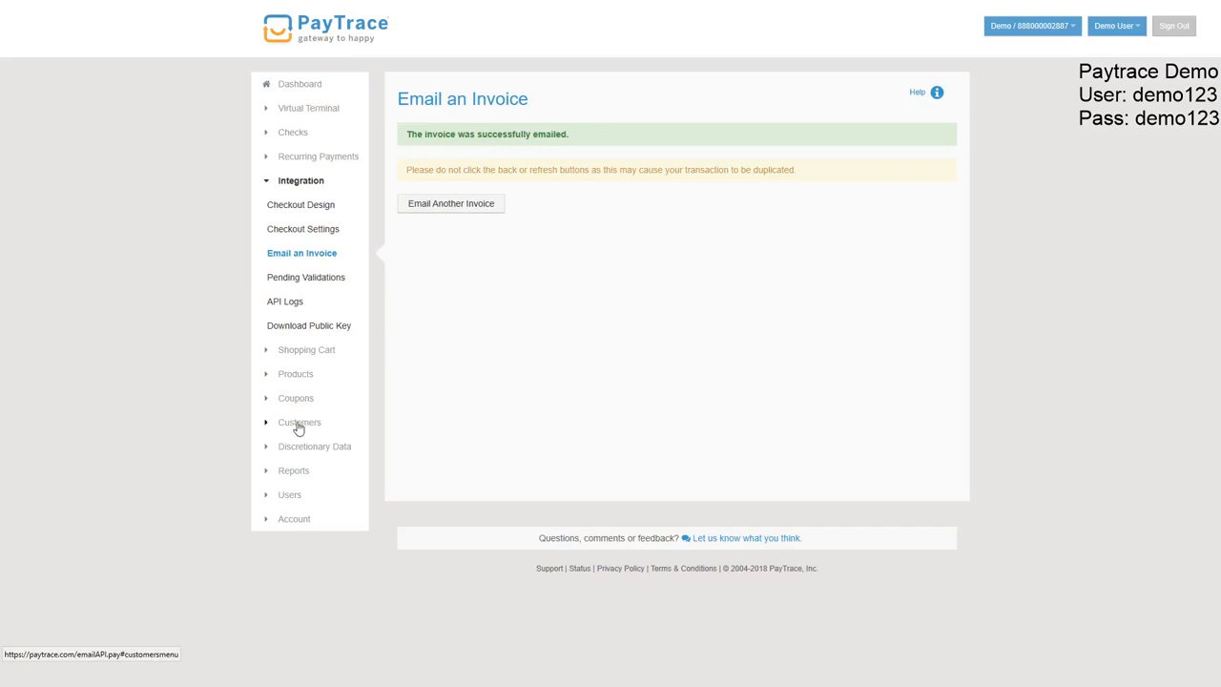
- Start a blank New Customer form from the Customers section
{"action": "left_click", "coordinate": [299, 421]}
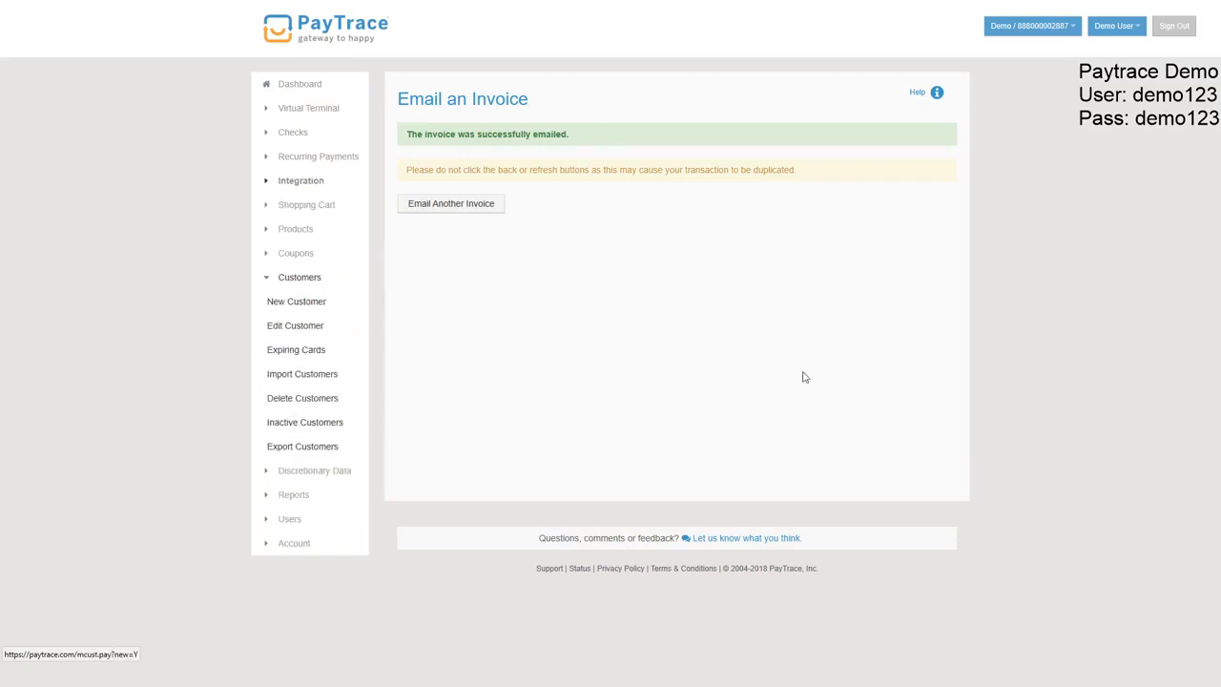
{"action": "left_click", "coordinate": [295, 300]}
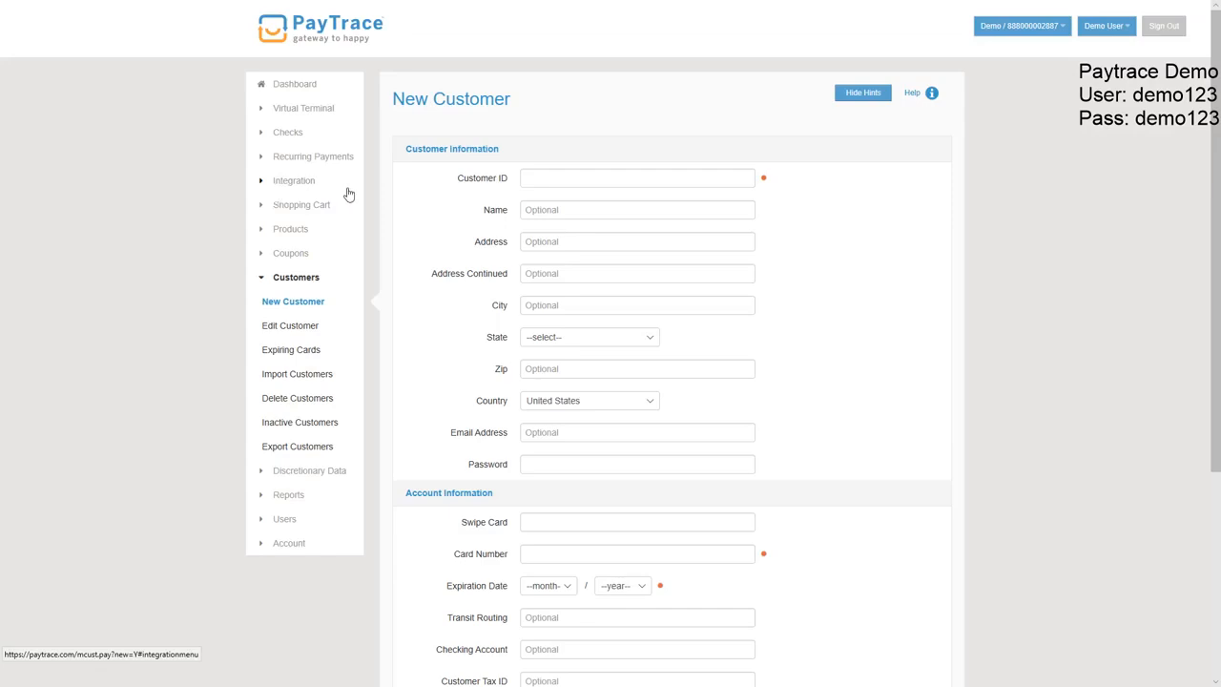
{"action": "mouse_move", "coordinate": [337, 225]}
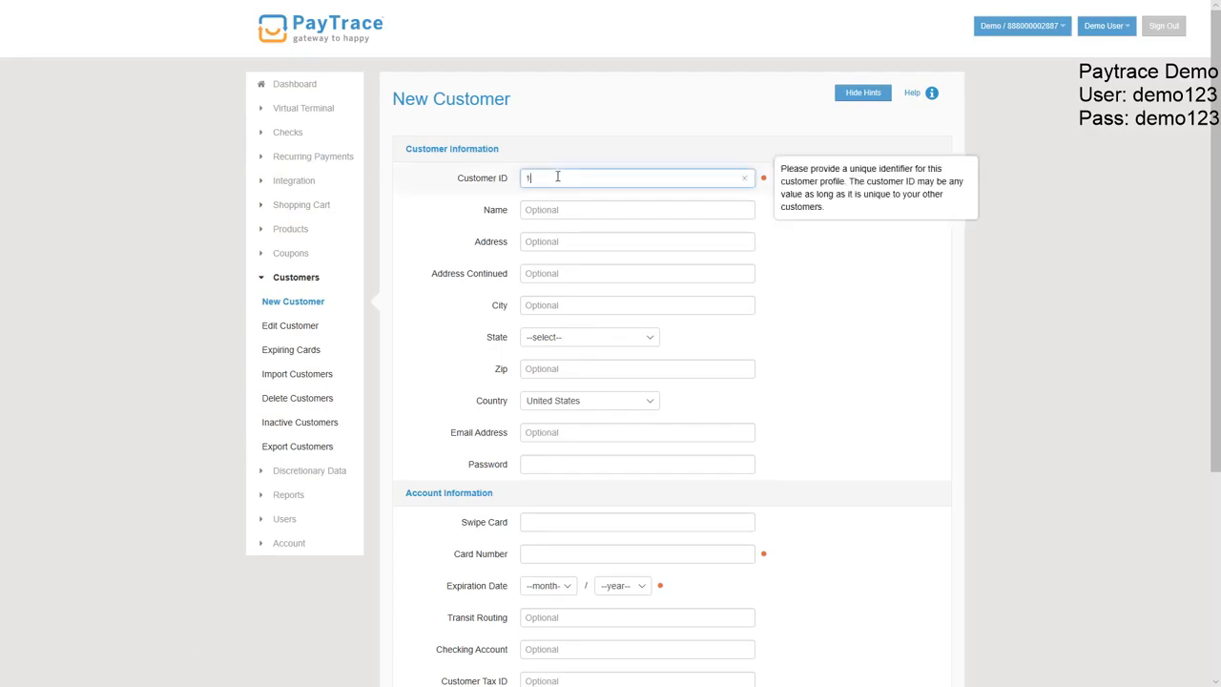
- Enter customer ID 125888 and review the rest of the New Customer form
{"action": "type", "text": "25888"}
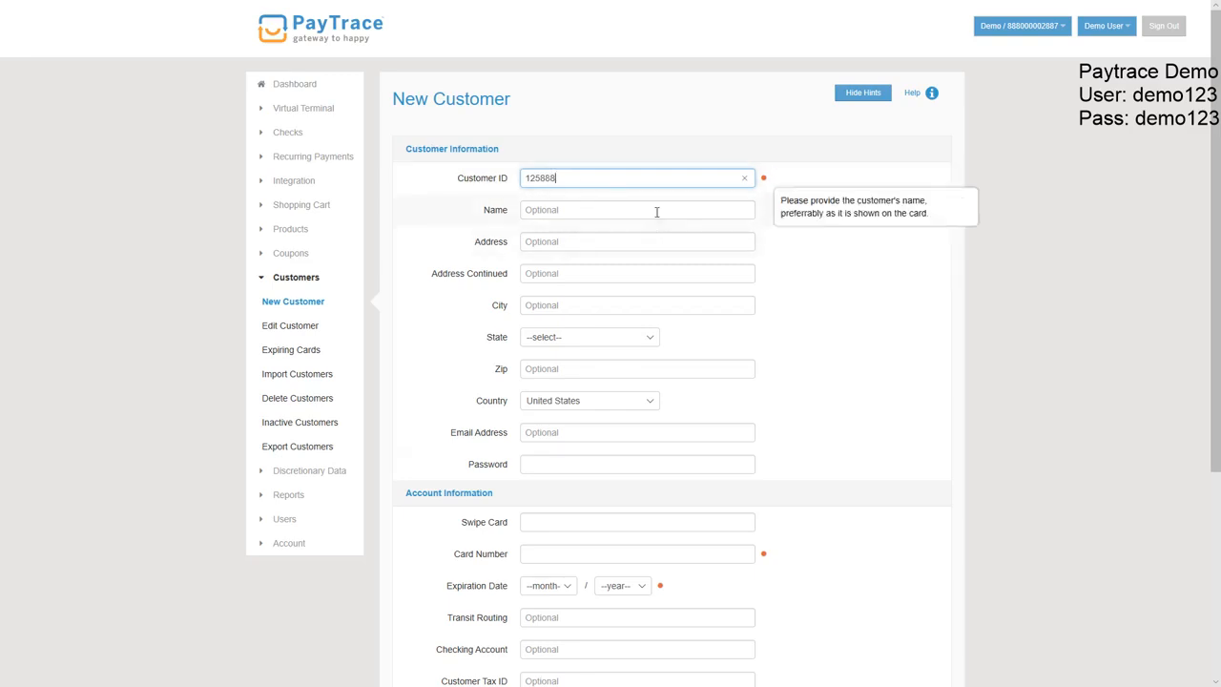
{"action": "scroll", "scroll_direction": "down", "scroll_amount": 3}
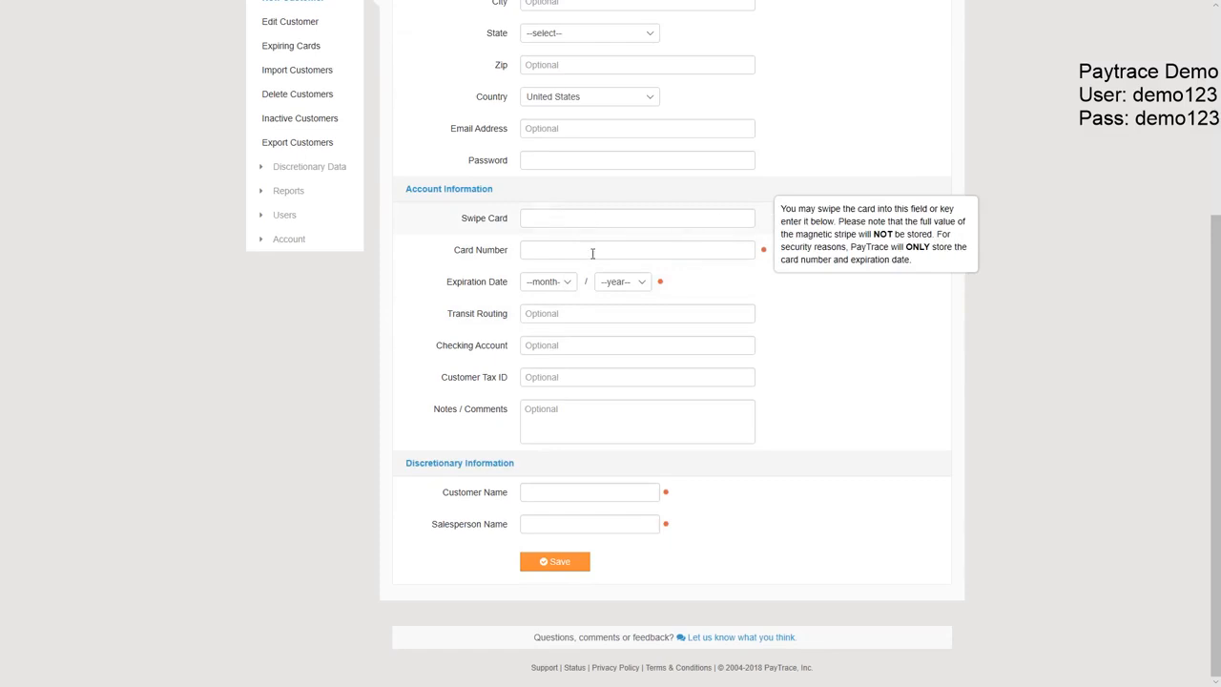
{"action": "left_click", "coordinate": [636, 249]}
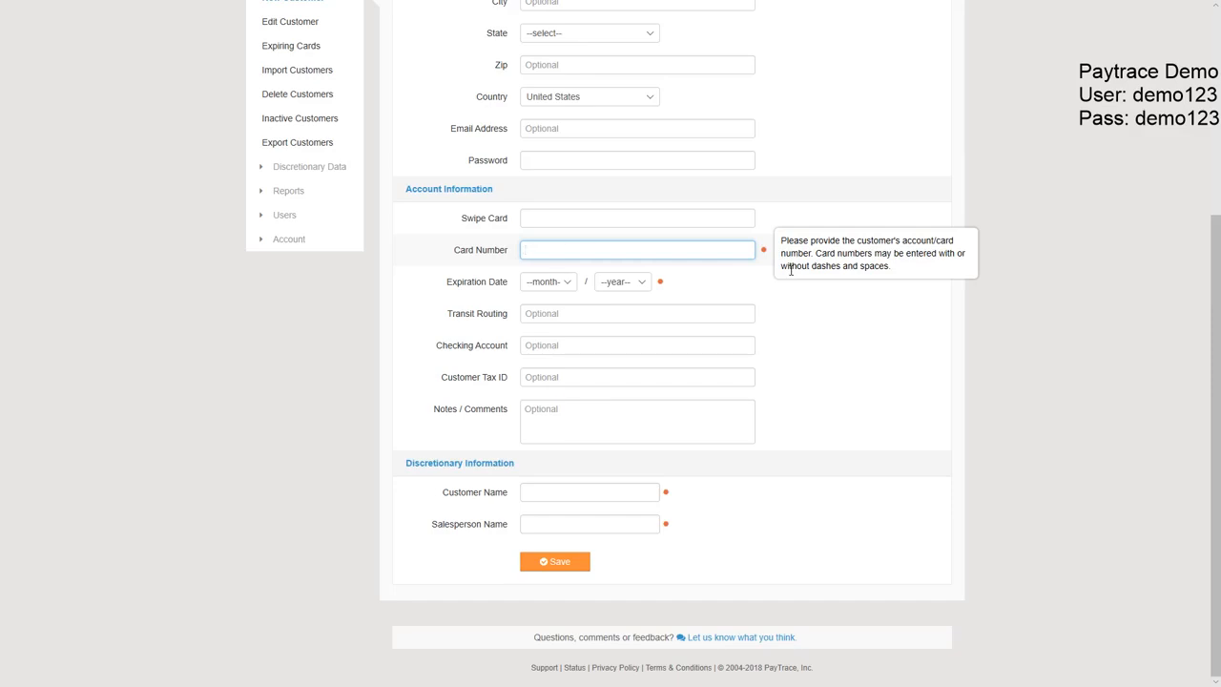
{"action": "mouse_move", "coordinate": [378, 411]}
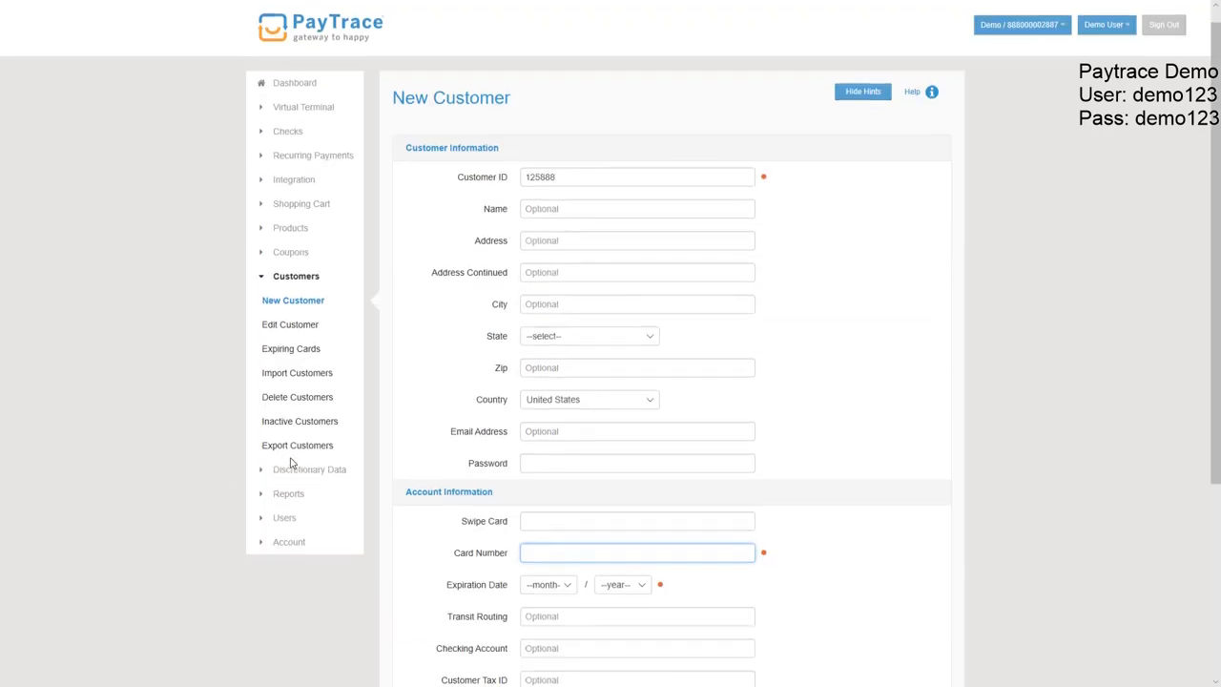
{"action": "scroll", "scroll_direction": "down", "scroll_amount": 3}
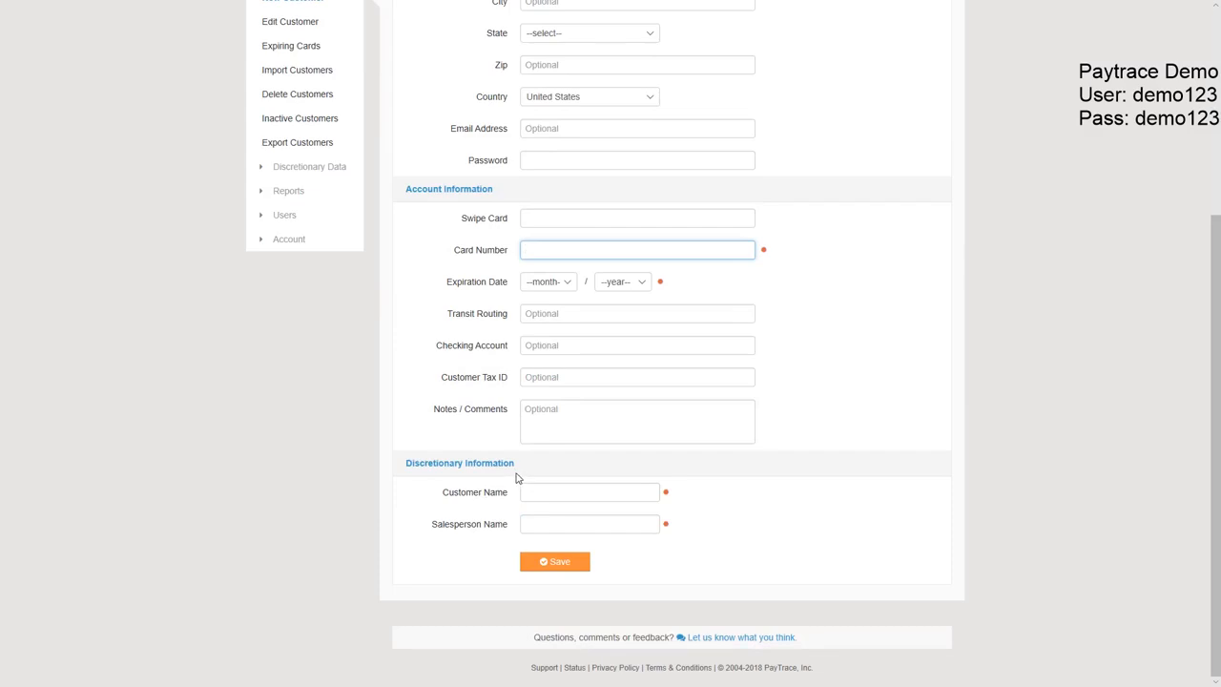
{"action": "mouse_move", "coordinate": [524, 463]}
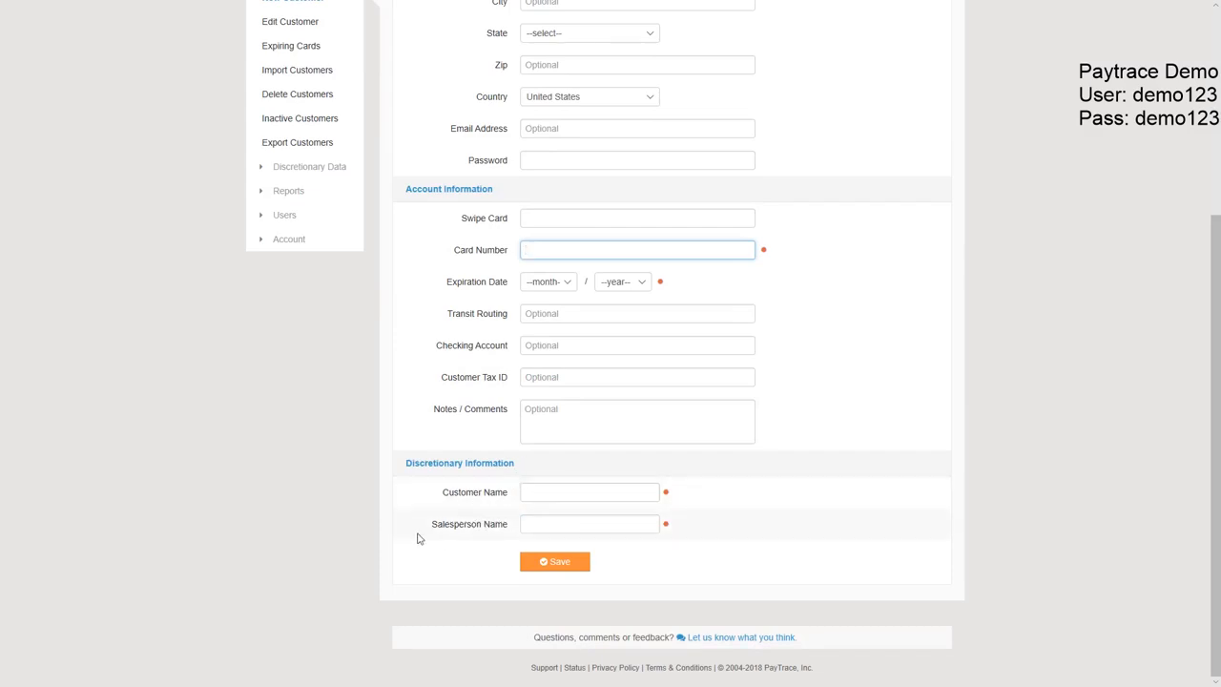
{"action": "scroll", "scroll_direction": "up", "scroll_amount": 3}
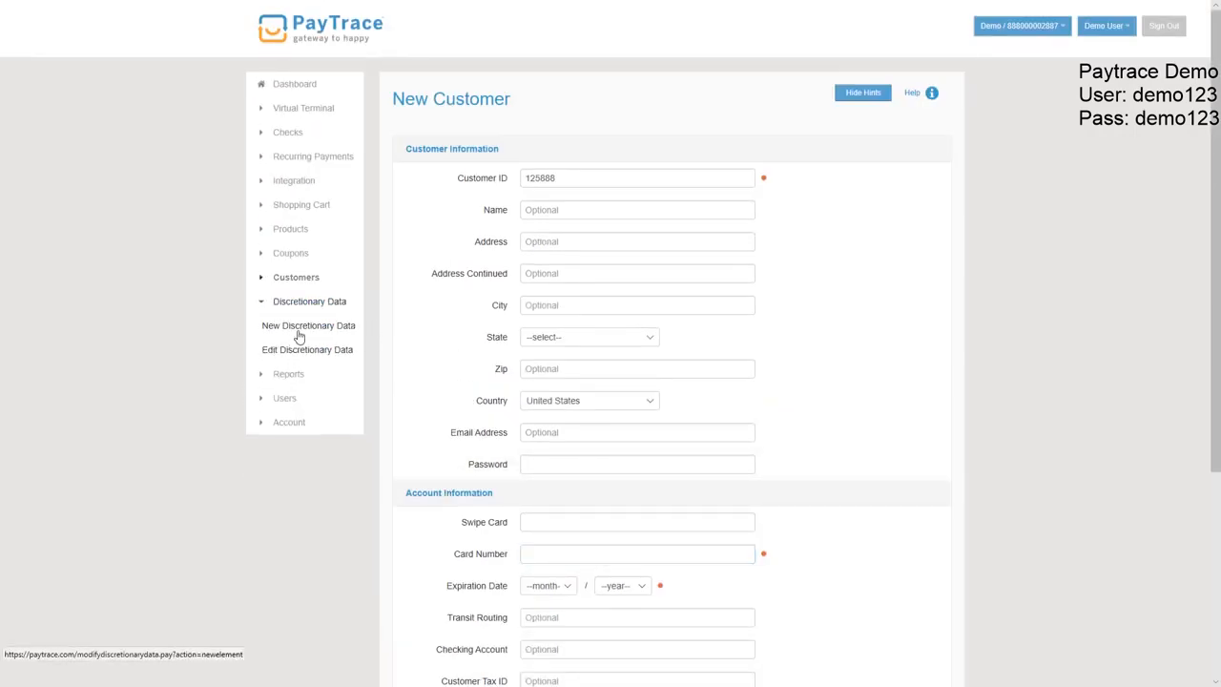
- Create a discretionary field named Case ID for customers, shown on receipts
{"action": "left_click", "coordinate": [309, 326]}
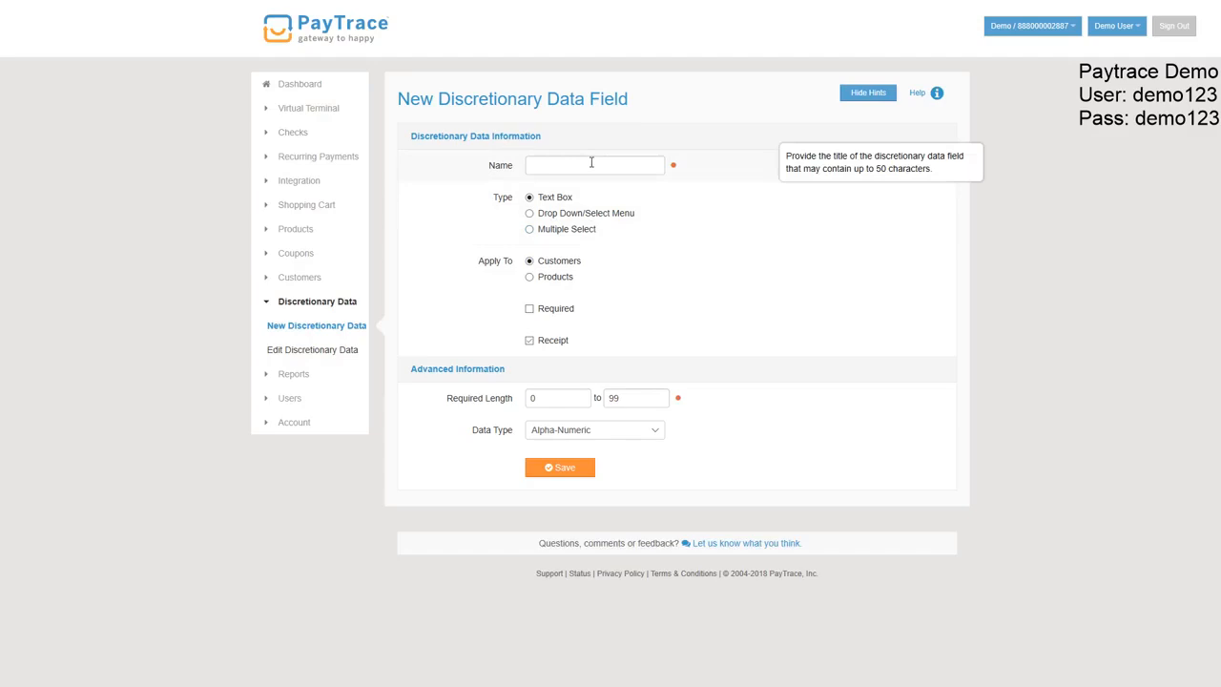
{"action": "type", "text": "Case ID"}
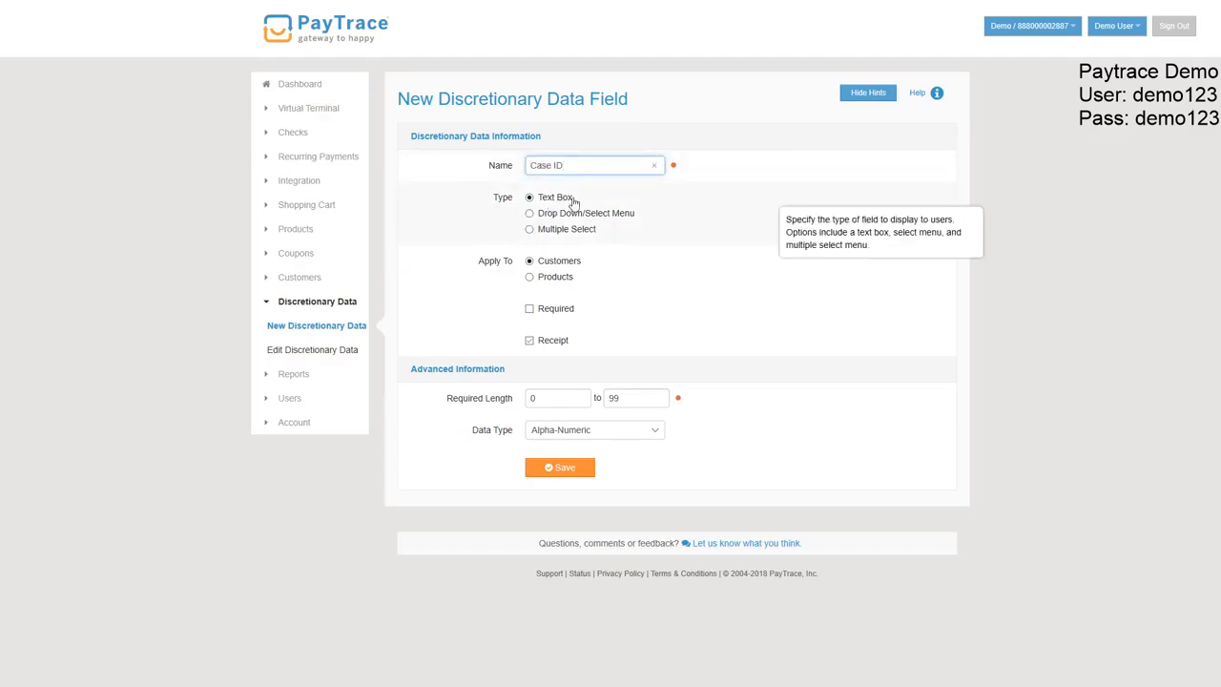
{"action": "mouse_move", "coordinate": [563, 304]}
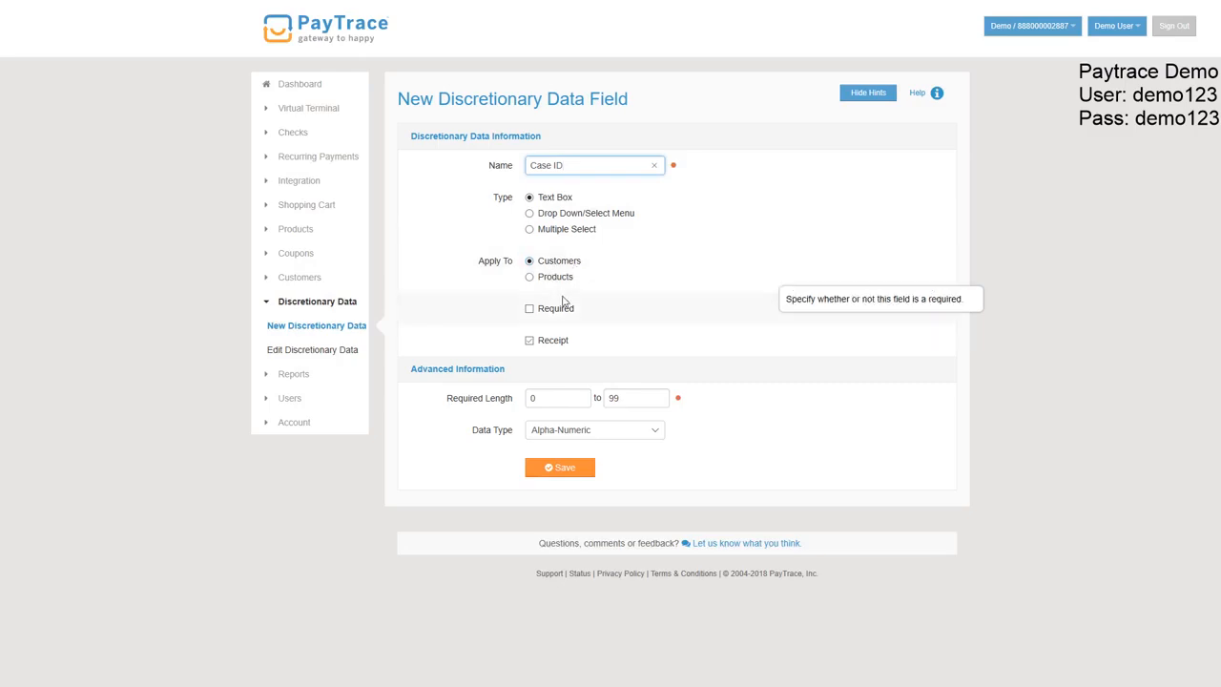
{"action": "left_click", "coordinate": [530, 276]}
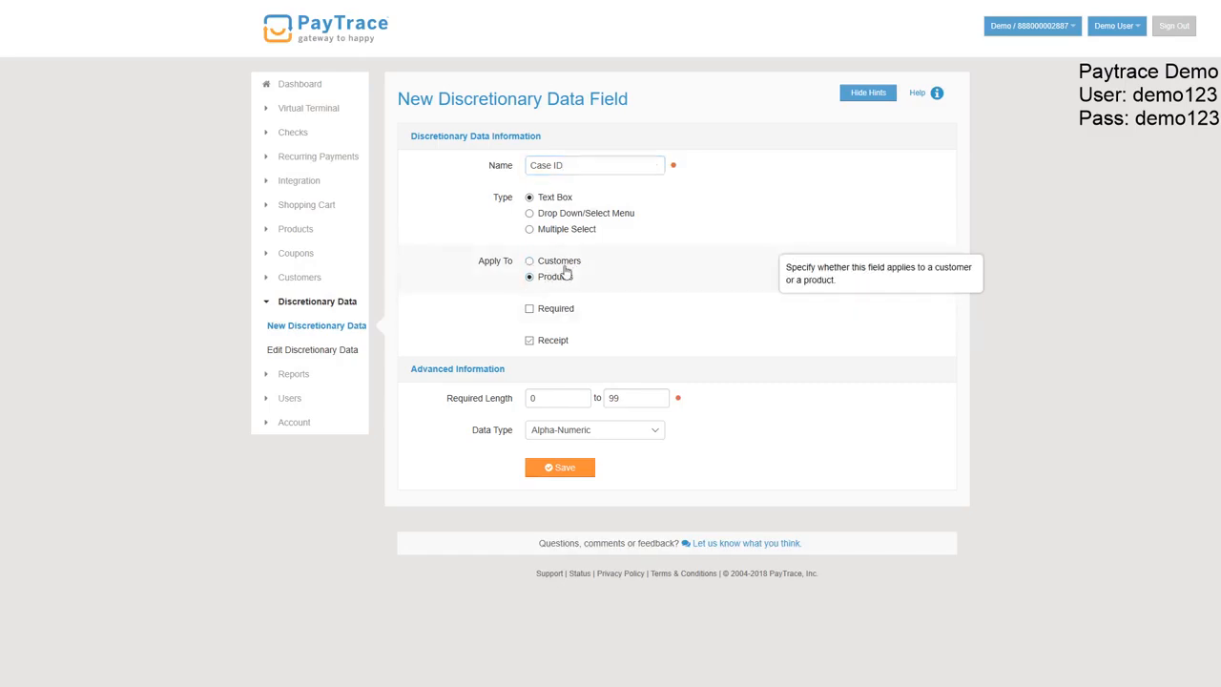
{"action": "left_click", "coordinate": [529, 260]}
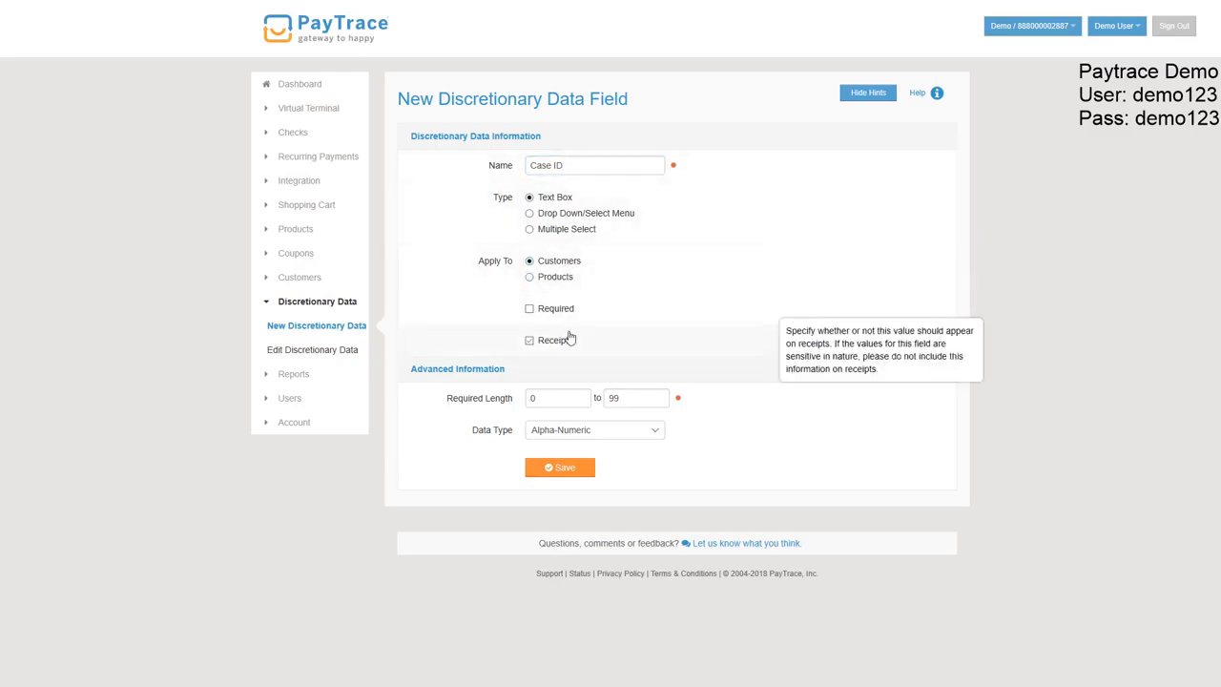
- Limit Case ID to 8 characters of alphabetic data
{"action": "left_click", "coordinate": [634, 397]}
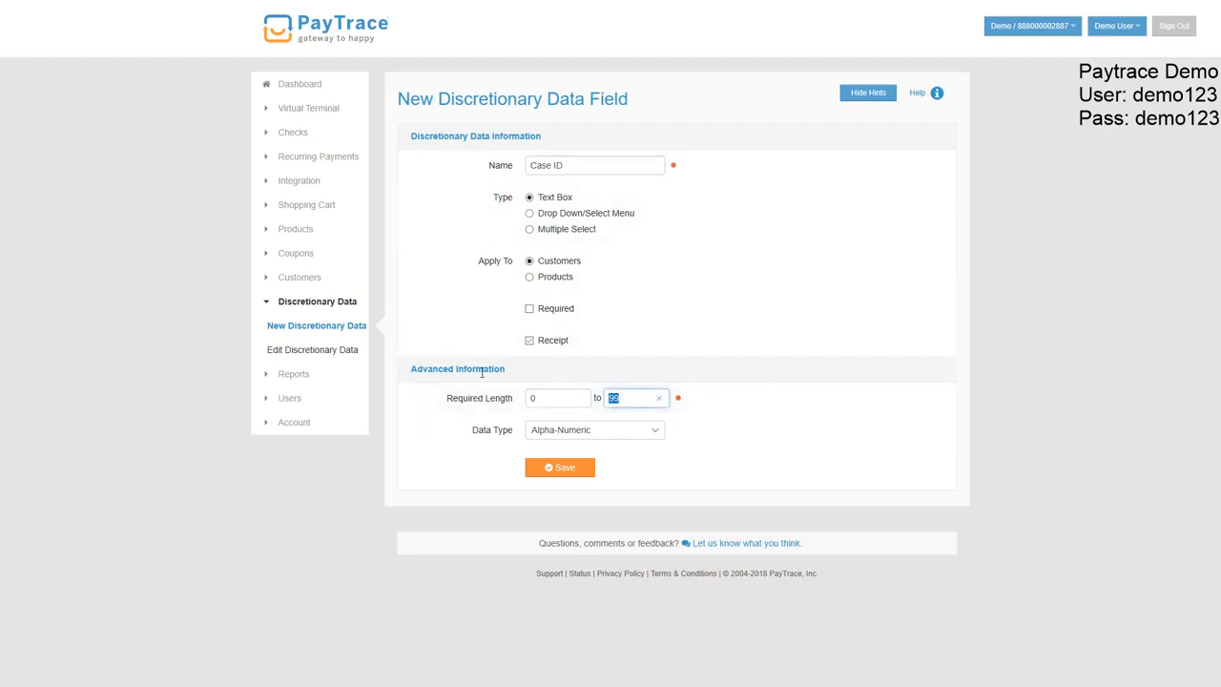
{"action": "left_click", "coordinate": [594, 429]}
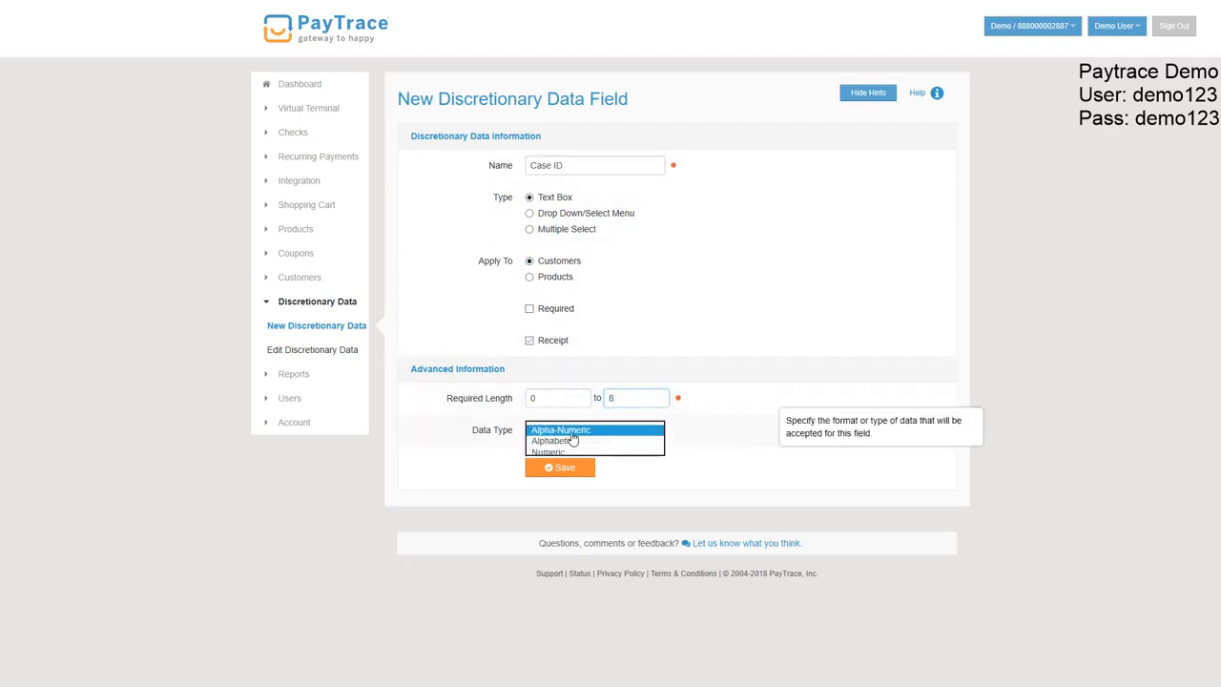
{"action": "left_click", "coordinate": [548, 440]}
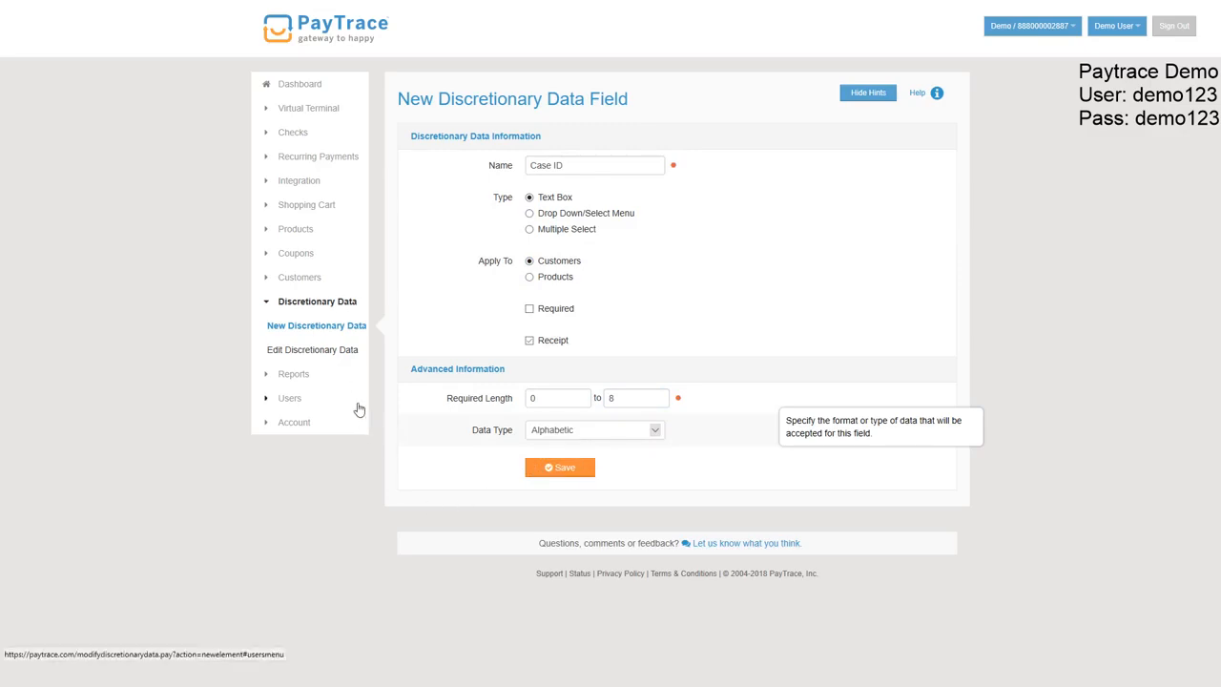
{"action": "left_click", "coordinate": [293, 325]}
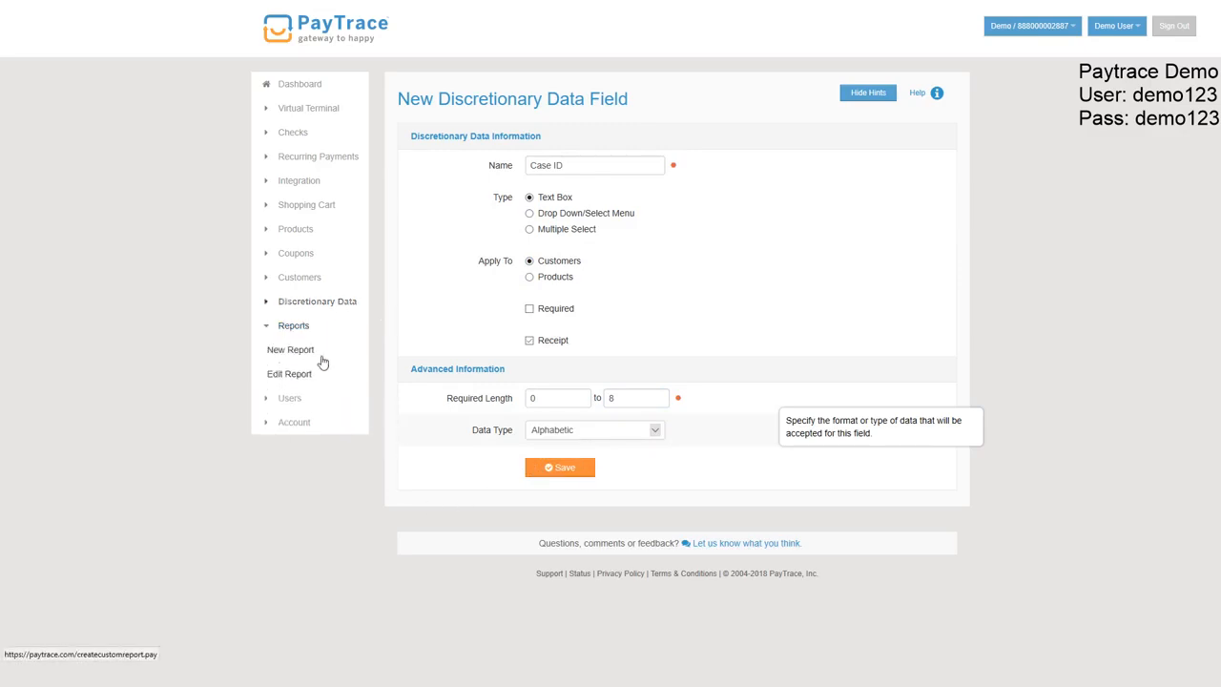
- Begin a new custom report with Invoice, Billing Name and IP Address as columns, then expand the Users options
{"action": "left_click", "coordinate": [290, 349]}
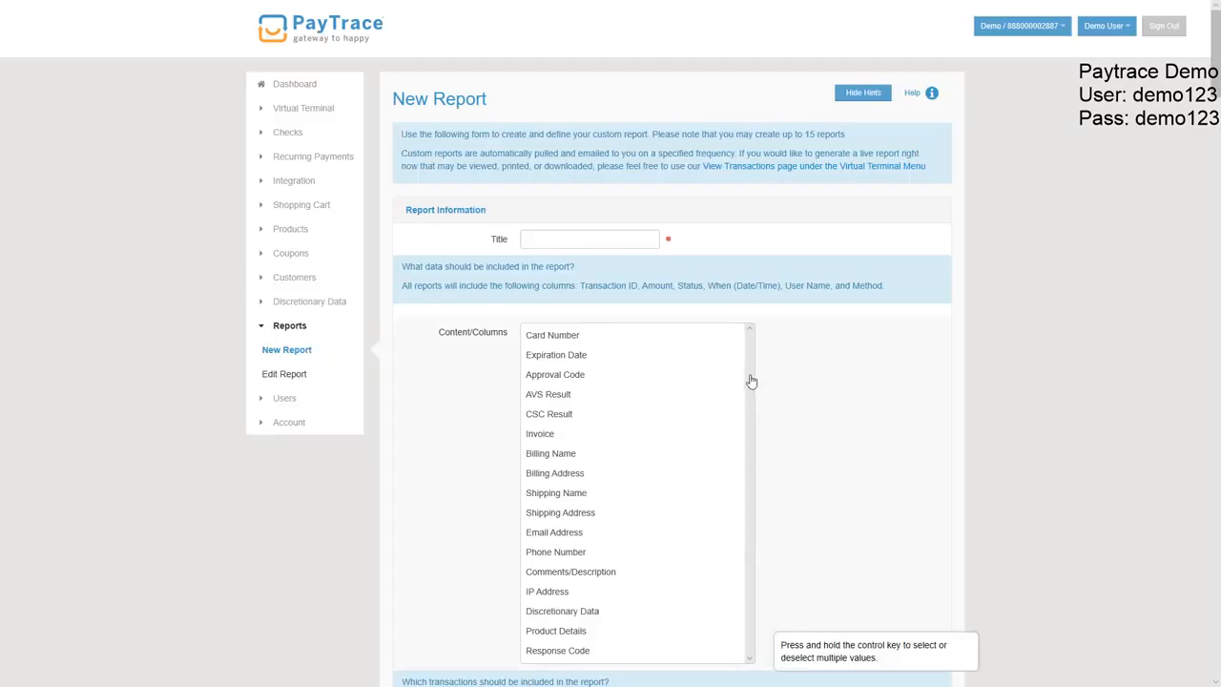
{"action": "scroll", "scroll_direction": "down", "scroll_amount": 3}
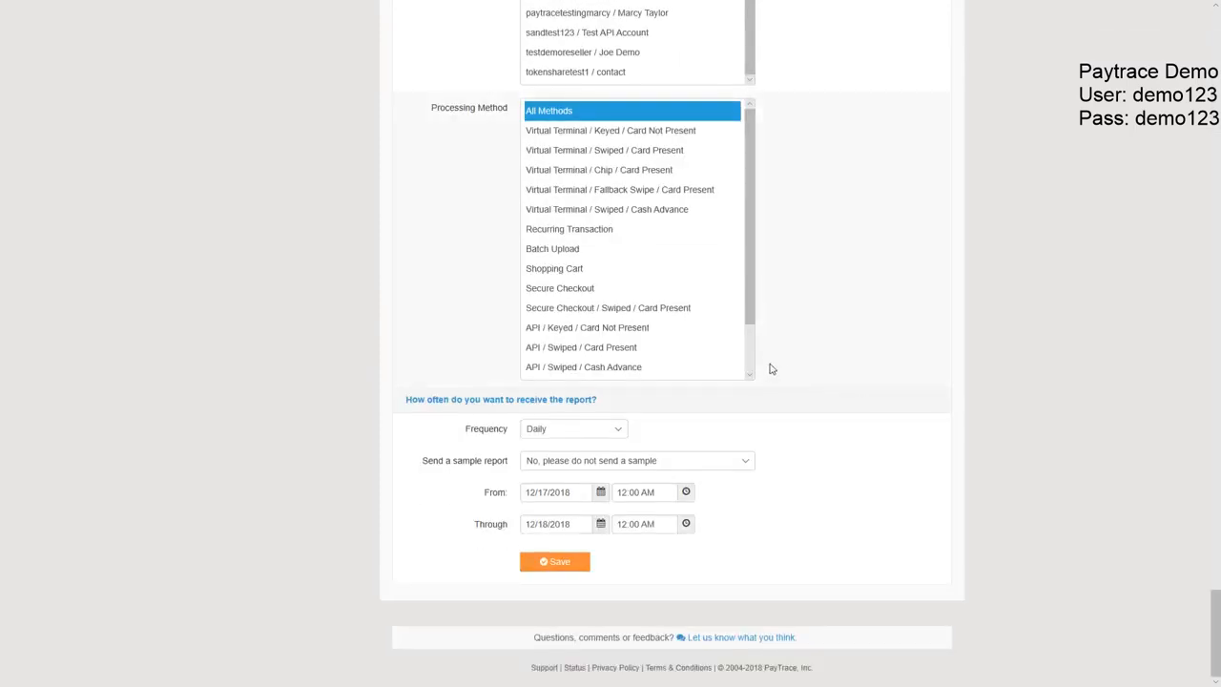
{"action": "left_click", "coordinate": [572, 429]}
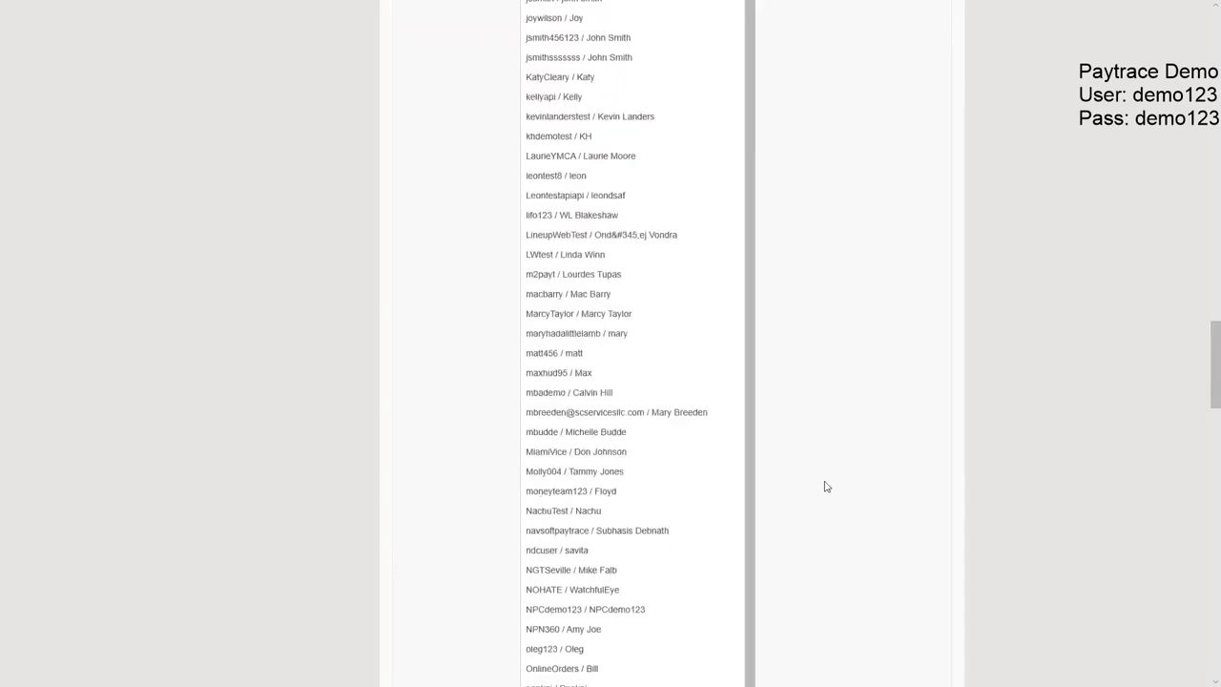
{"action": "left_click", "coordinate": [286, 100]}
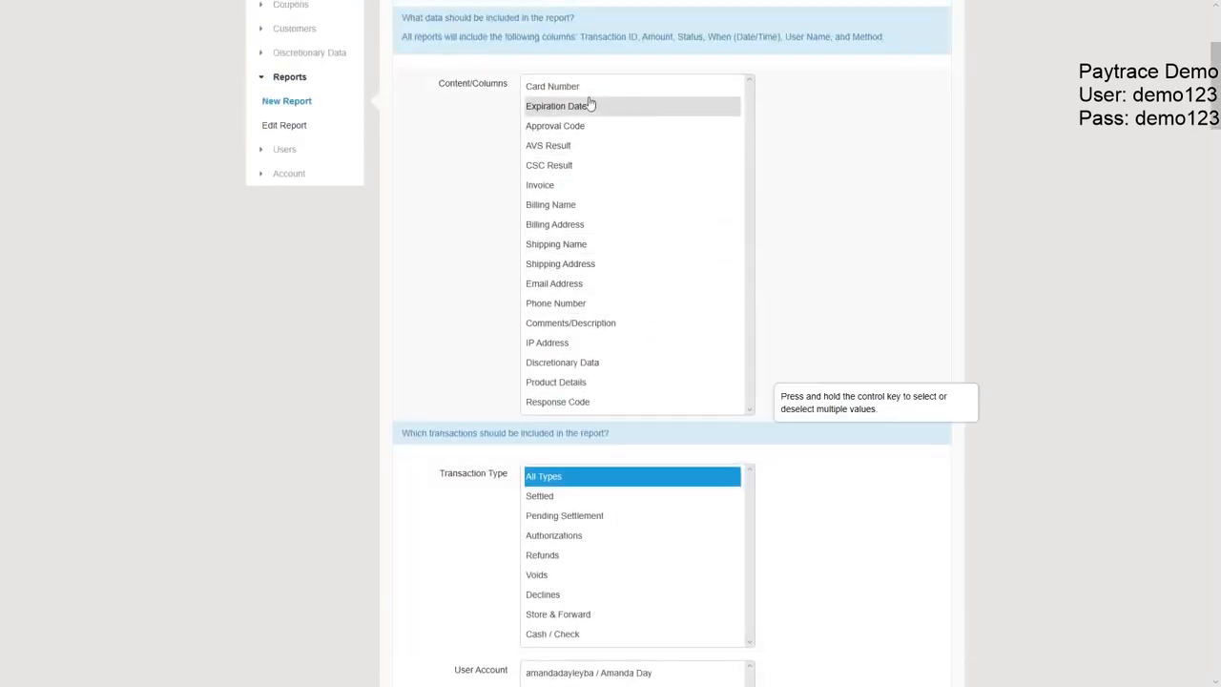
{"action": "scroll", "scroll_direction": "down", "scroll_amount": 3}
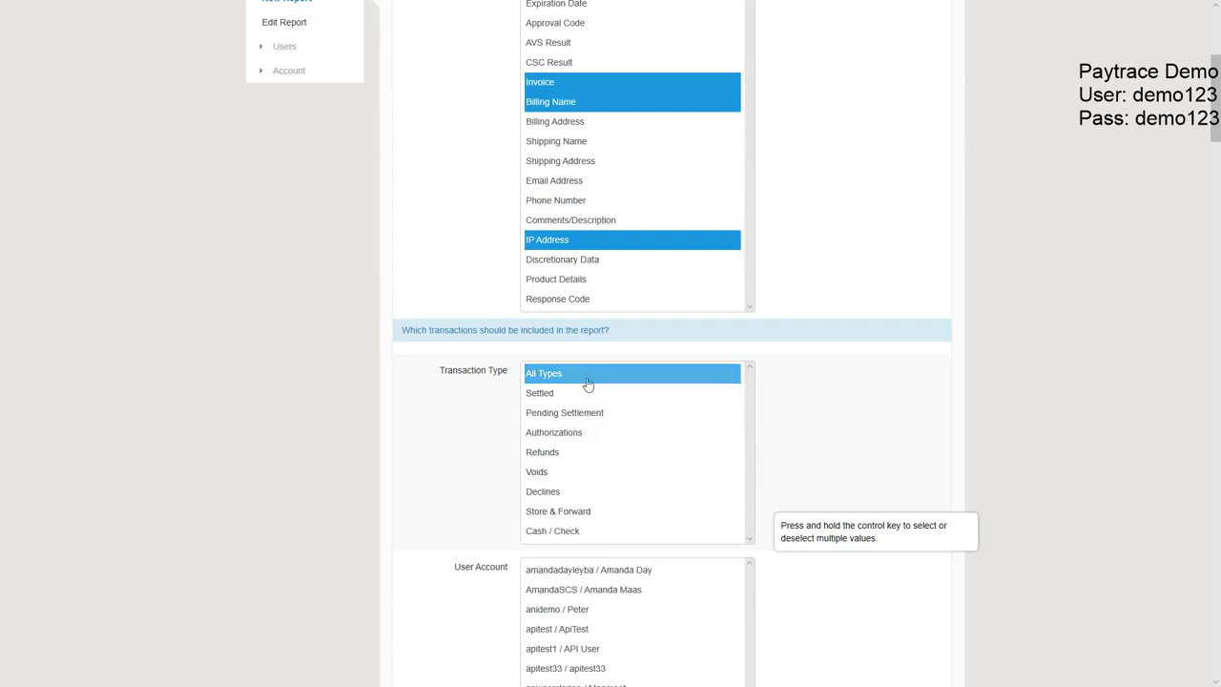
{"action": "scroll", "scroll_direction": "down", "scroll_amount": 3}
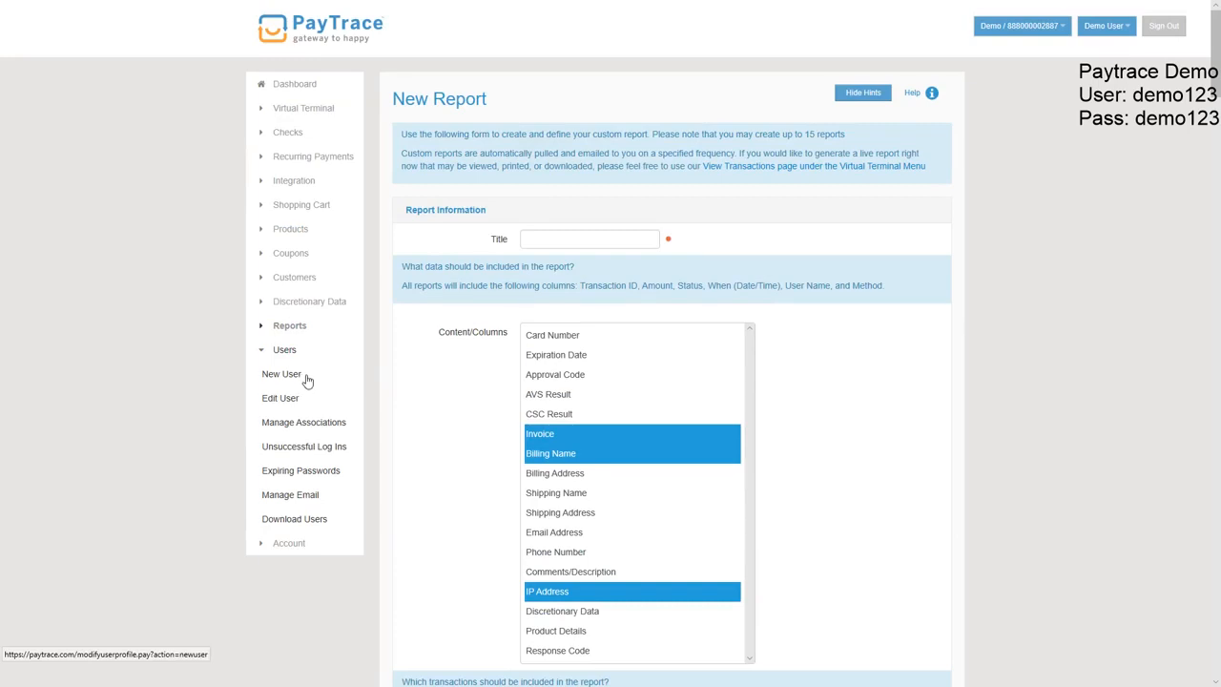
- Fill the new user form with user name 'Demo Ad', contact 'Nancy', an e-mail, and sales and recurring-payment permissions
{"action": "left_click", "coordinate": [281, 373]}
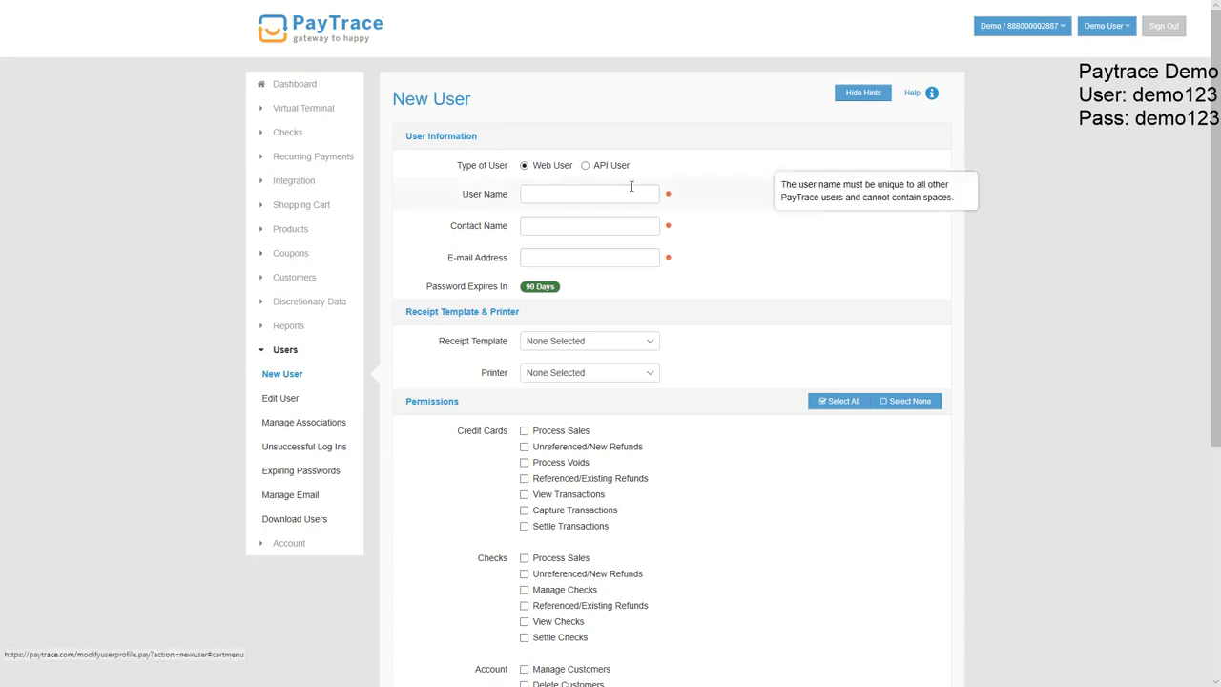
{"action": "left_click", "coordinate": [590, 193]}
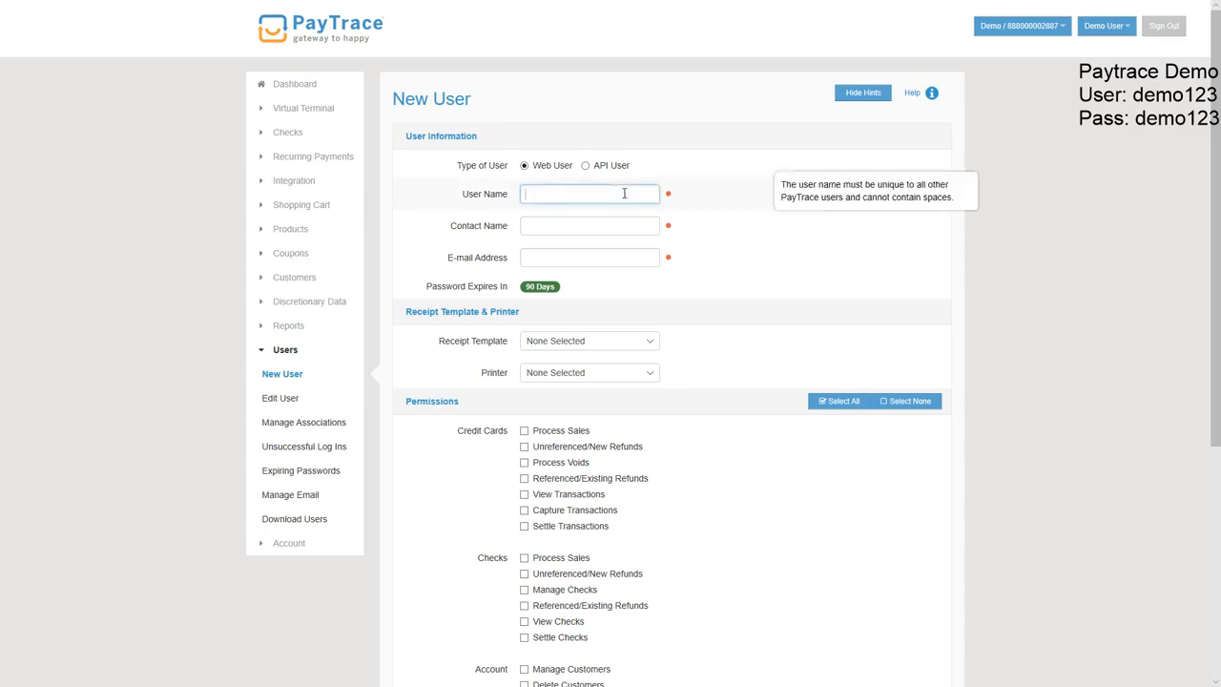
{"action": "type", "text": "Demo Ad"}
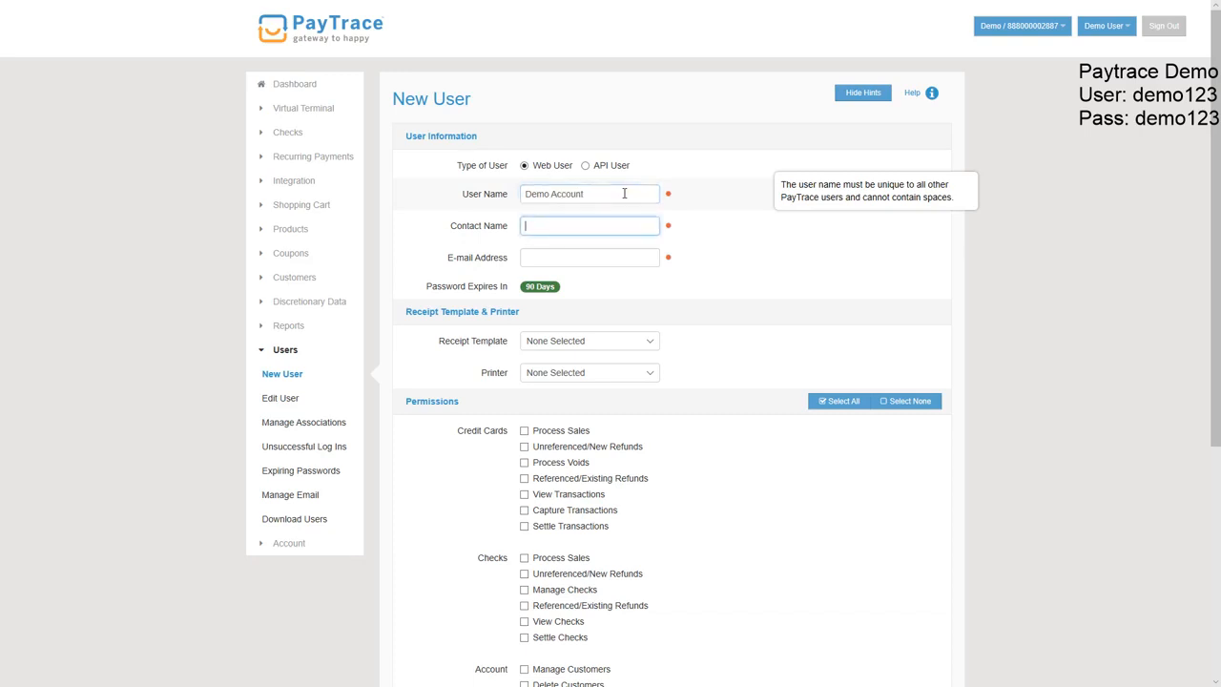
{"action": "type", "text": "Nancy"}
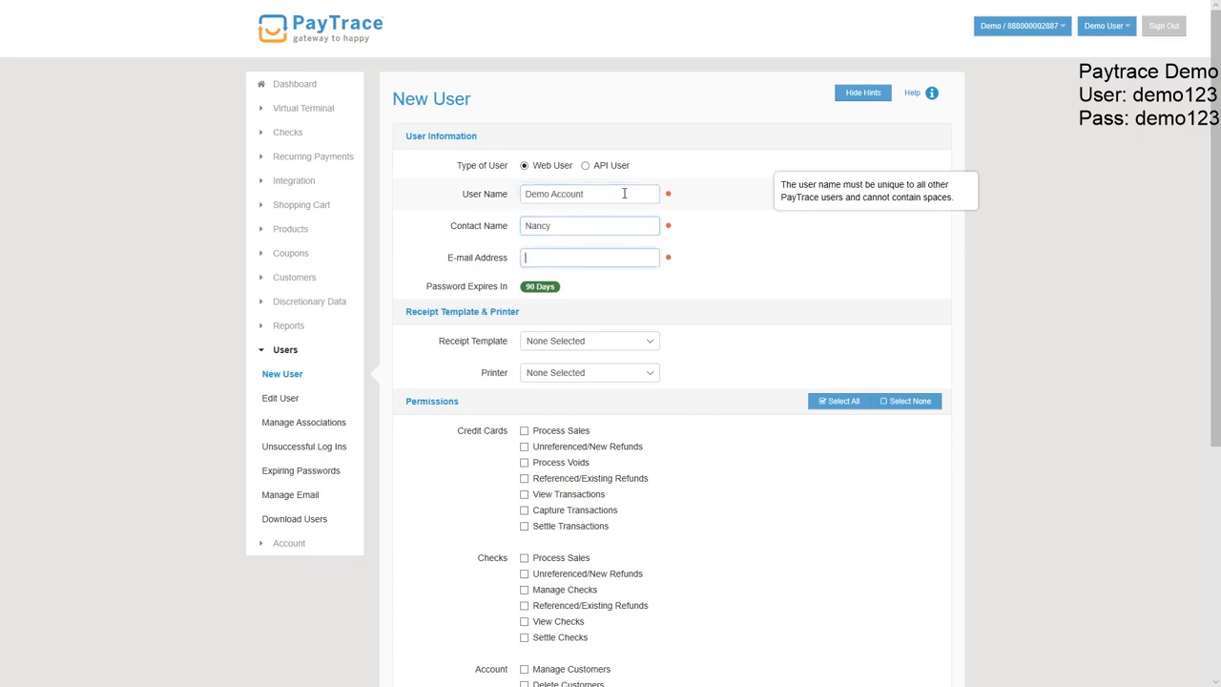
{"action": "type", "text": "nancy@demo.com"}
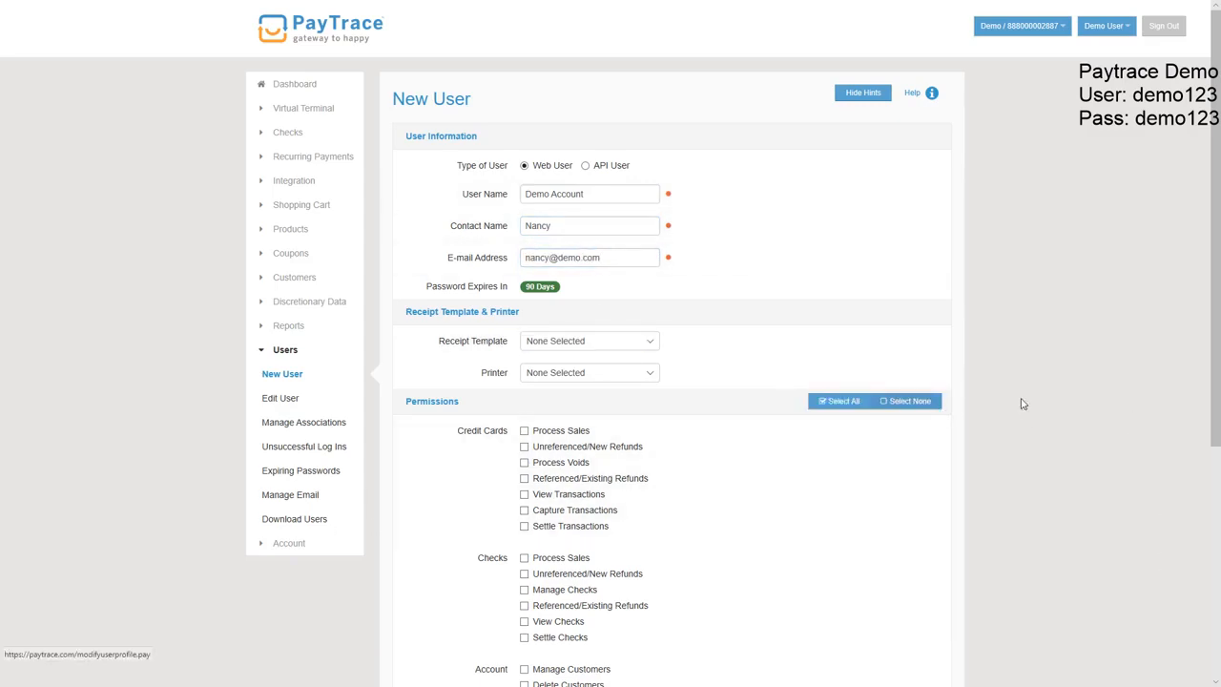
{"action": "scroll", "scroll_direction": "down", "scroll_amount": 3}
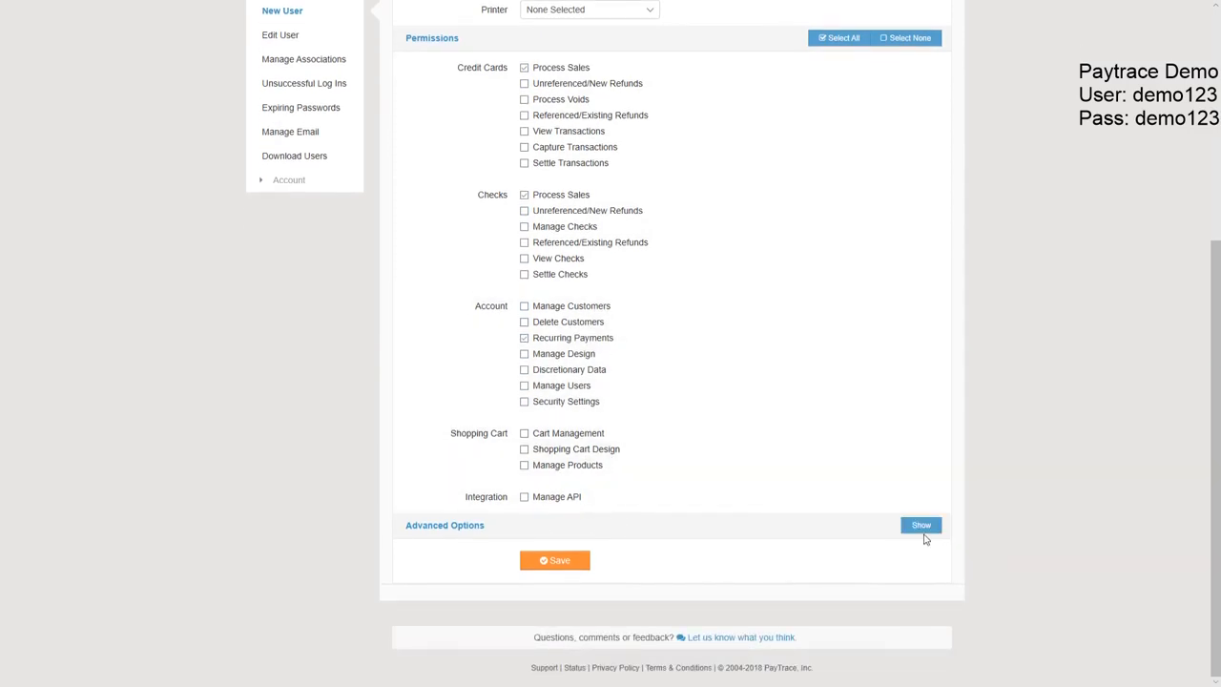
- In the advanced options set a Sale Ceiling of 45 and attempt to save, rejected for the space in the user name
{"action": "left_click", "coordinate": [921, 525]}
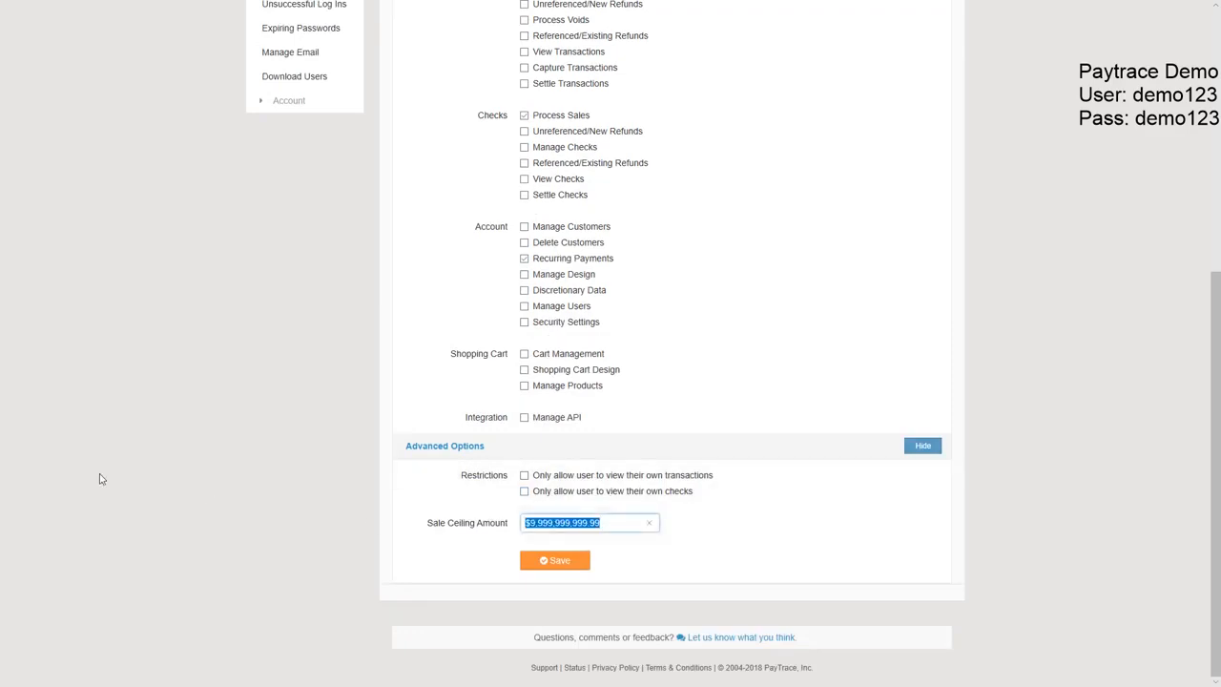
{"action": "type", "text": "45"}
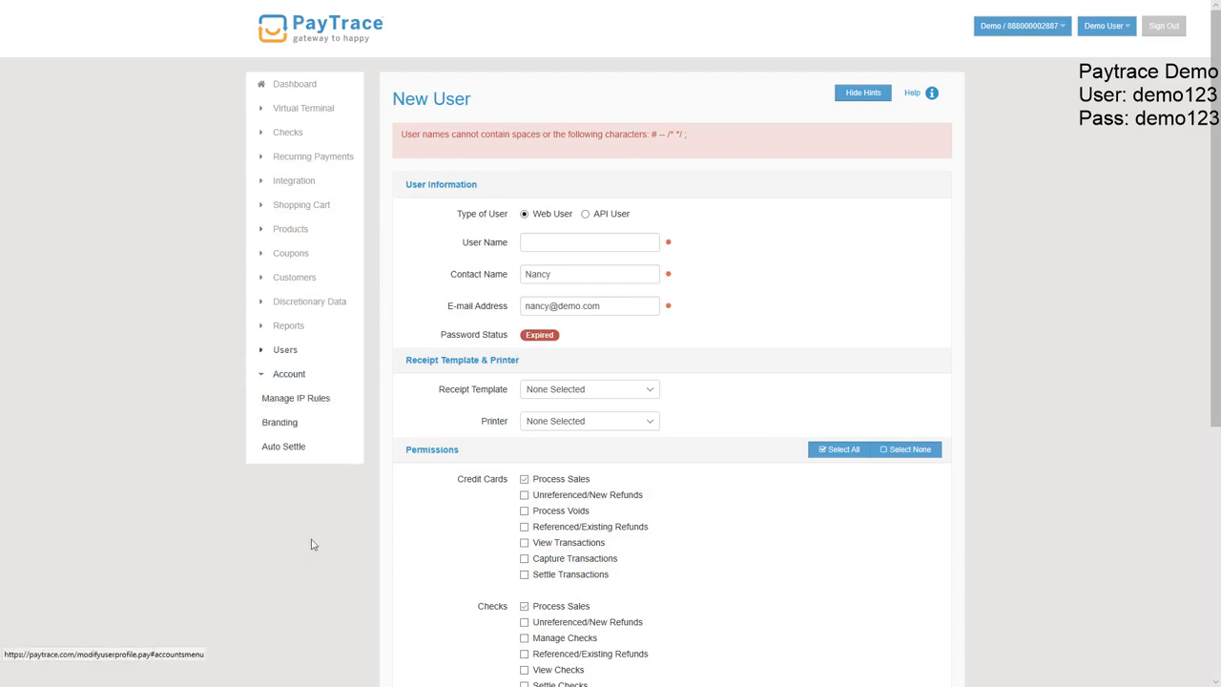
- Show the Merchant Branding page with the logo and colour settings
{"action": "left_click", "coordinate": [288, 373]}
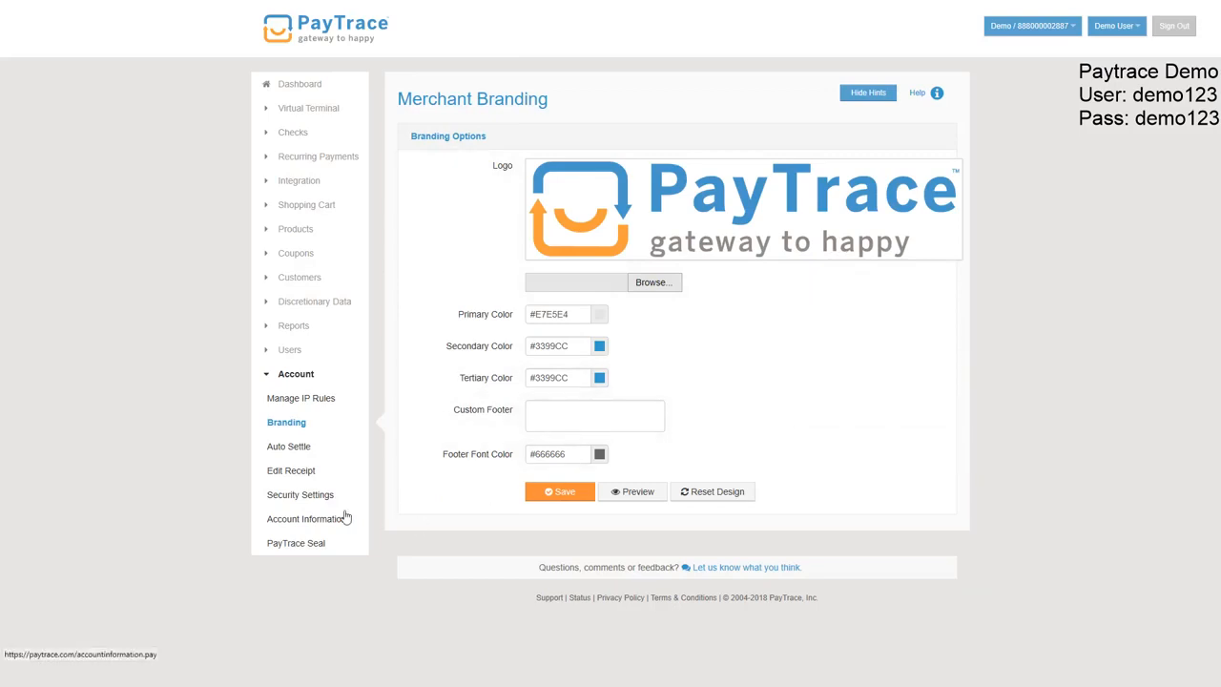
- Show the Account Information page with the merchant's contact and processing details
{"action": "left_click", "coordinate": [306, 518]}
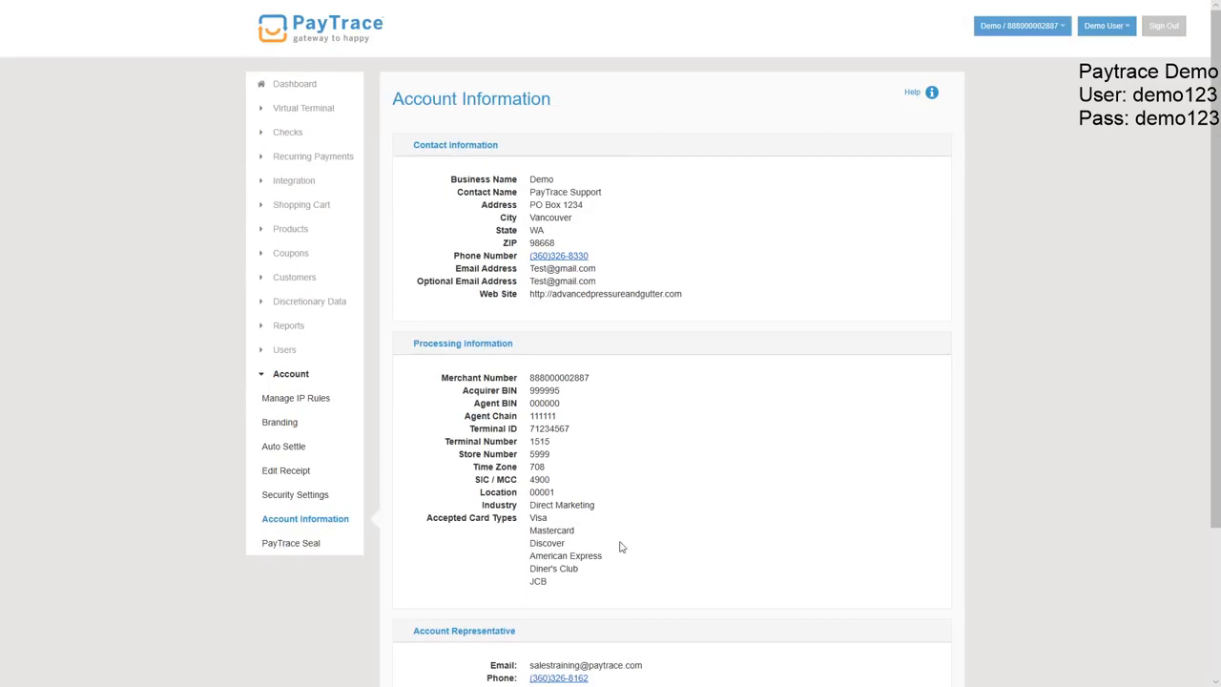
{"action": "mouse_move", "coordinate": [764, 313]}
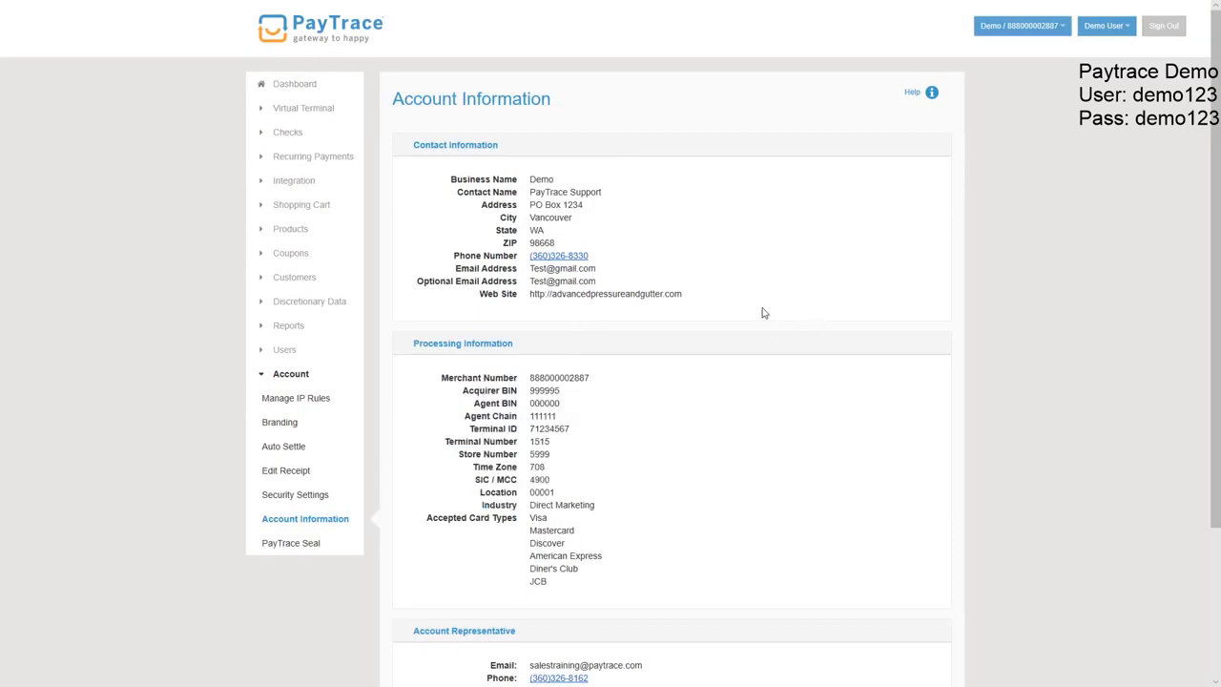